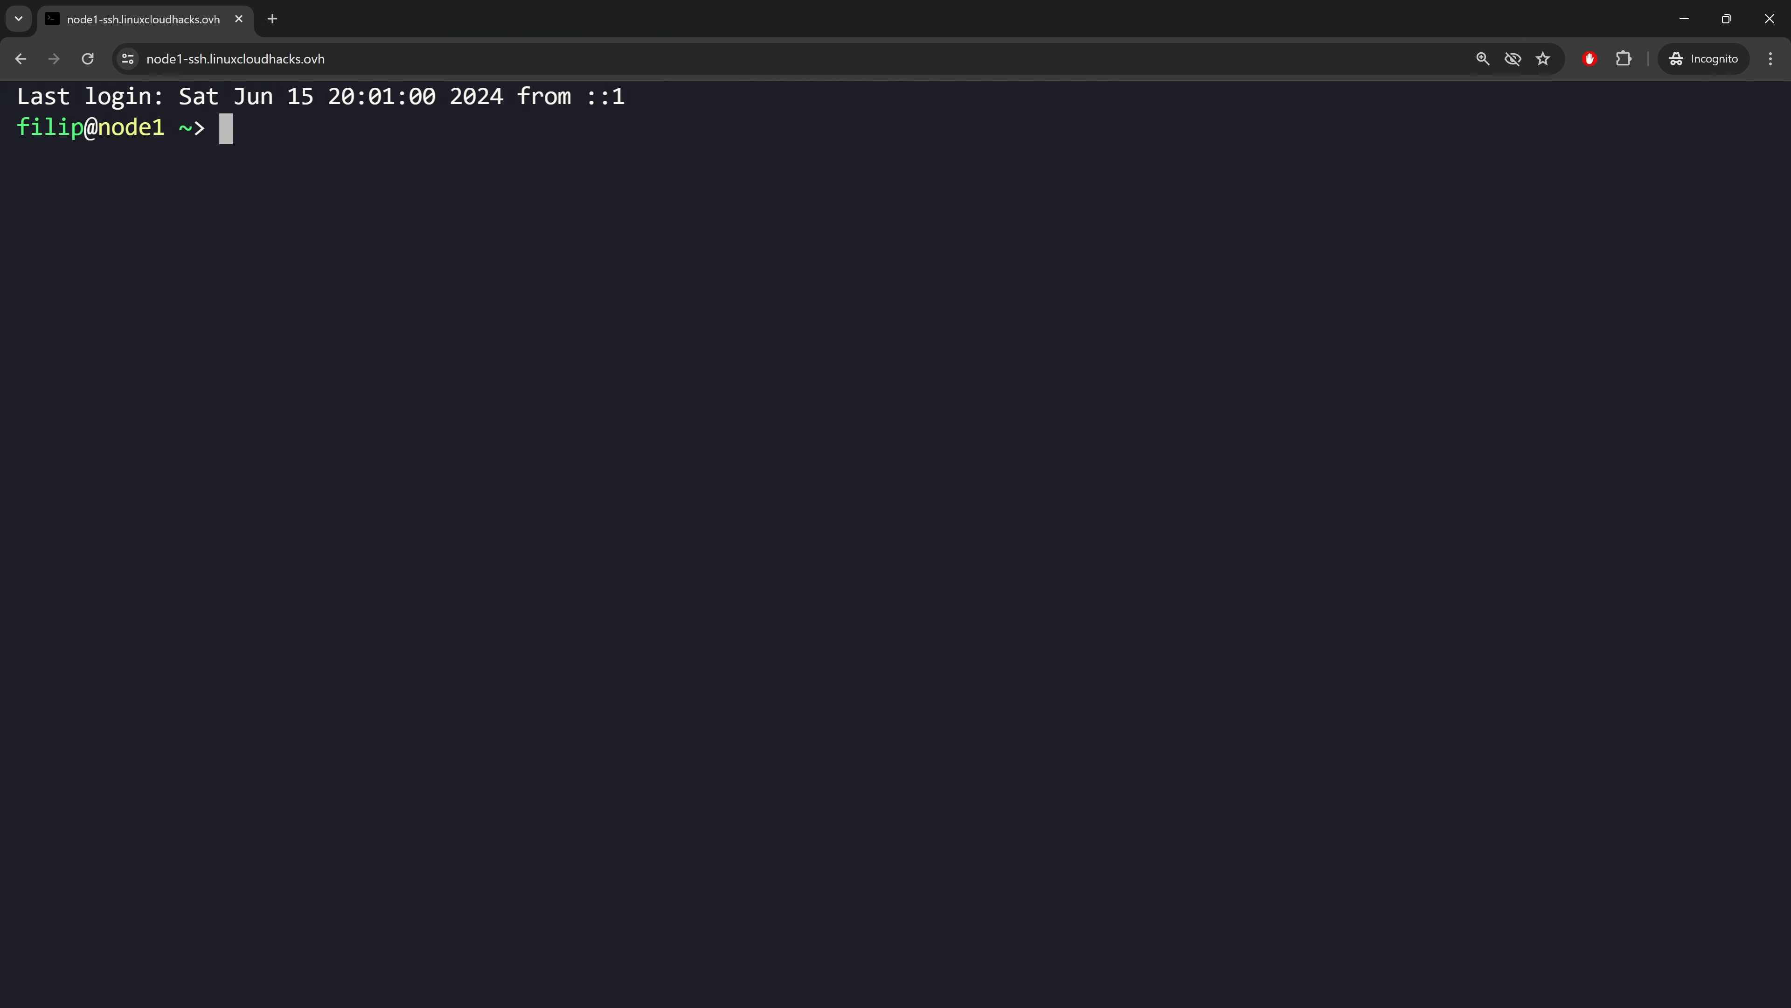
Run neofetch in the terminal to show the node's system info.
type("neofetch")
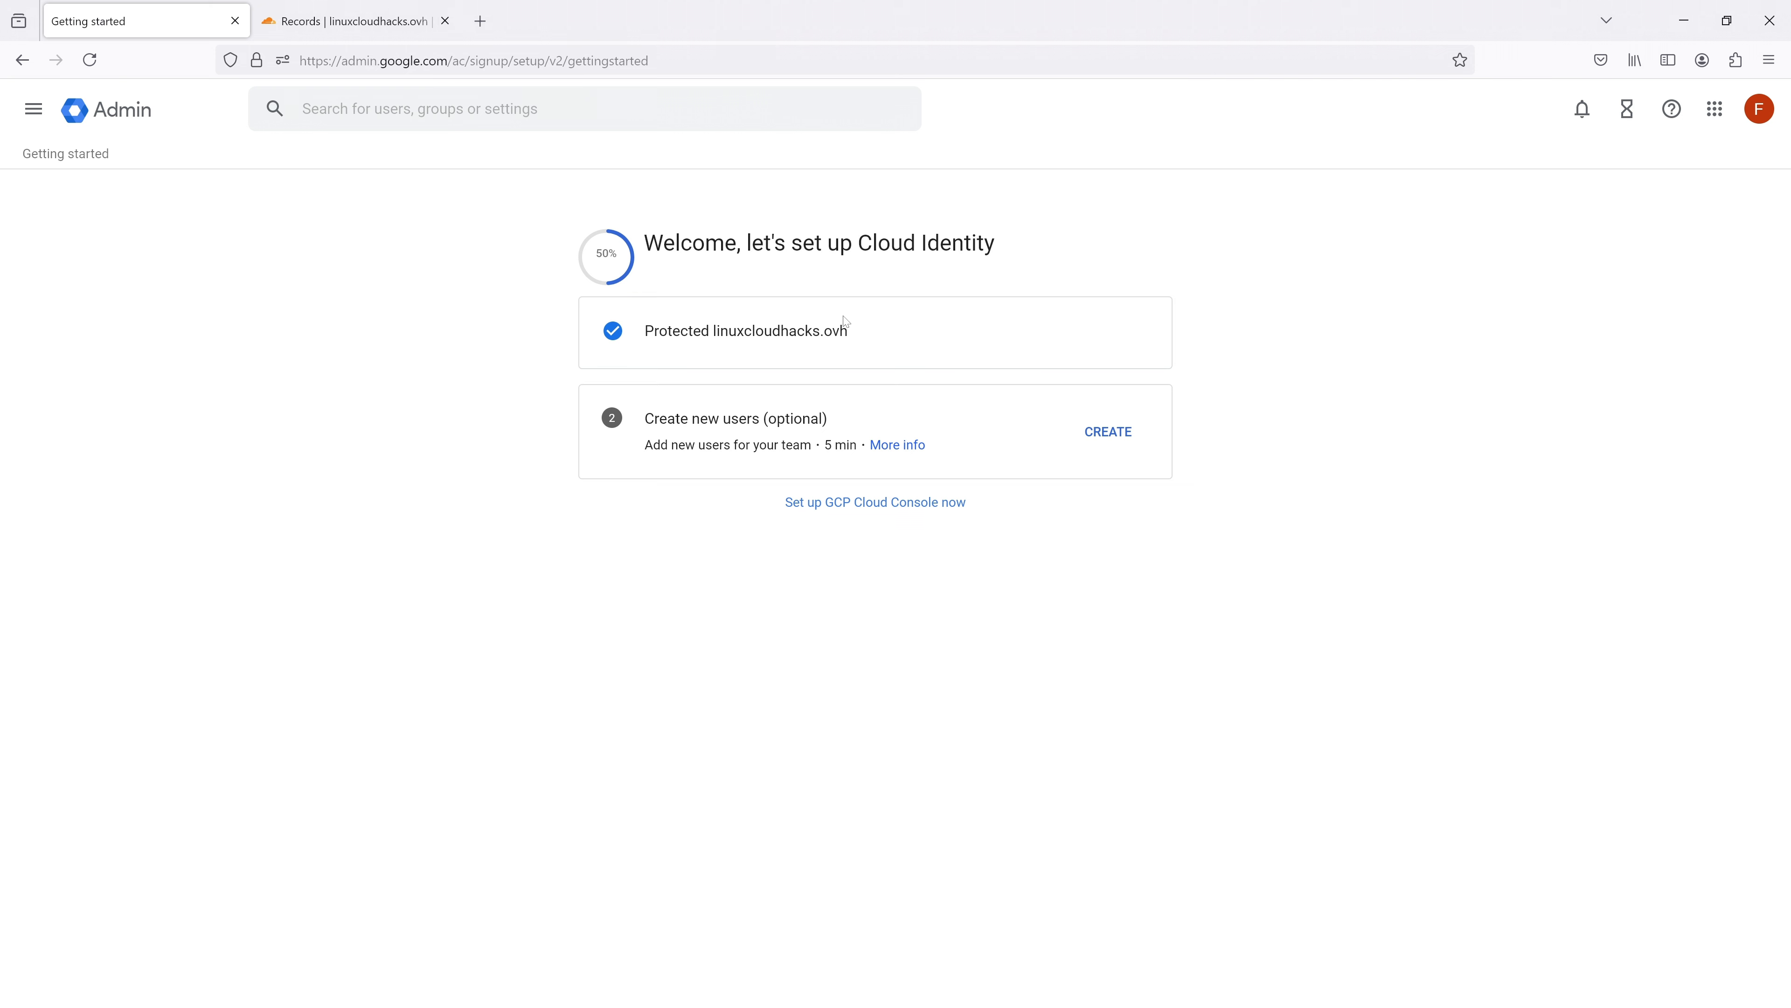
mouse_move(1108, 432)
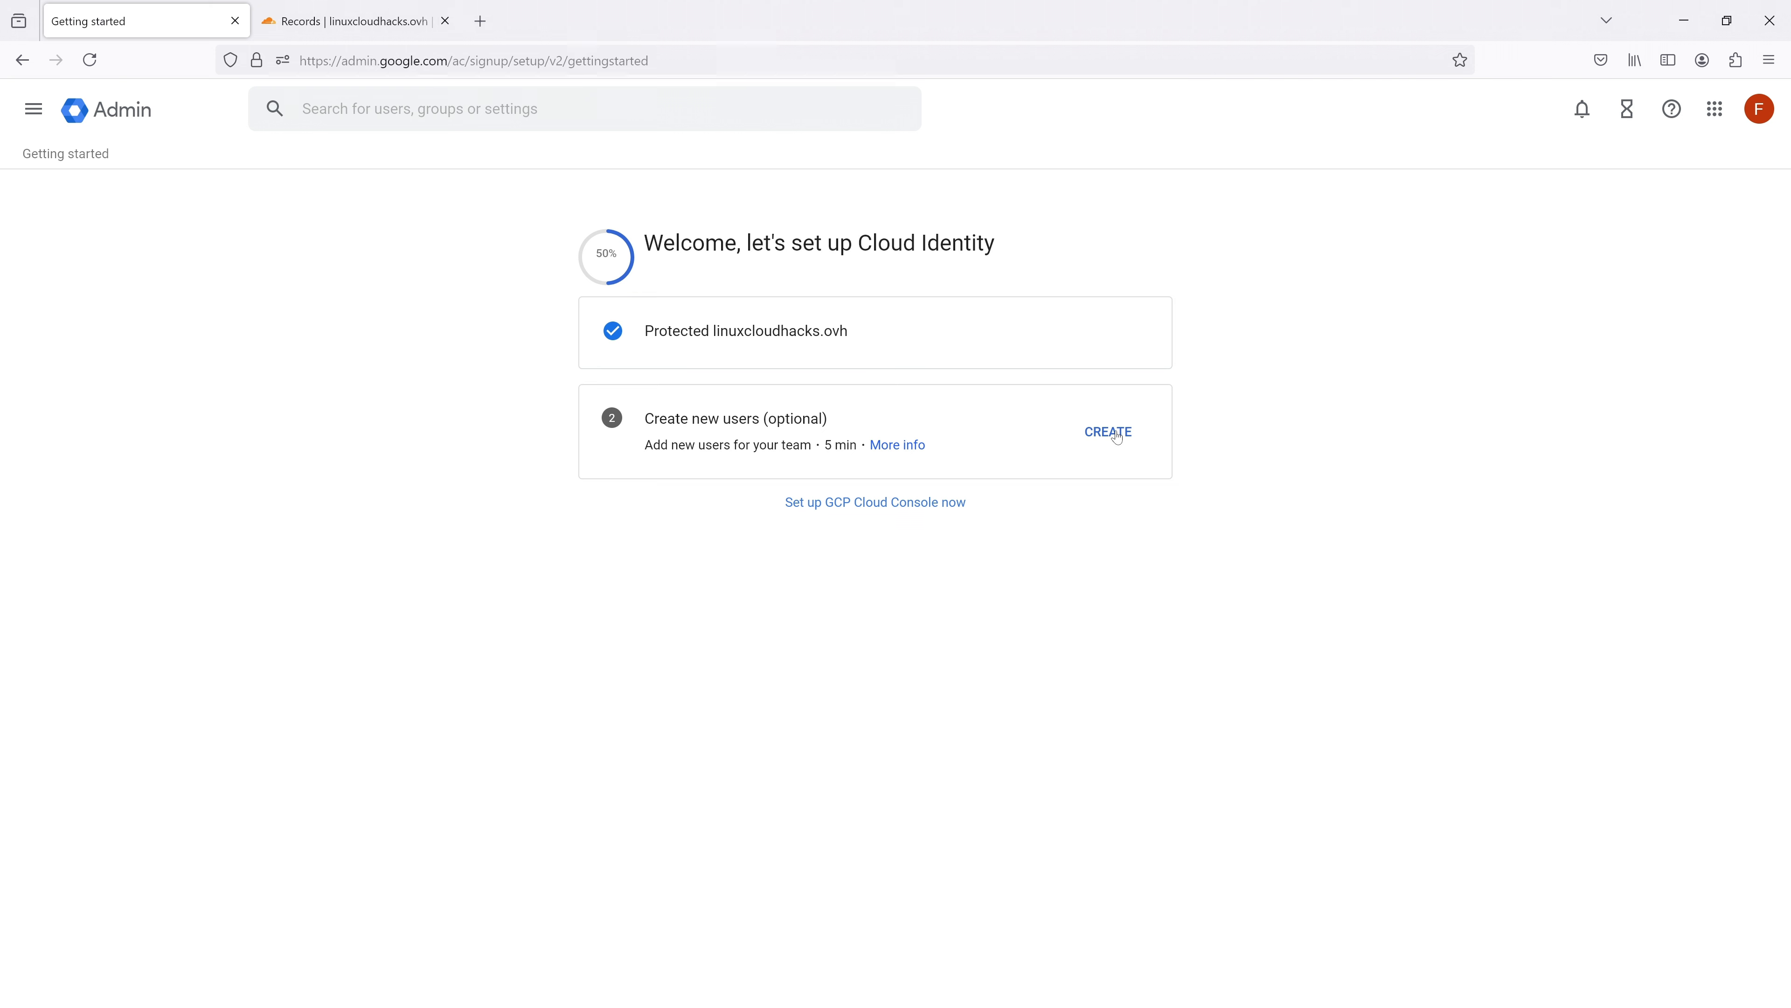
Review the domain's users under Directory > Users, then go to console.cloud.google.com in a new tab.
left_click(1108, 432)
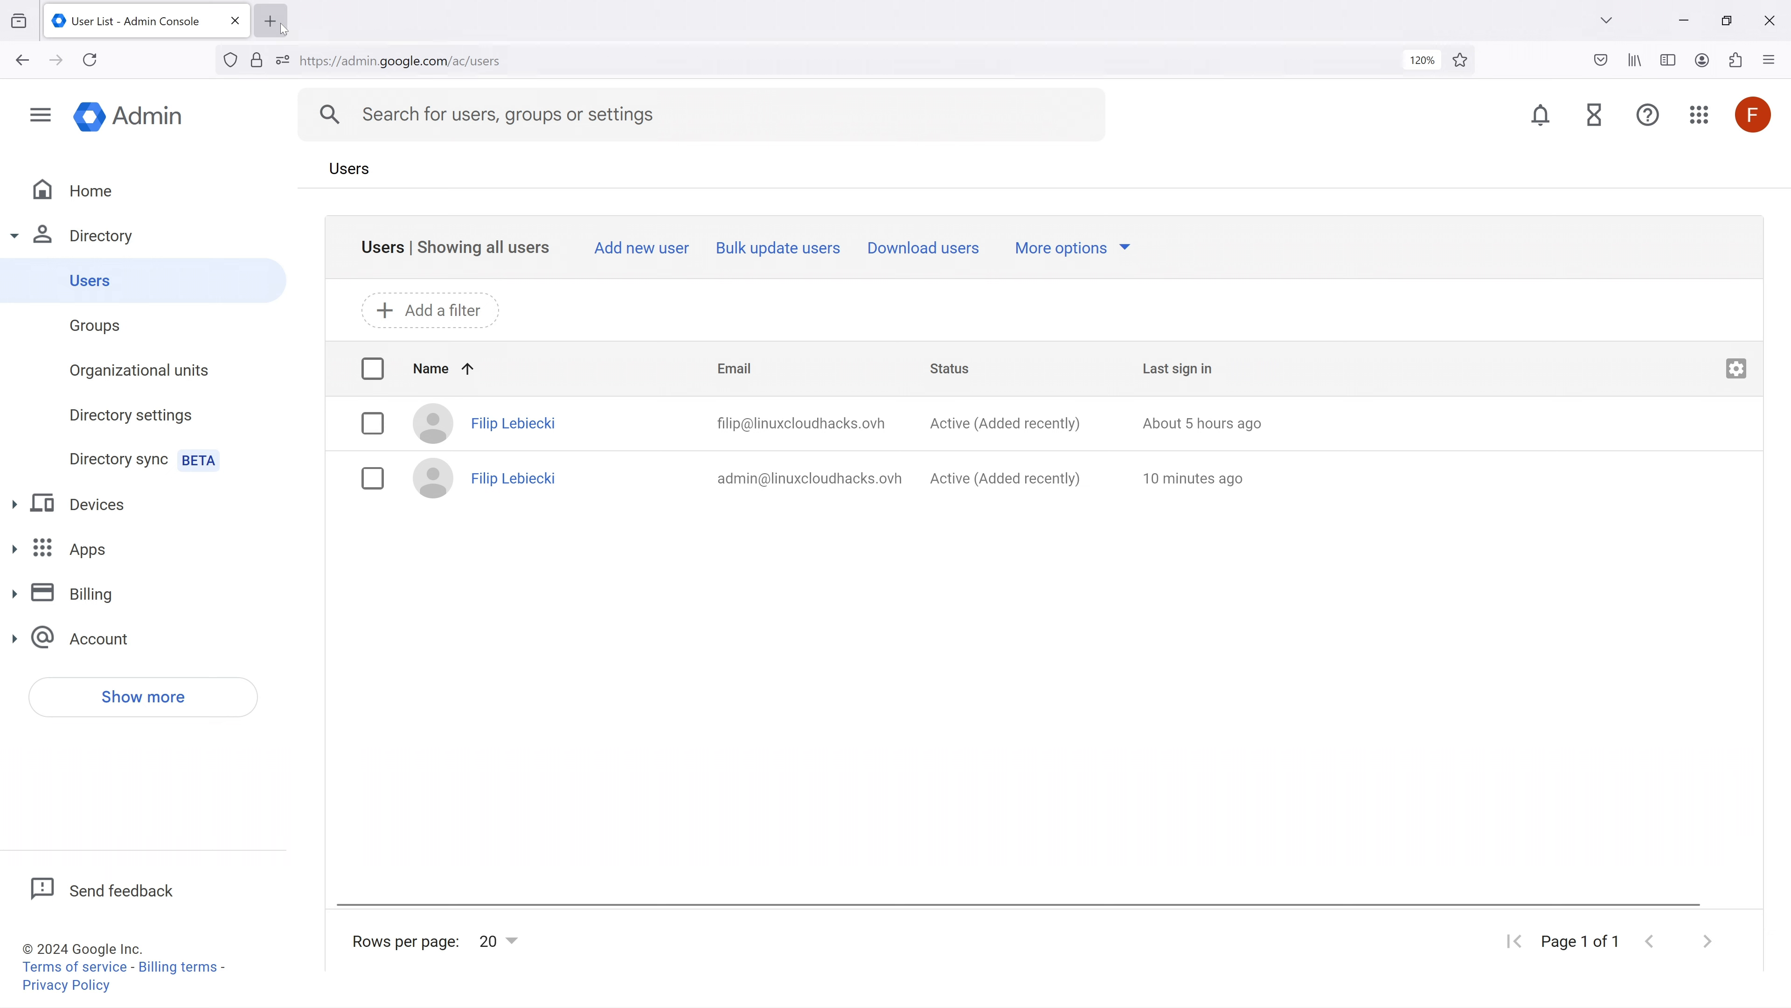
type("console.cloud.google.com/welcome/new")
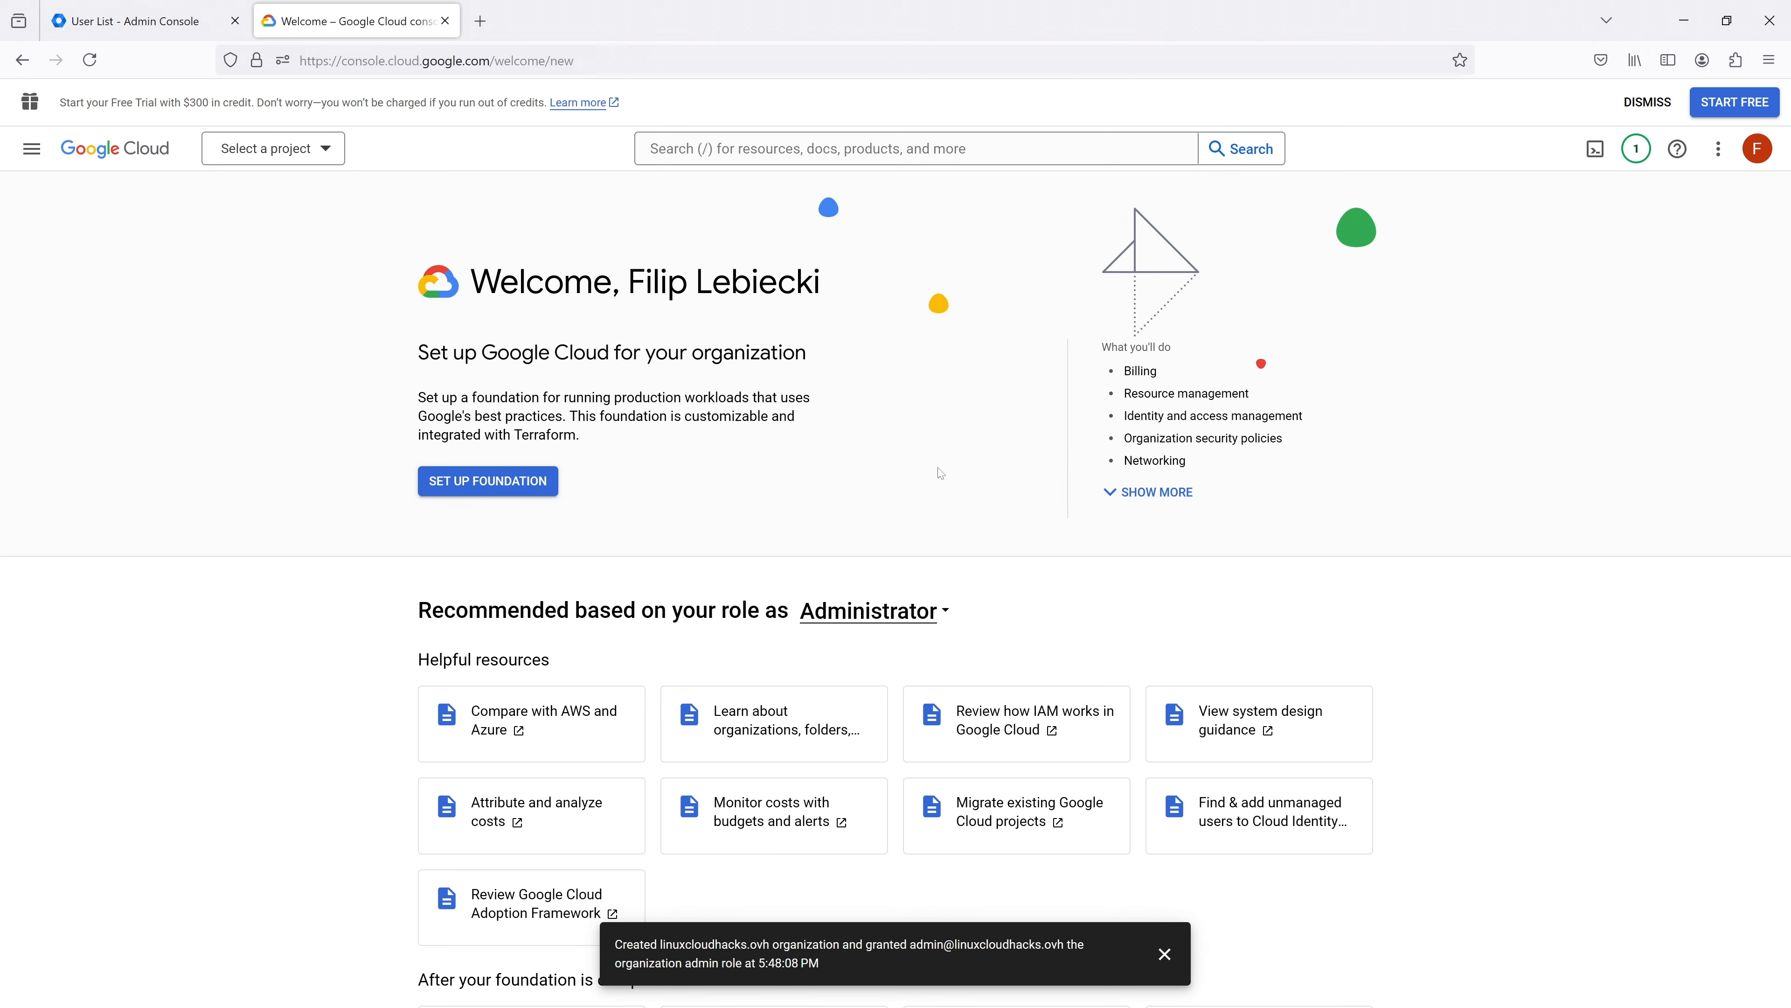
mouse_move(1187, 950)
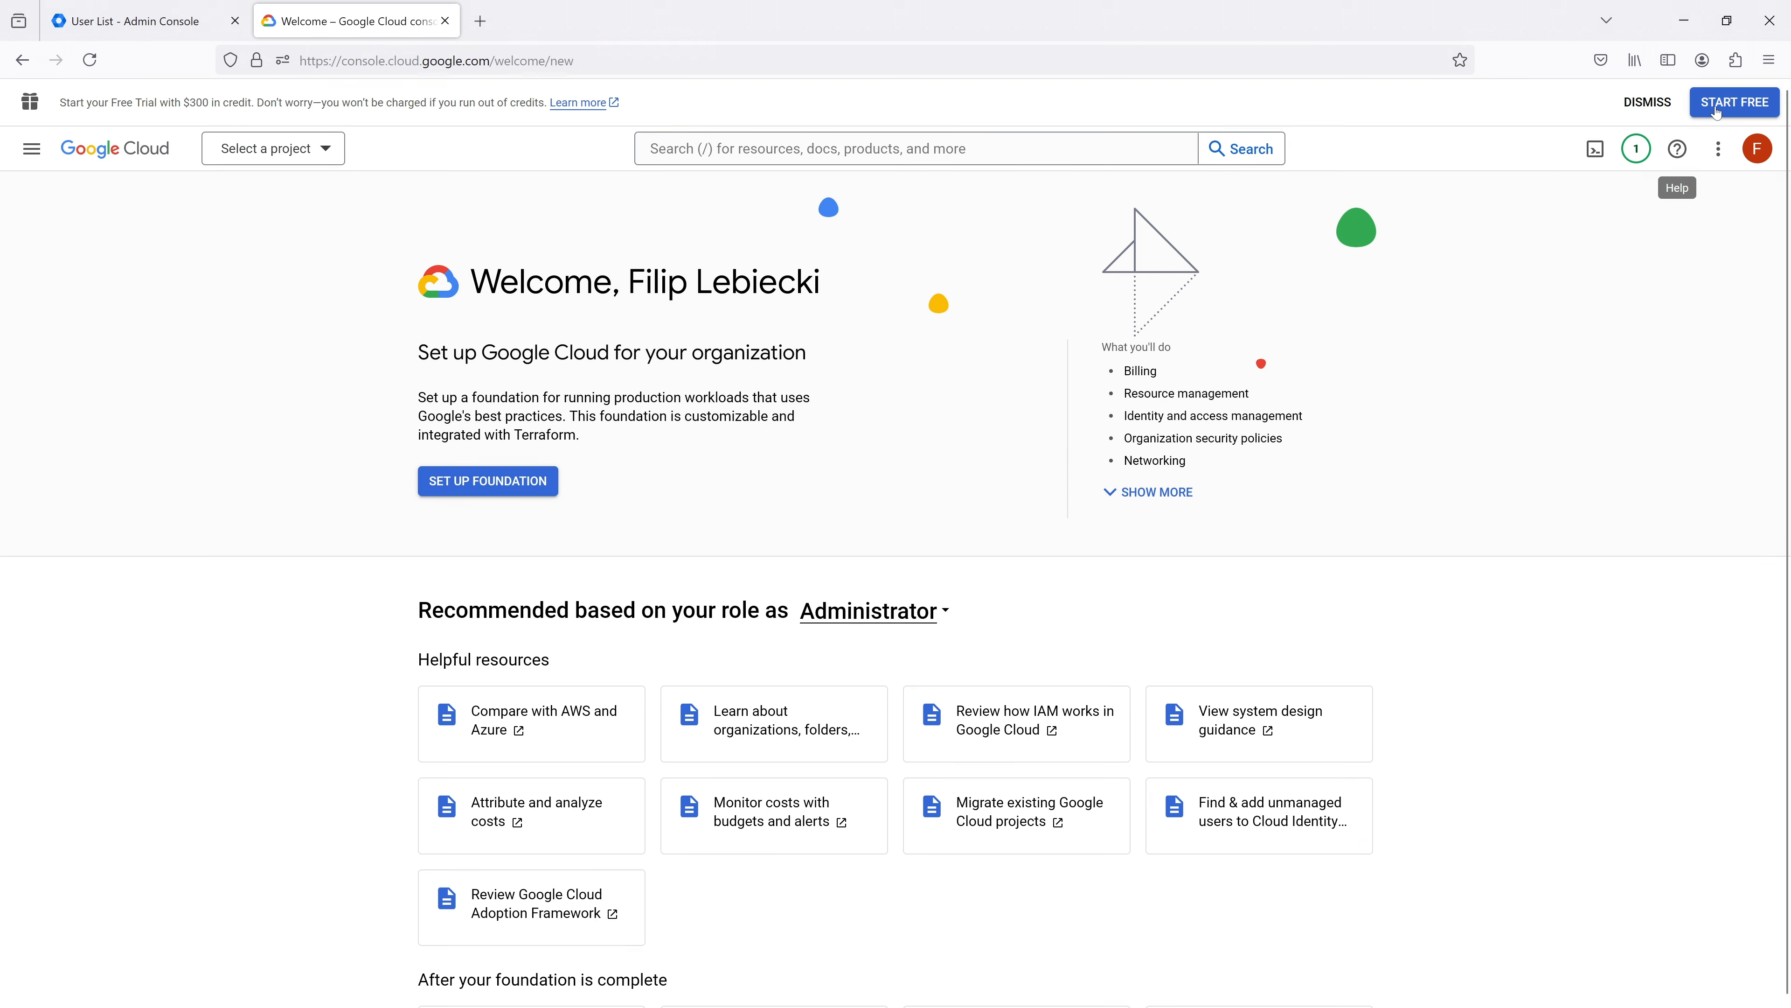
Activate the Google Cloud free trial through billing verification, then return to the Cloudflare Zero Trust tab.
left_click(1734, 103)
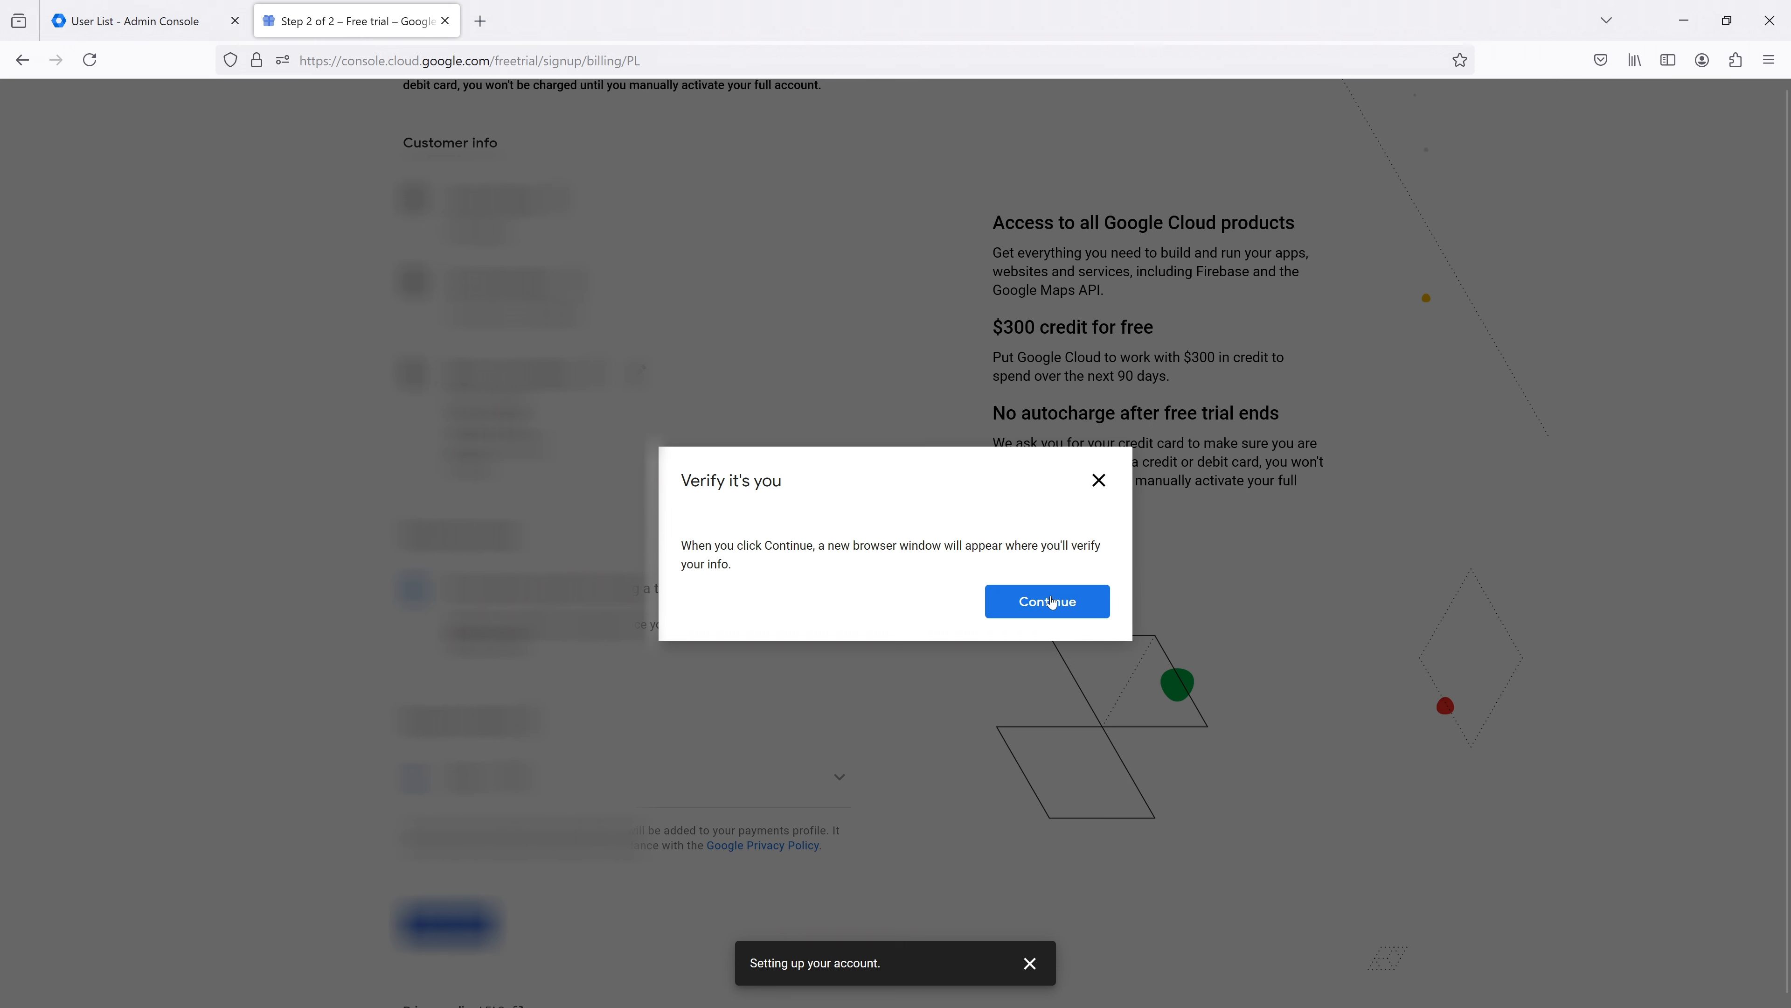
left_click(1044, 601)
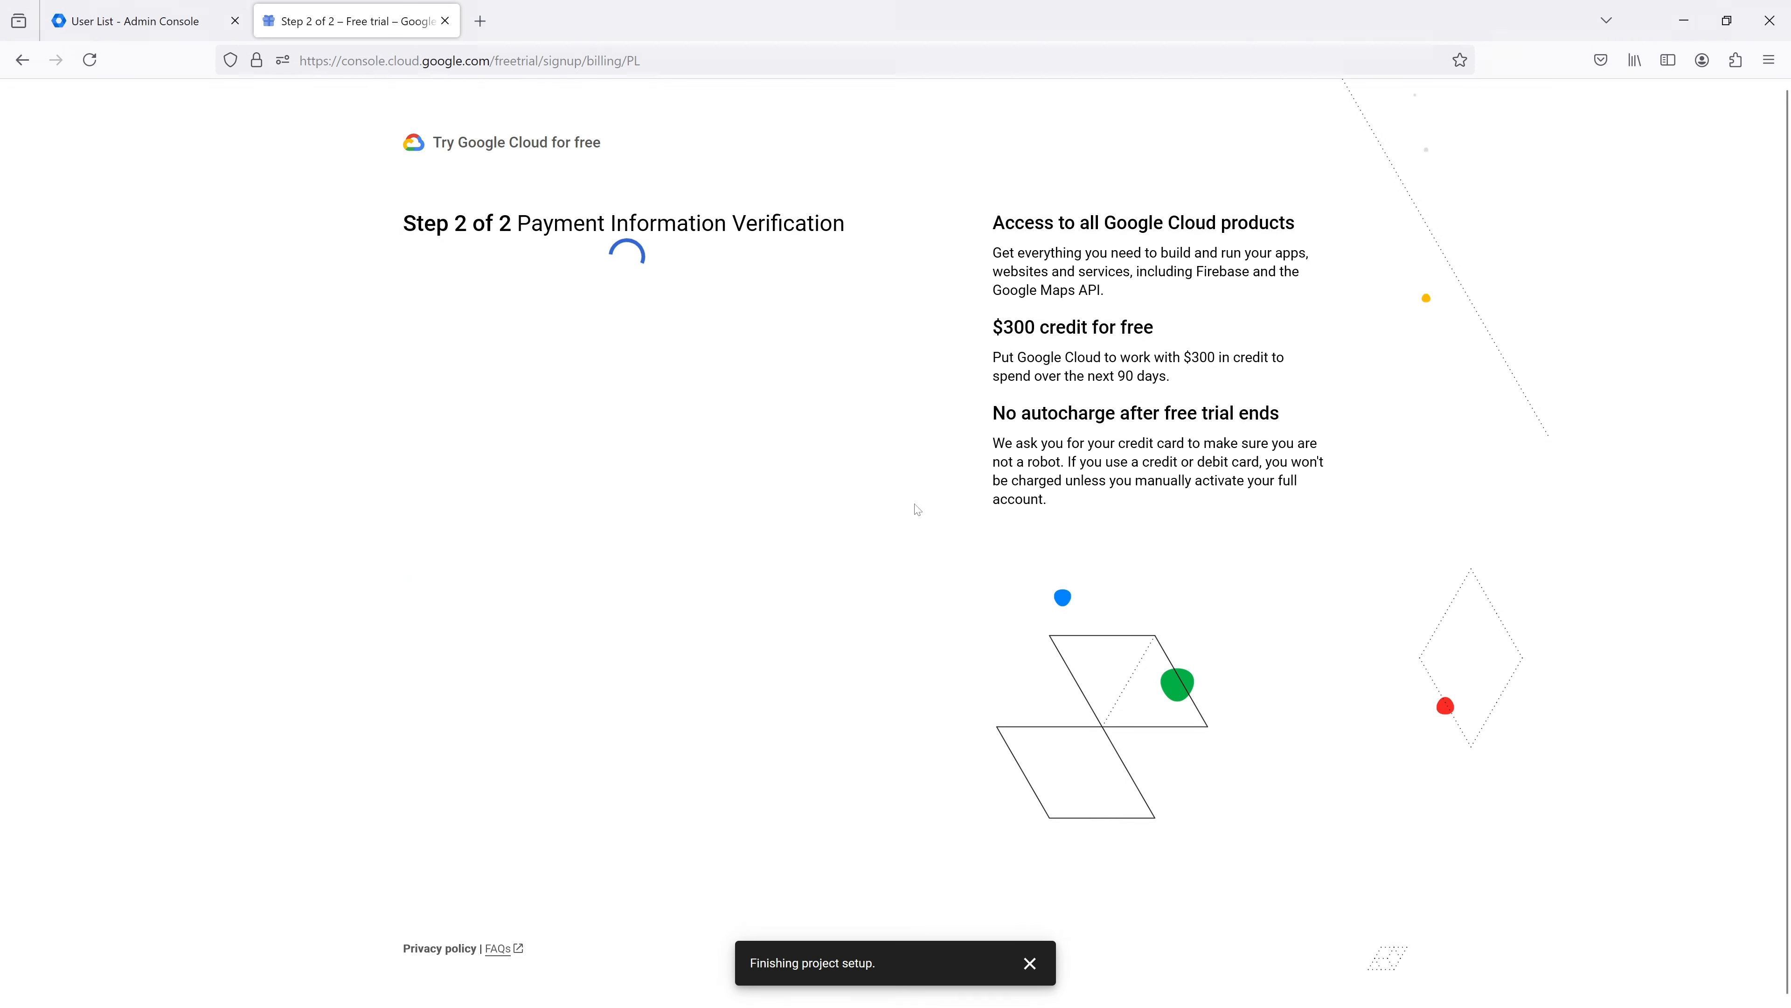
left_click(342, 21)
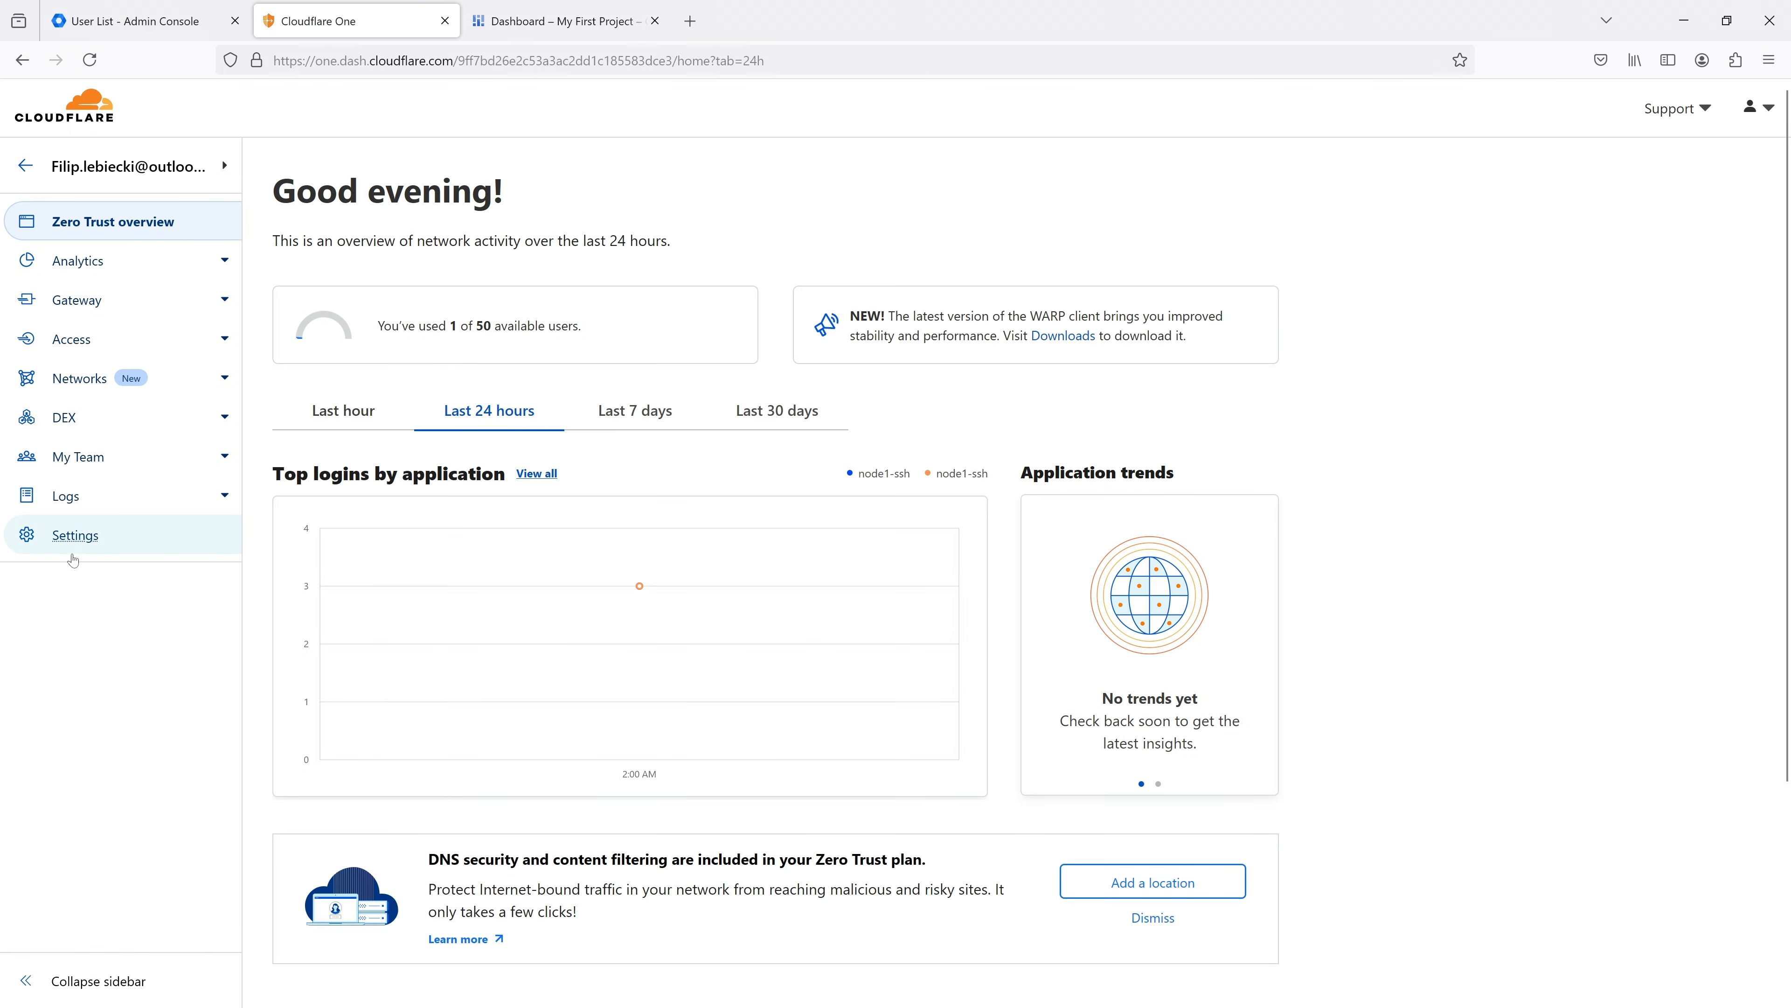
Start adding Google under Settings > Authentication > Login methods, then switch to the Google Cloud dashboard.
left_click(74, 534)
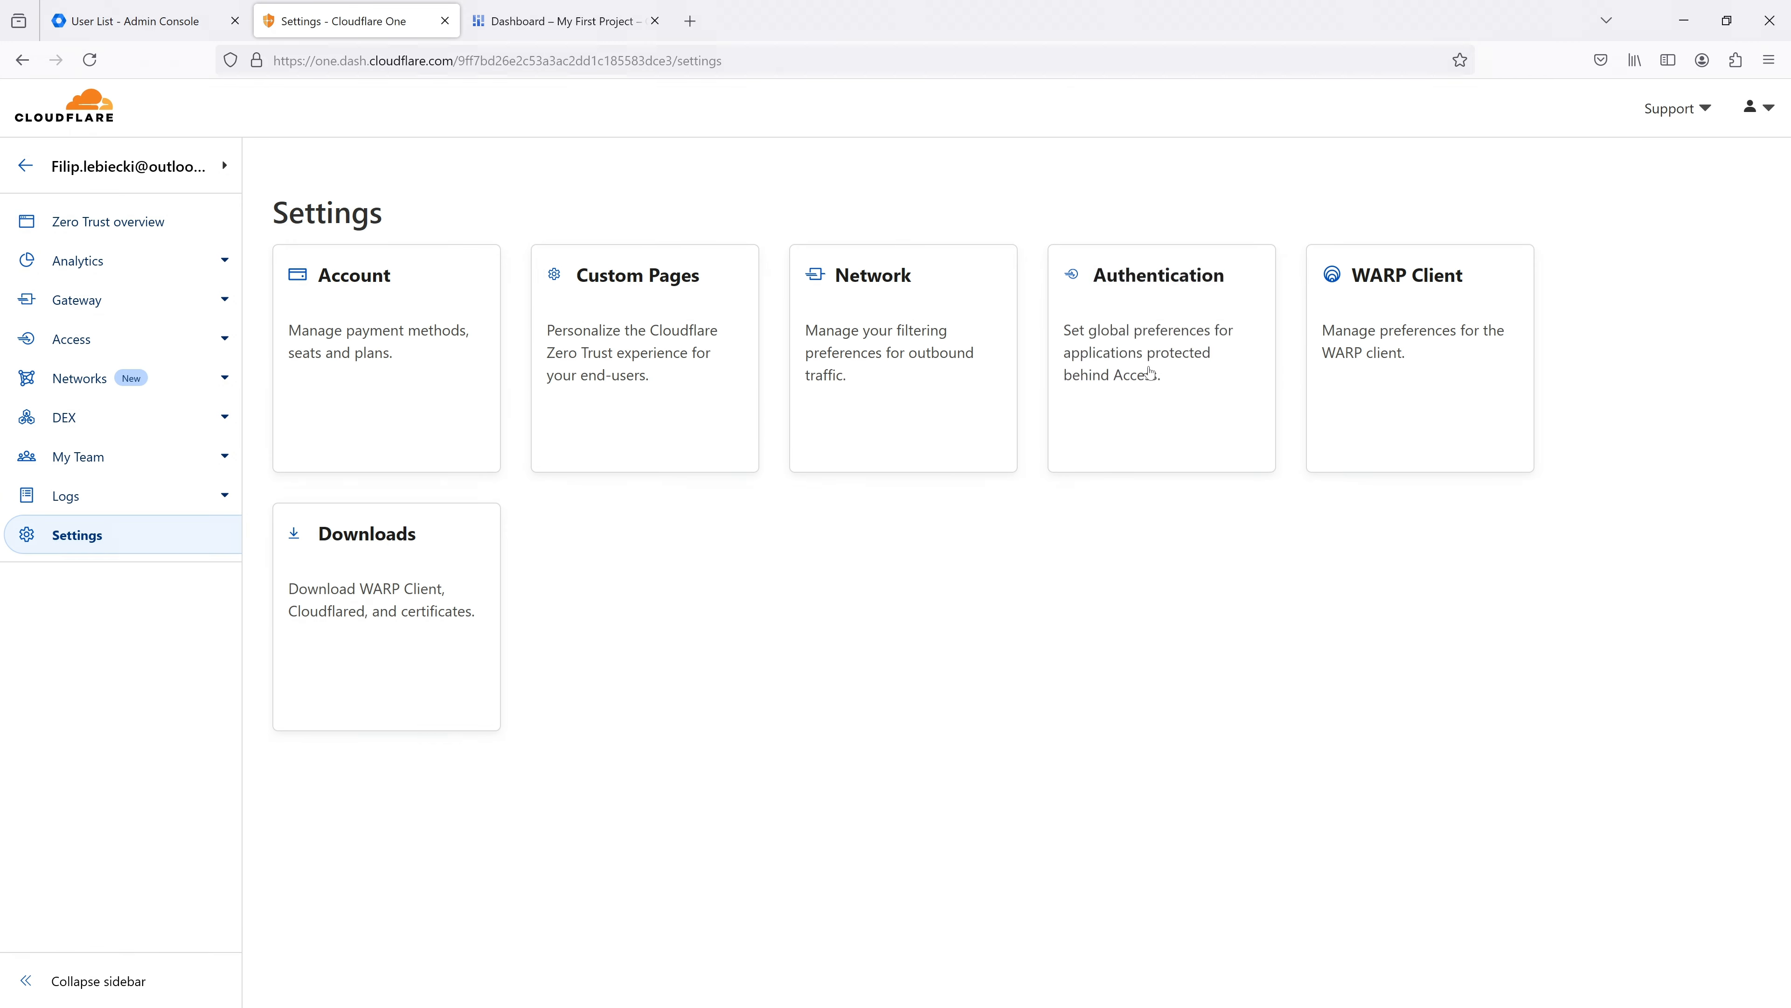
left_click(1161, 274)
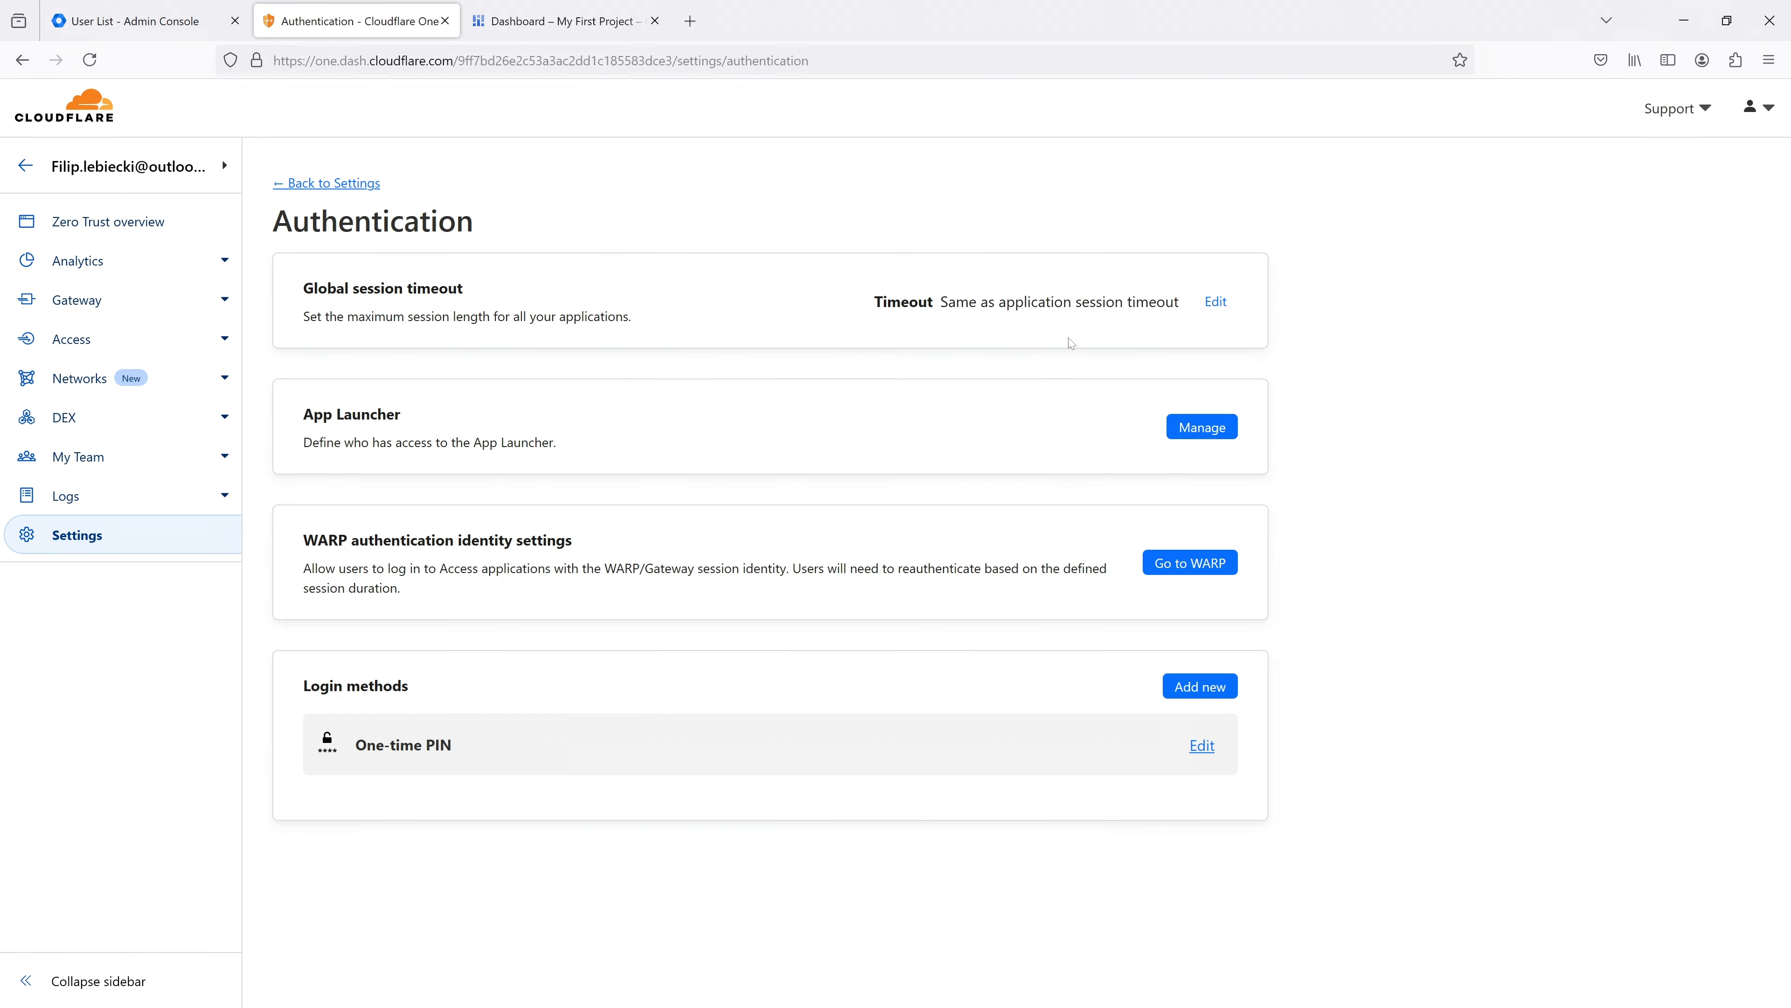
mouse_move(865, 368)
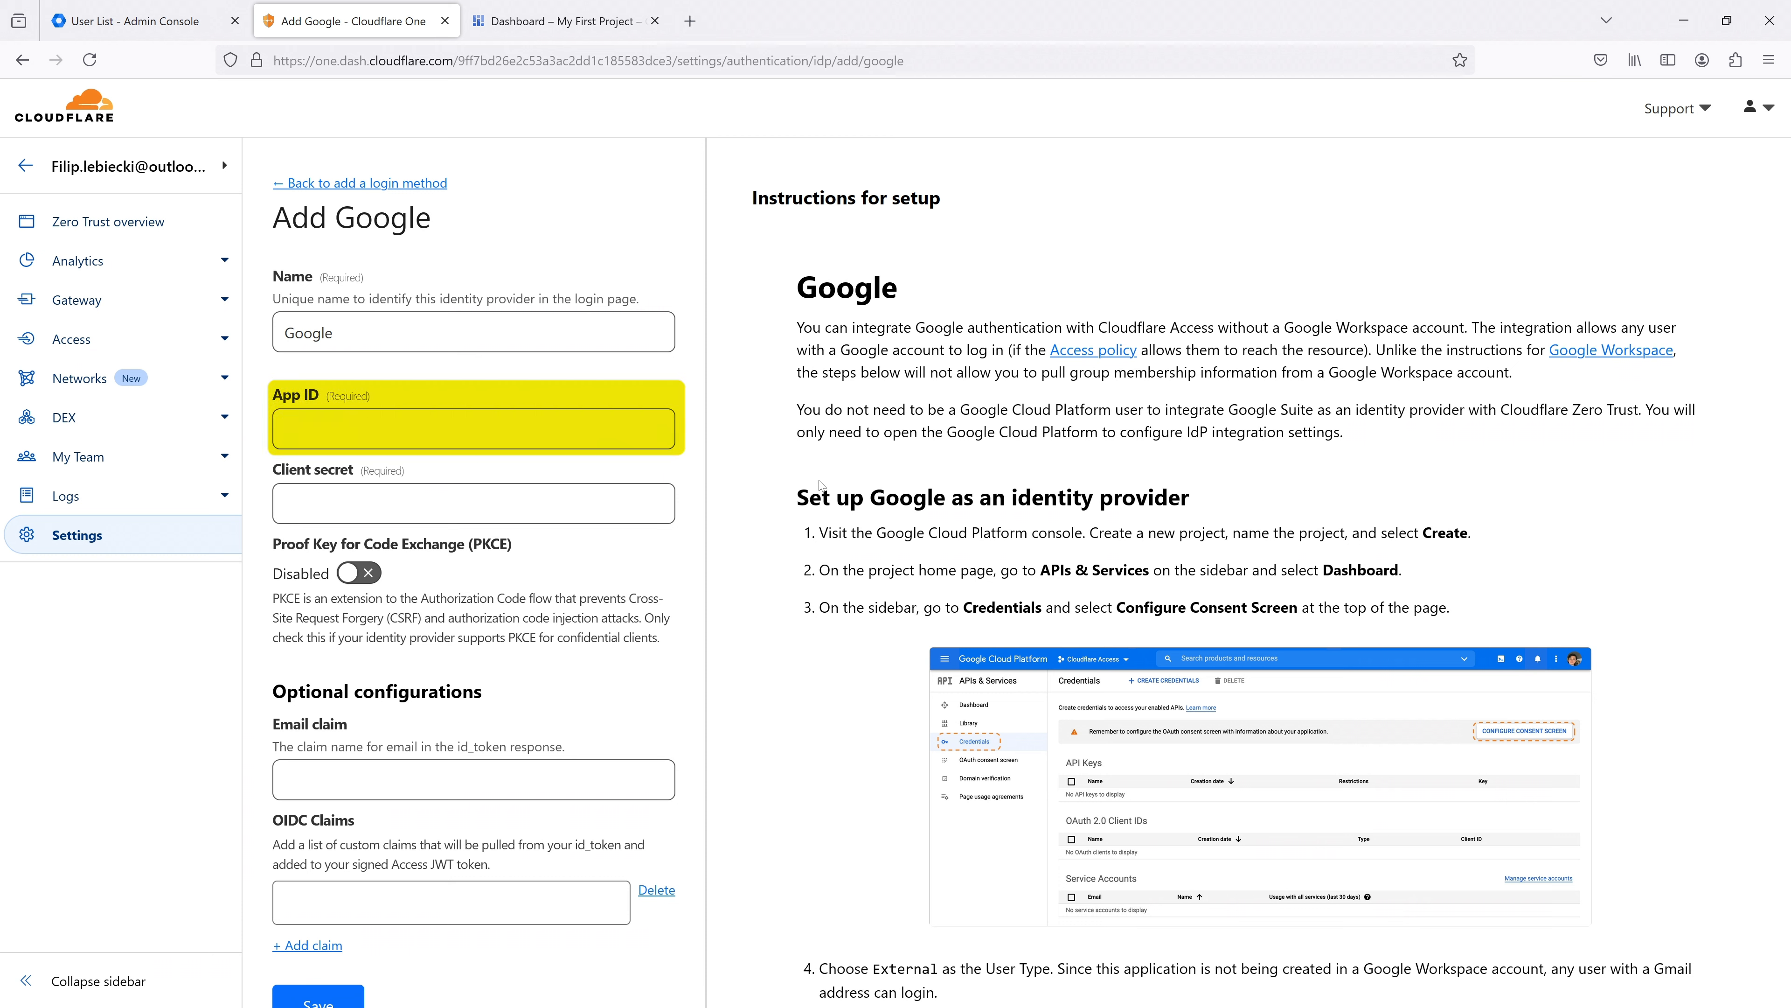
left_click(473, 502)
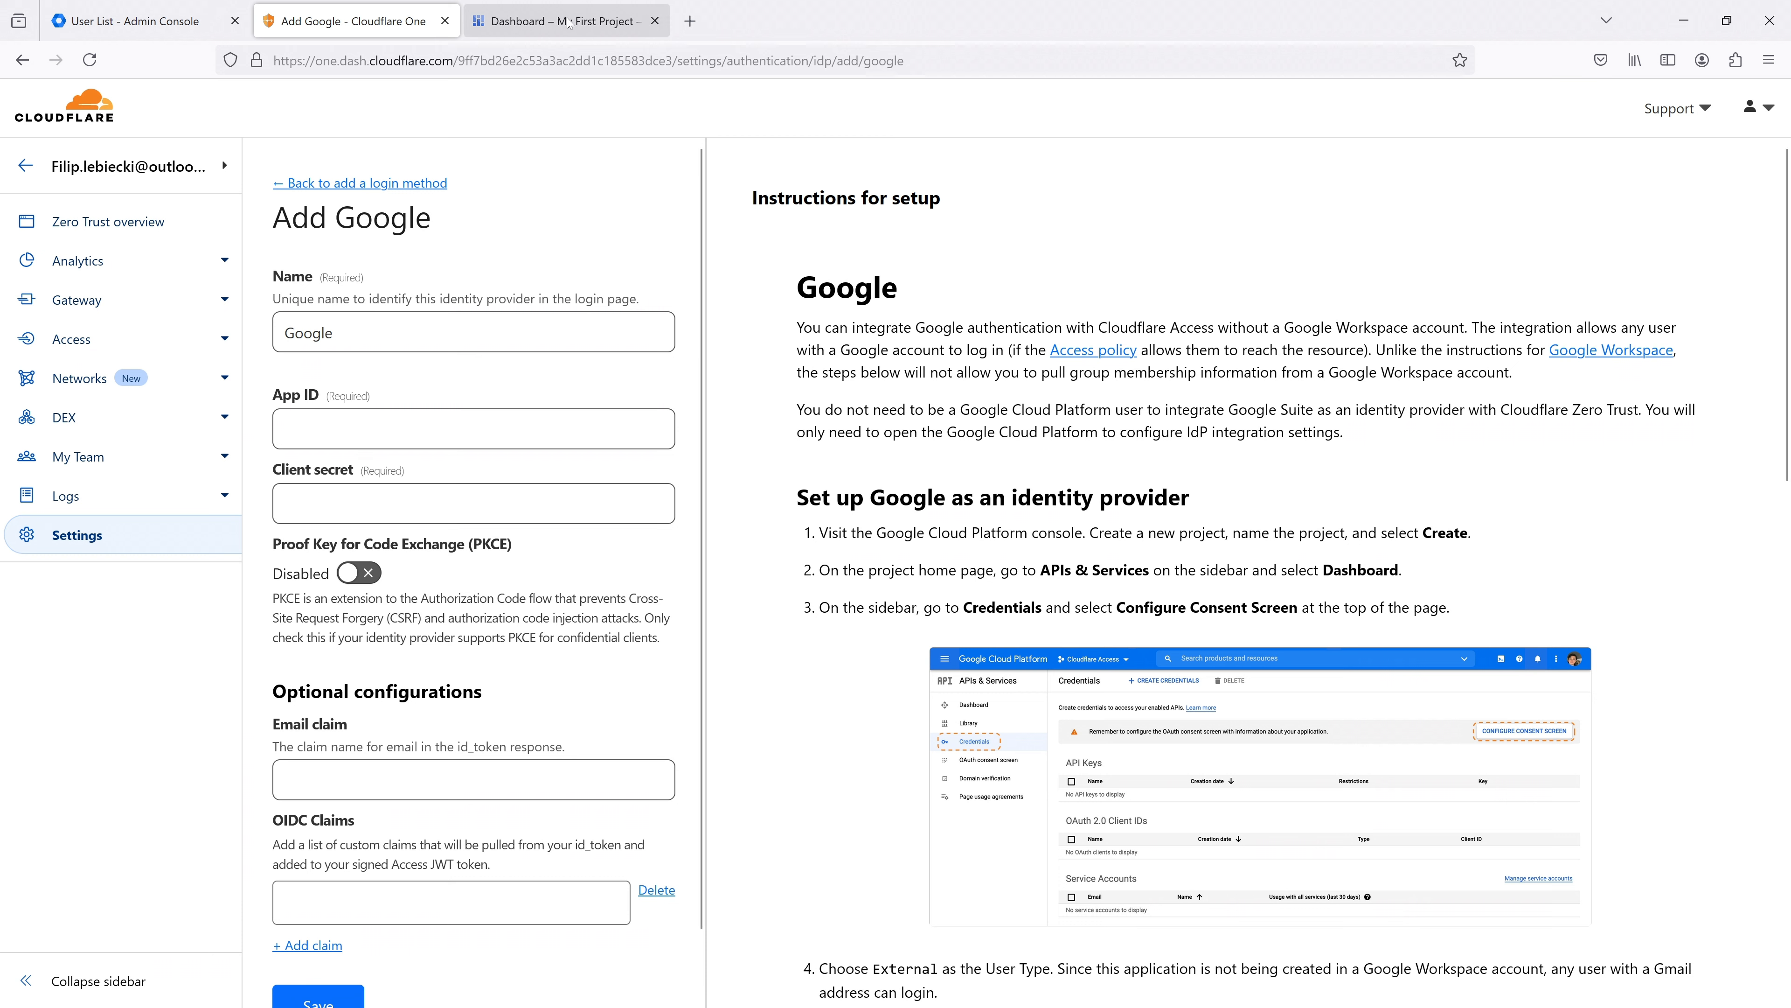
left_click(563, 20)
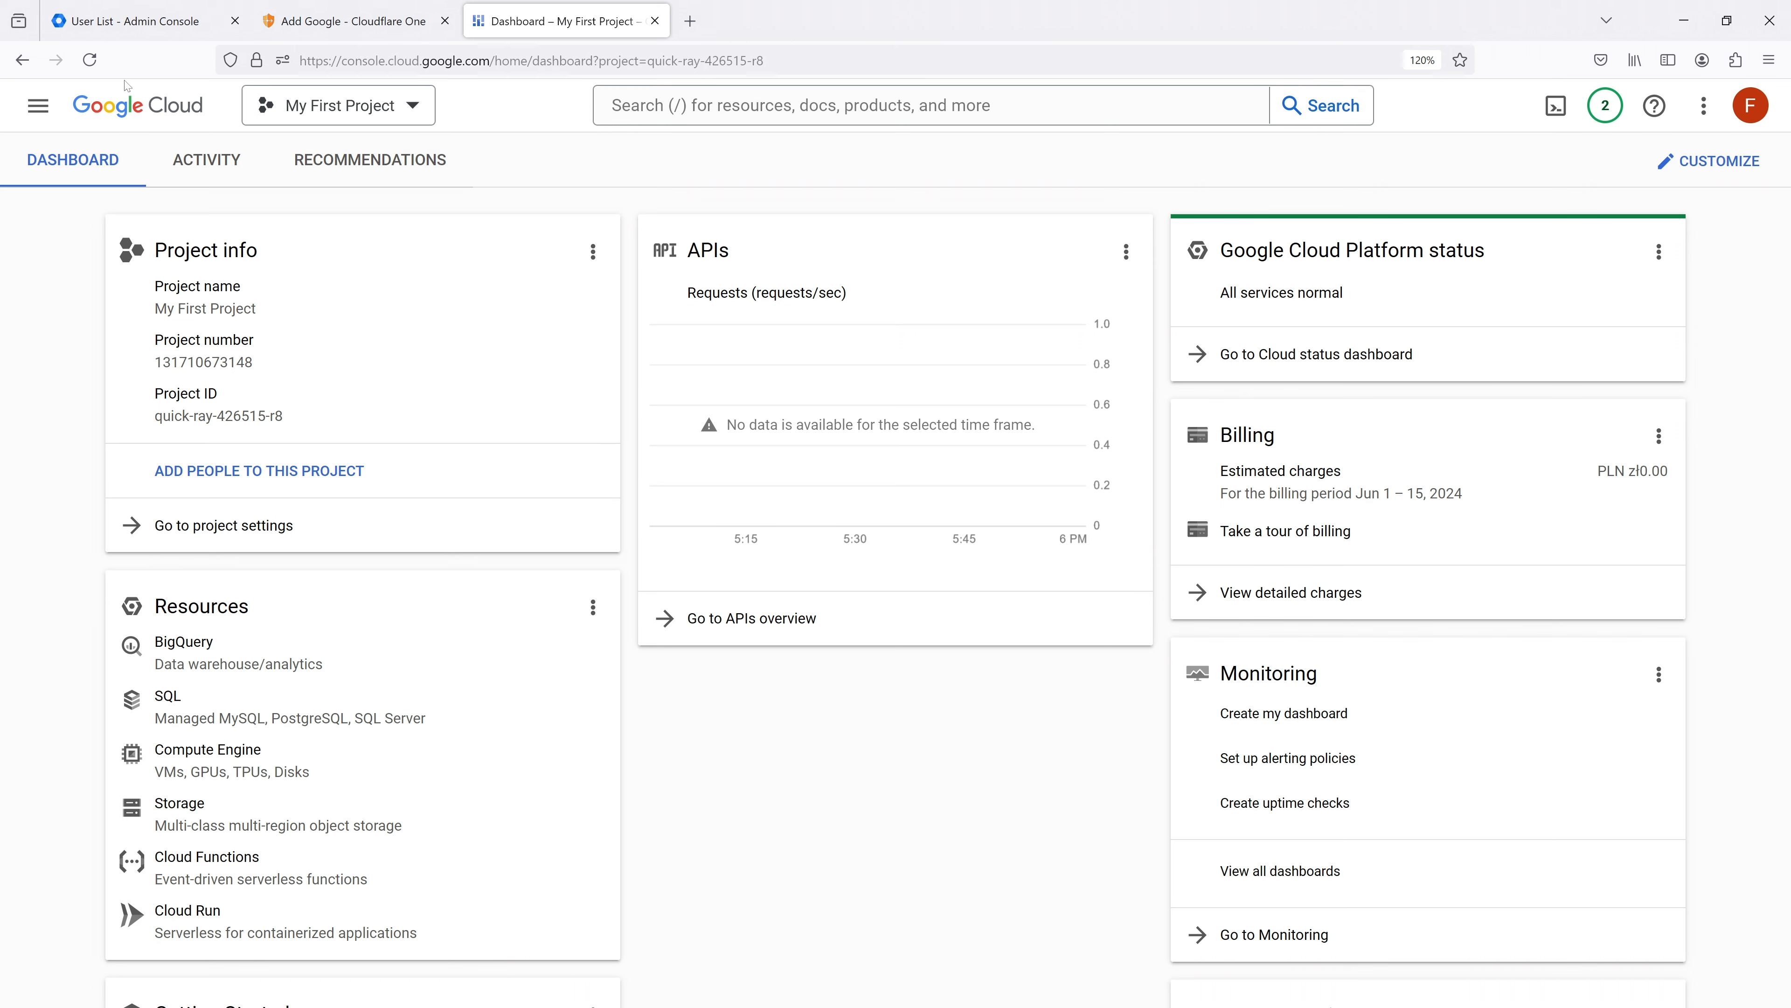
mouse_move(126, 86)
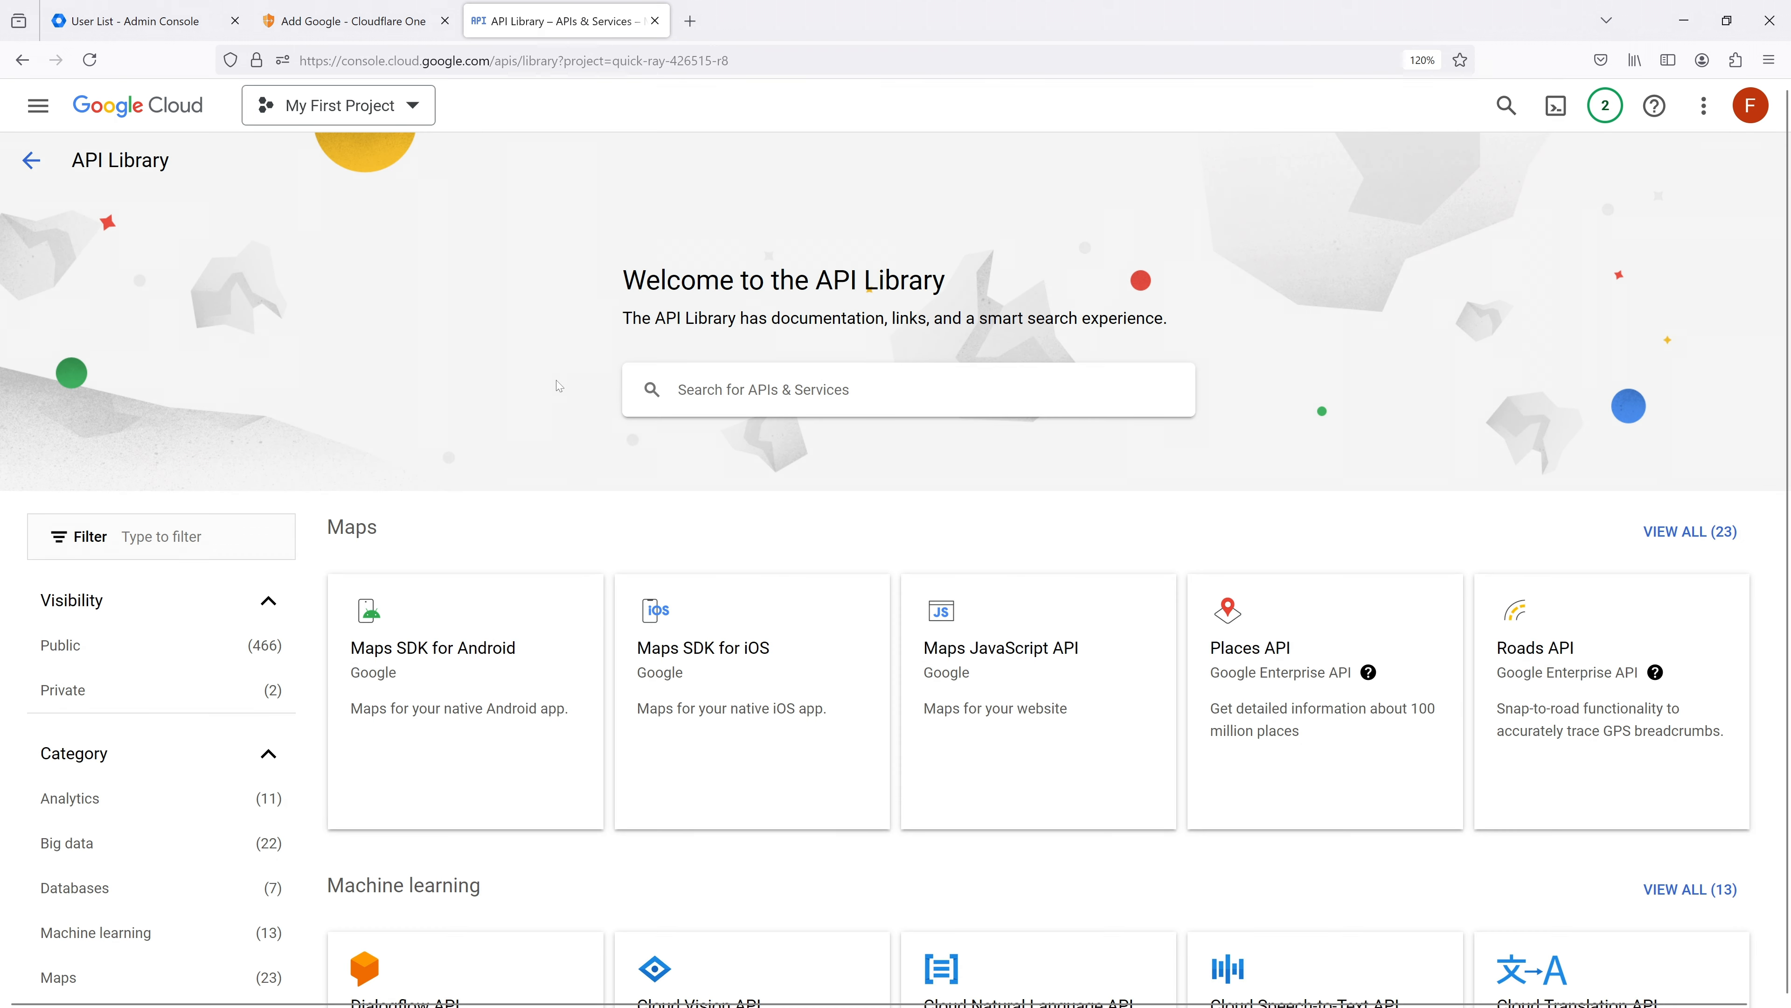
Search for iam and reach the IAM API page to begin the OAuth consent screen.
type("iam")
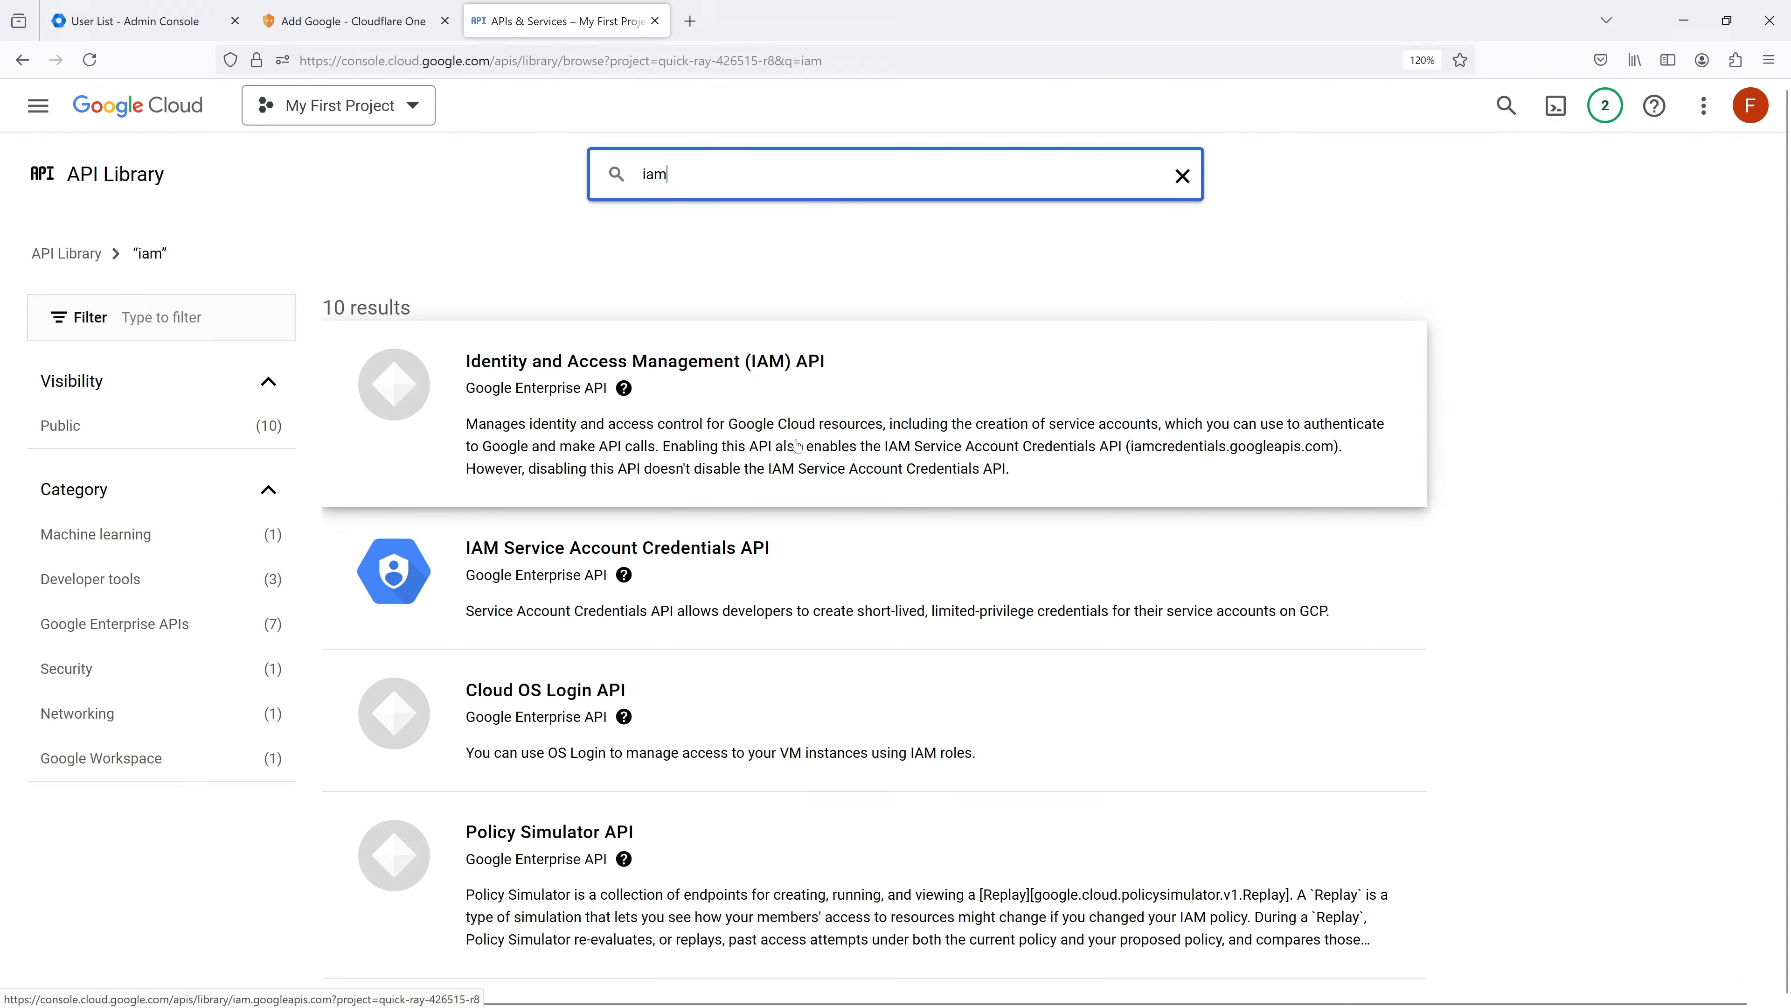
mouse_move(941, 426)
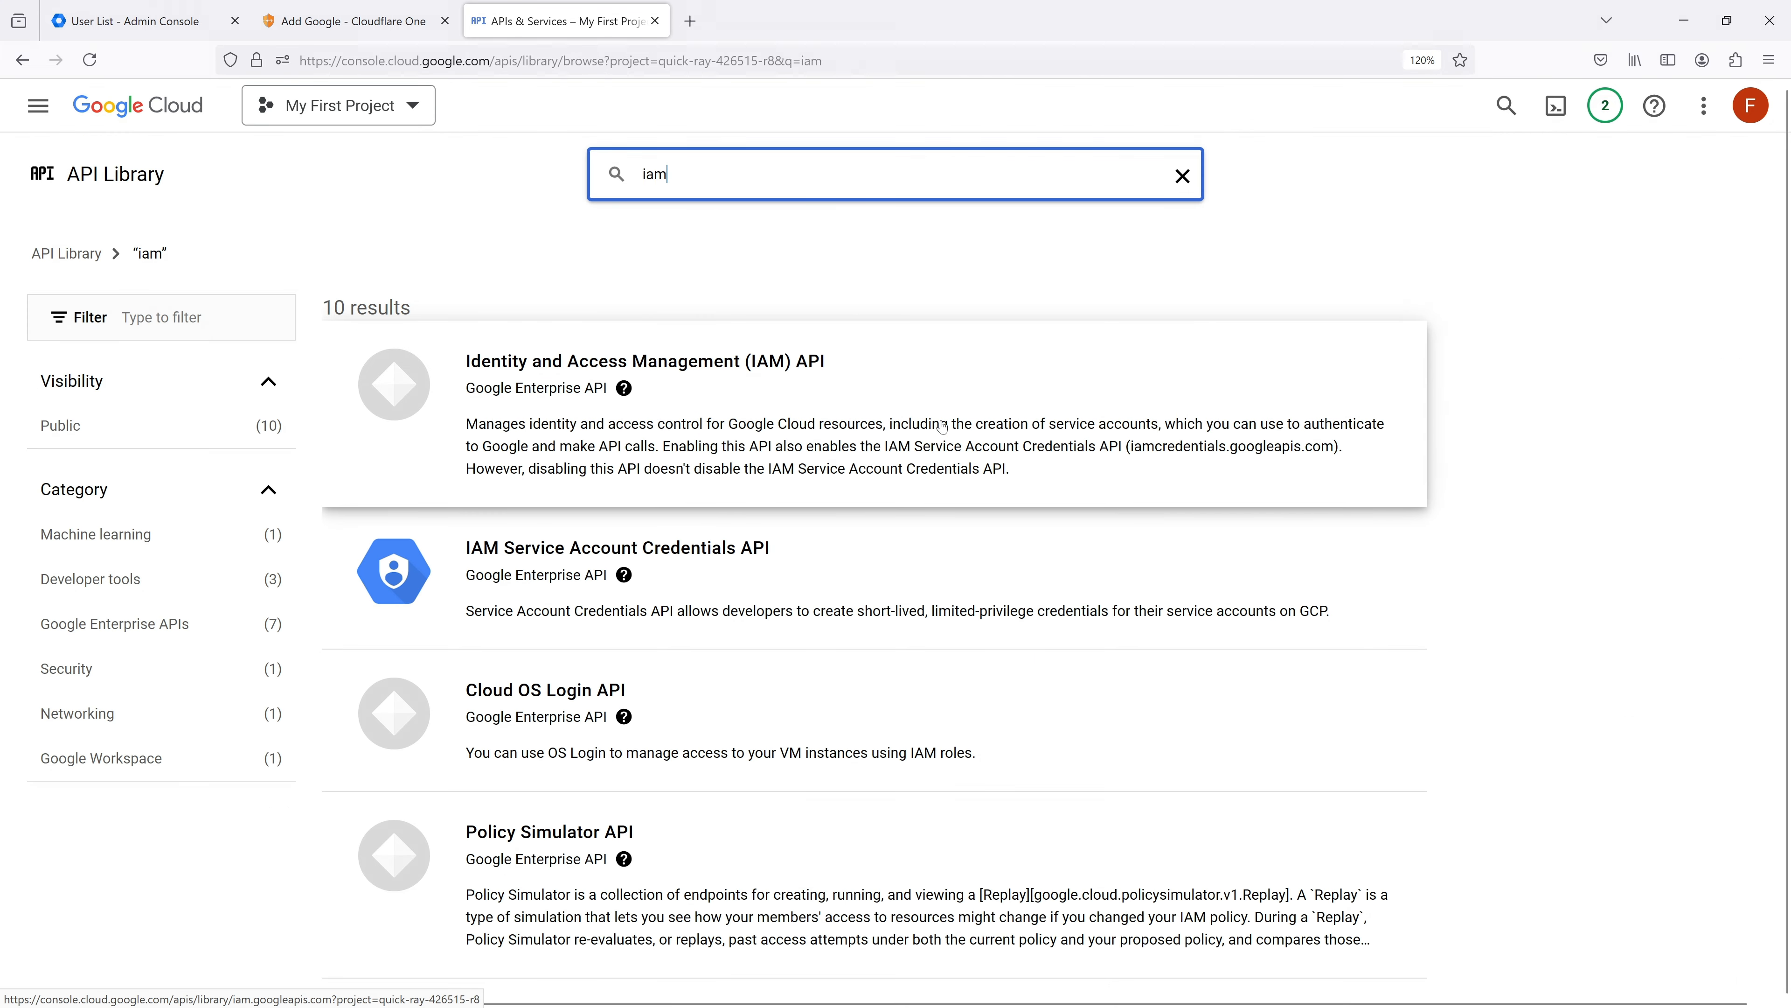
left_click(643, 361)
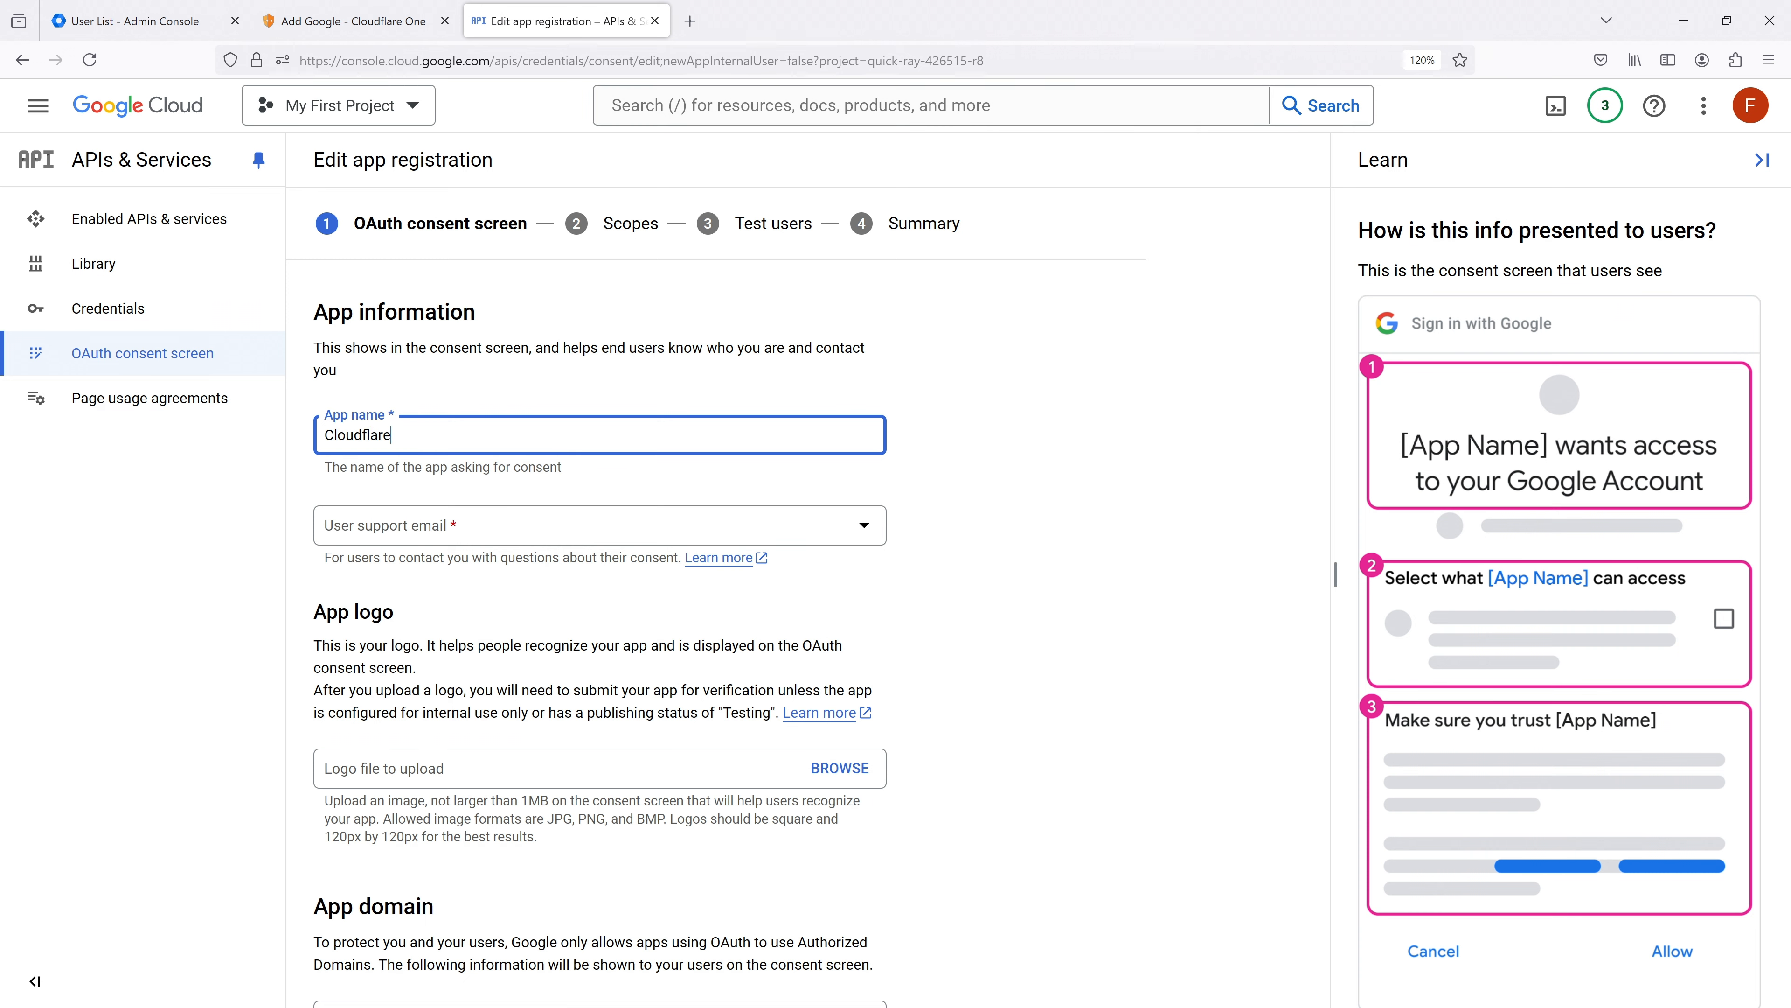
left_click(598, 524)
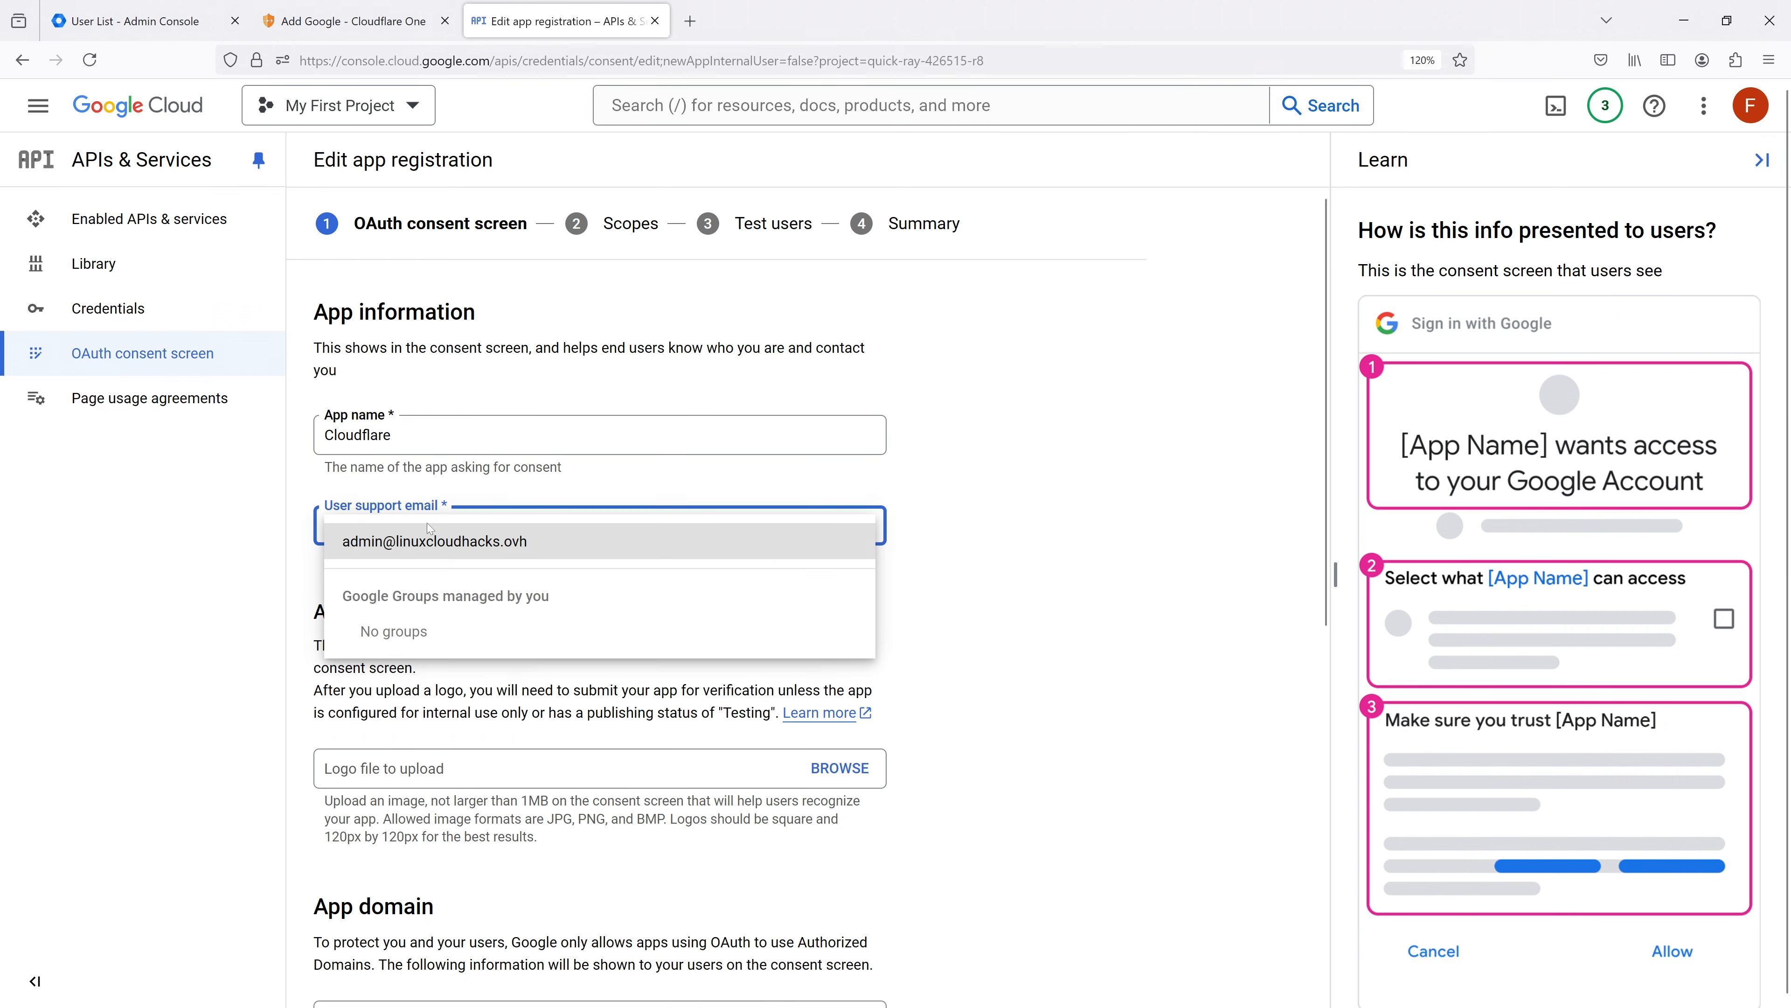
left_click(436, 542)
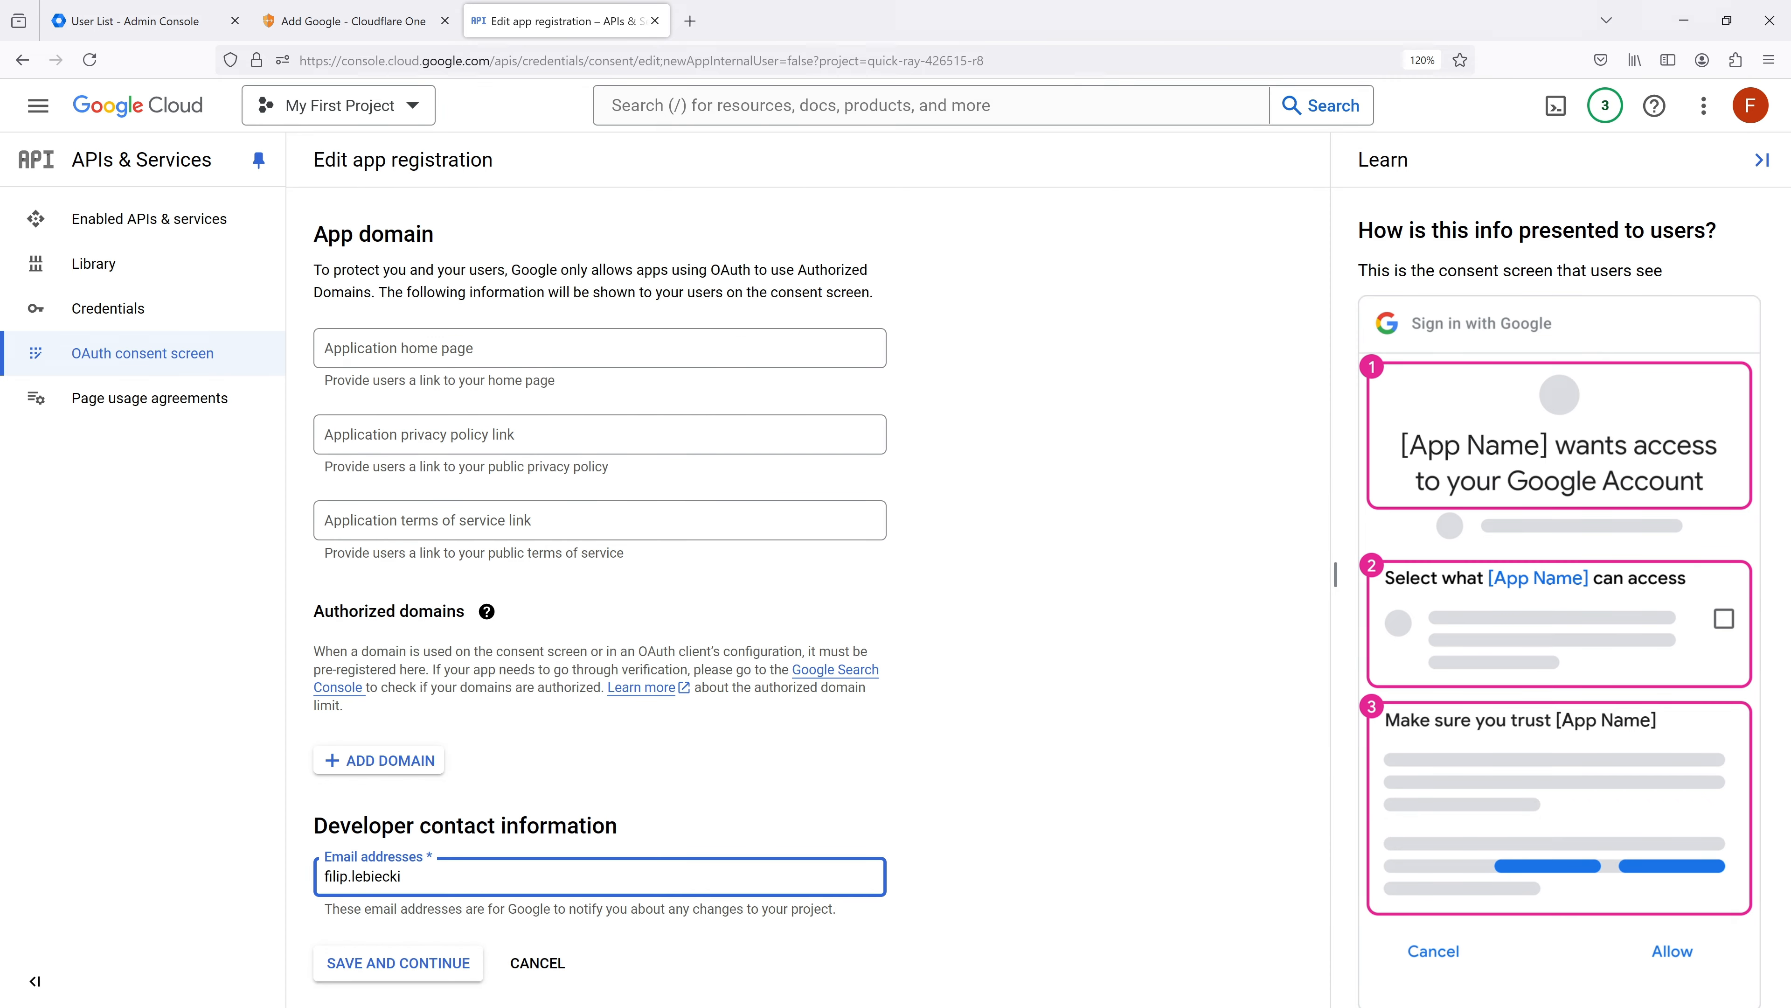
type("@outlook.com")
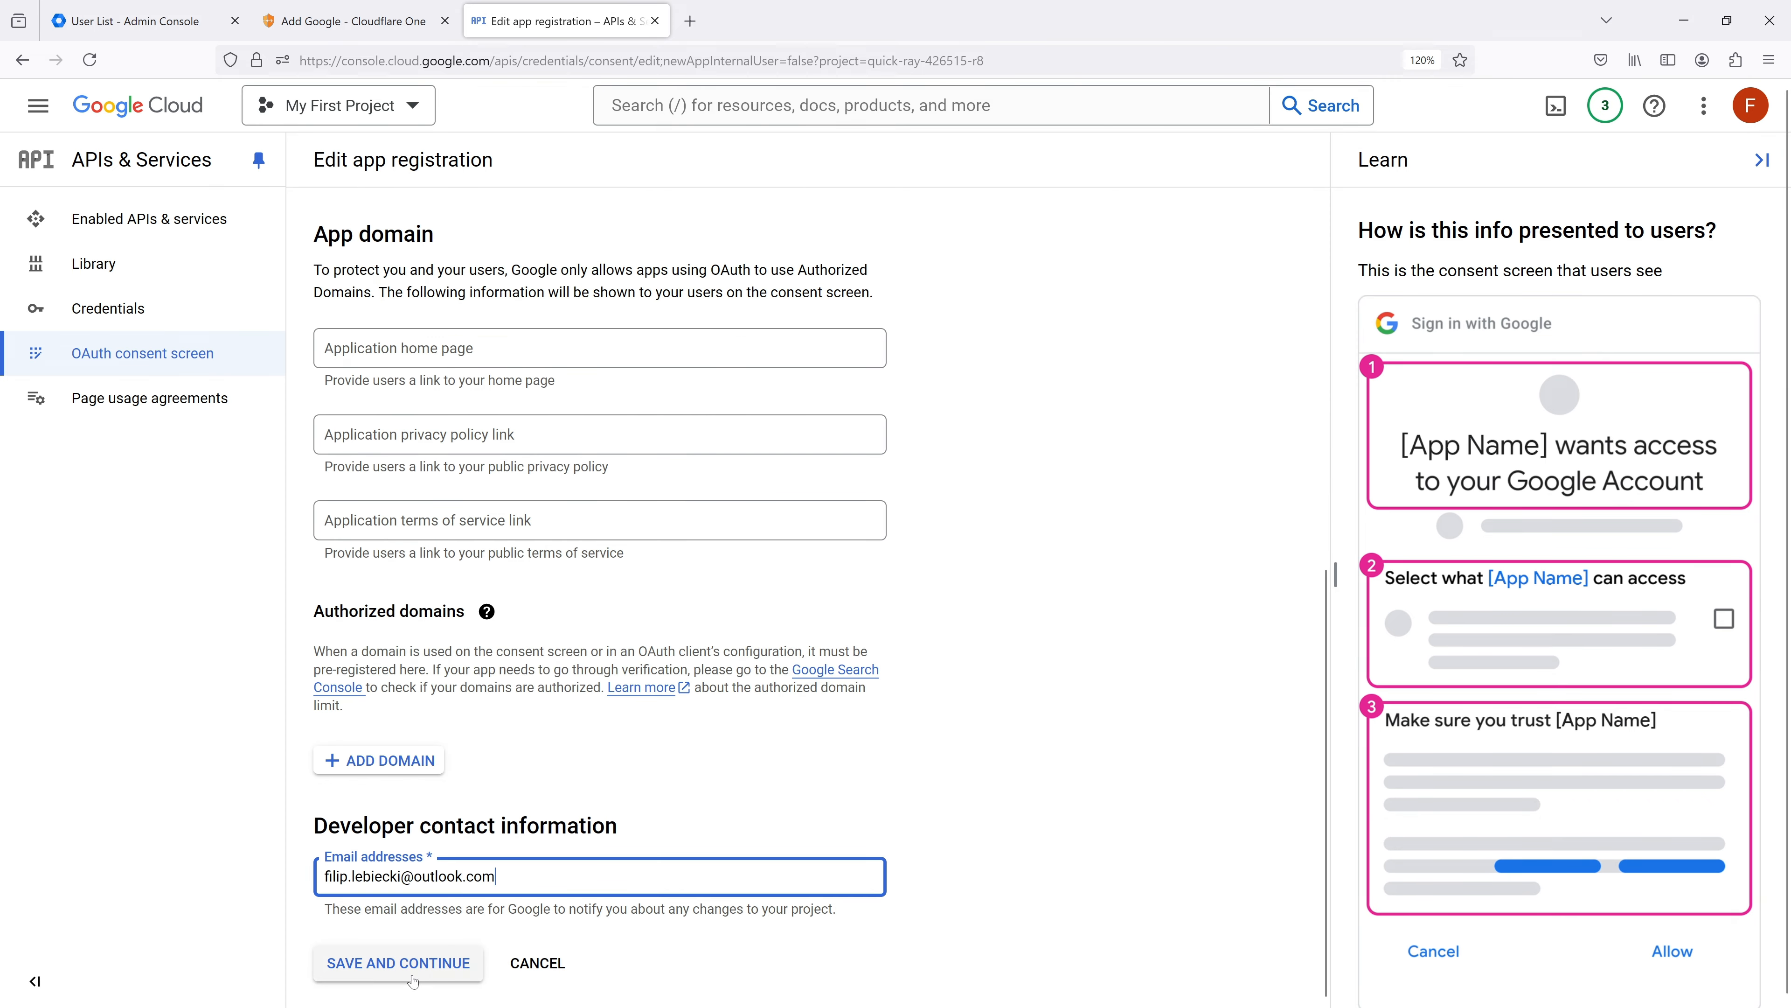
left_click(397, 963)
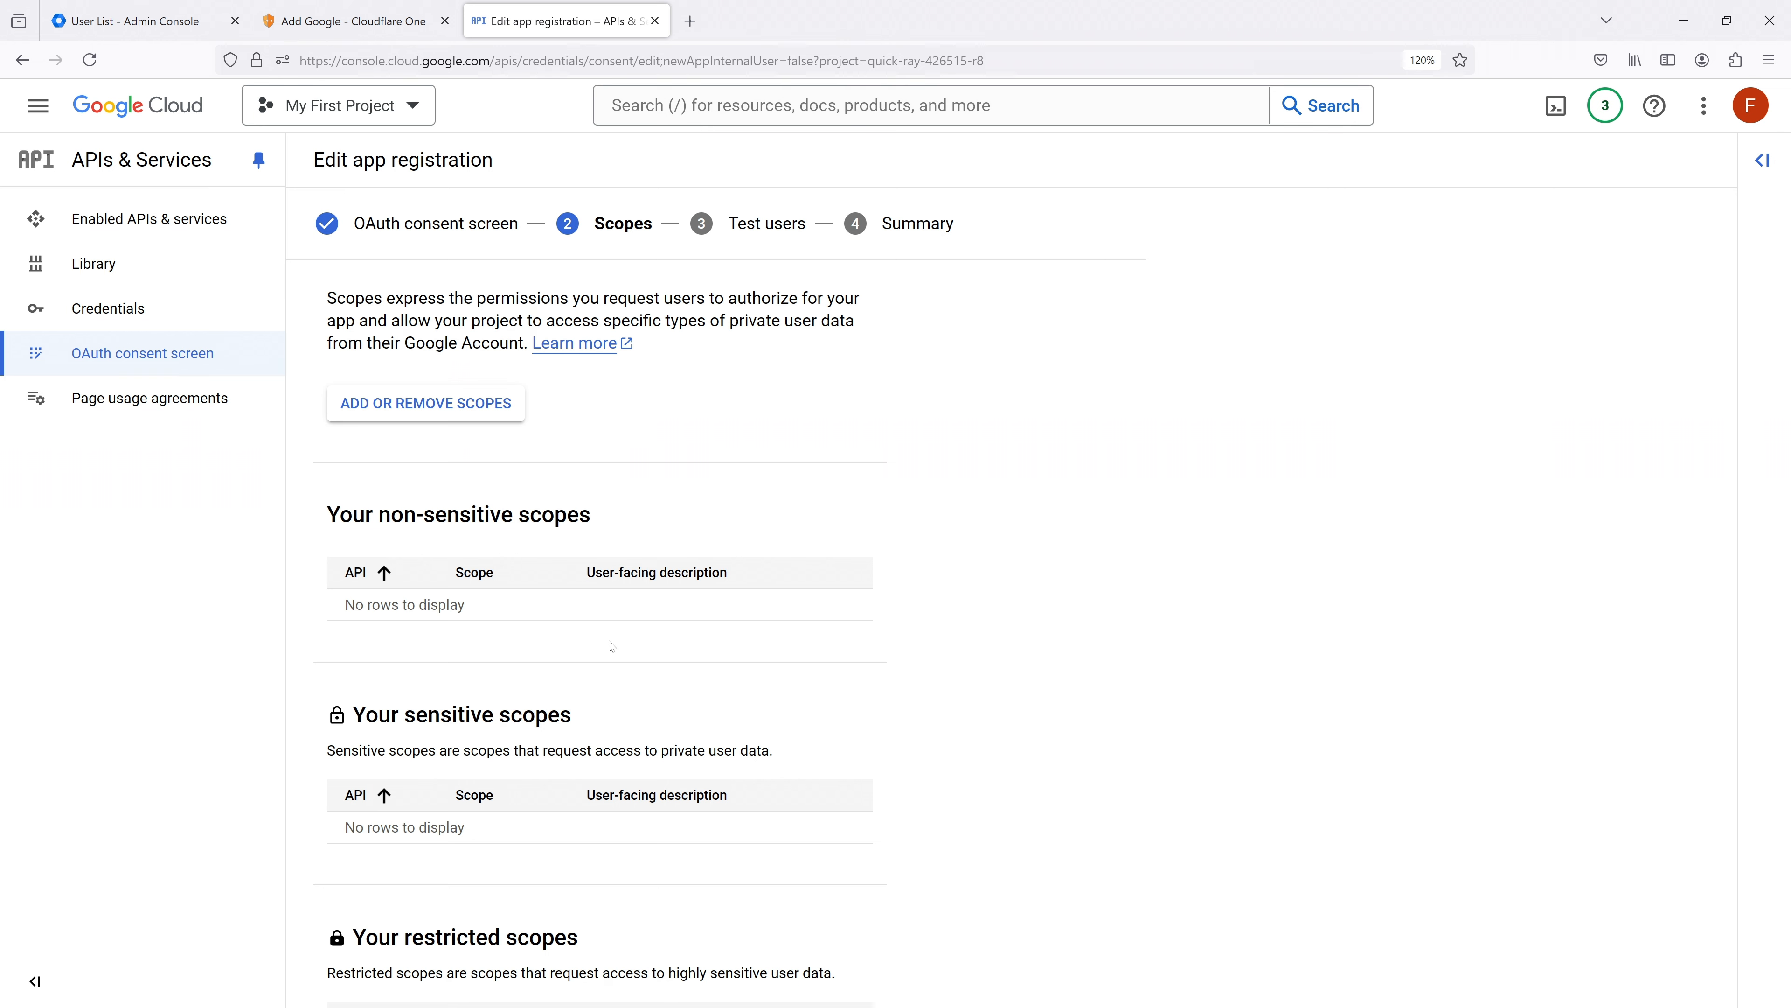
Continue past Scopes and Test users without adding any.
left_click(424, 403)
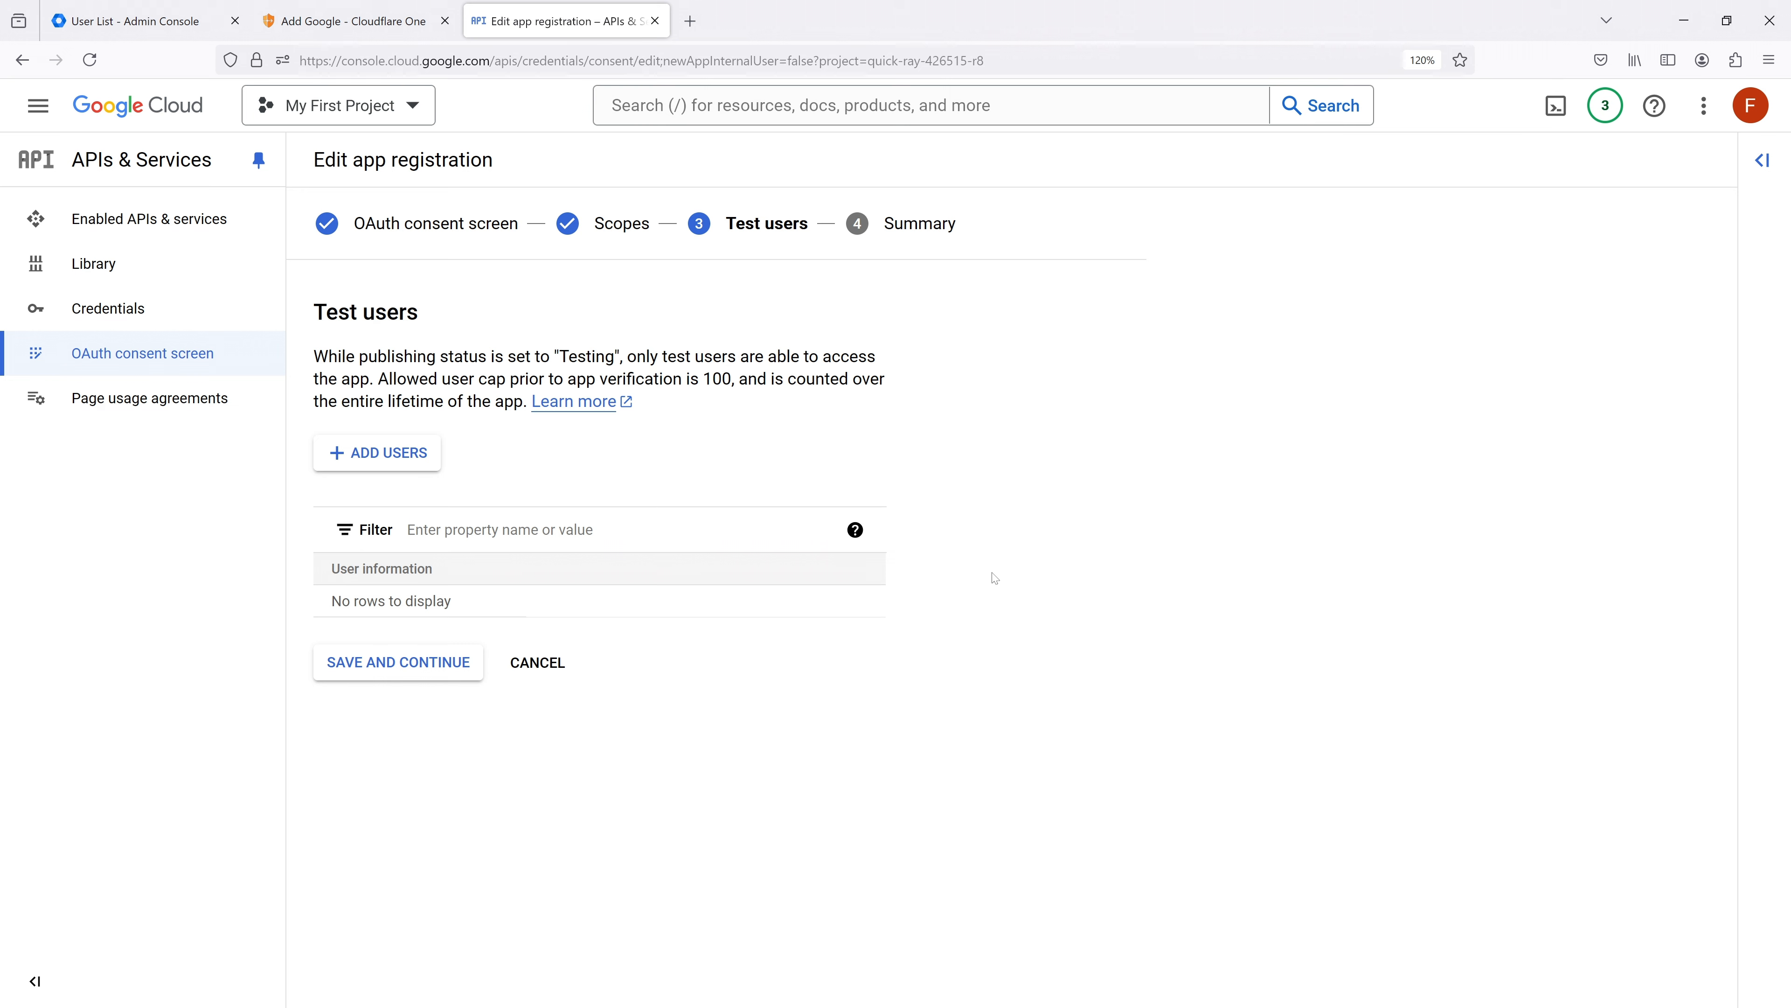
left_click(397, 662)
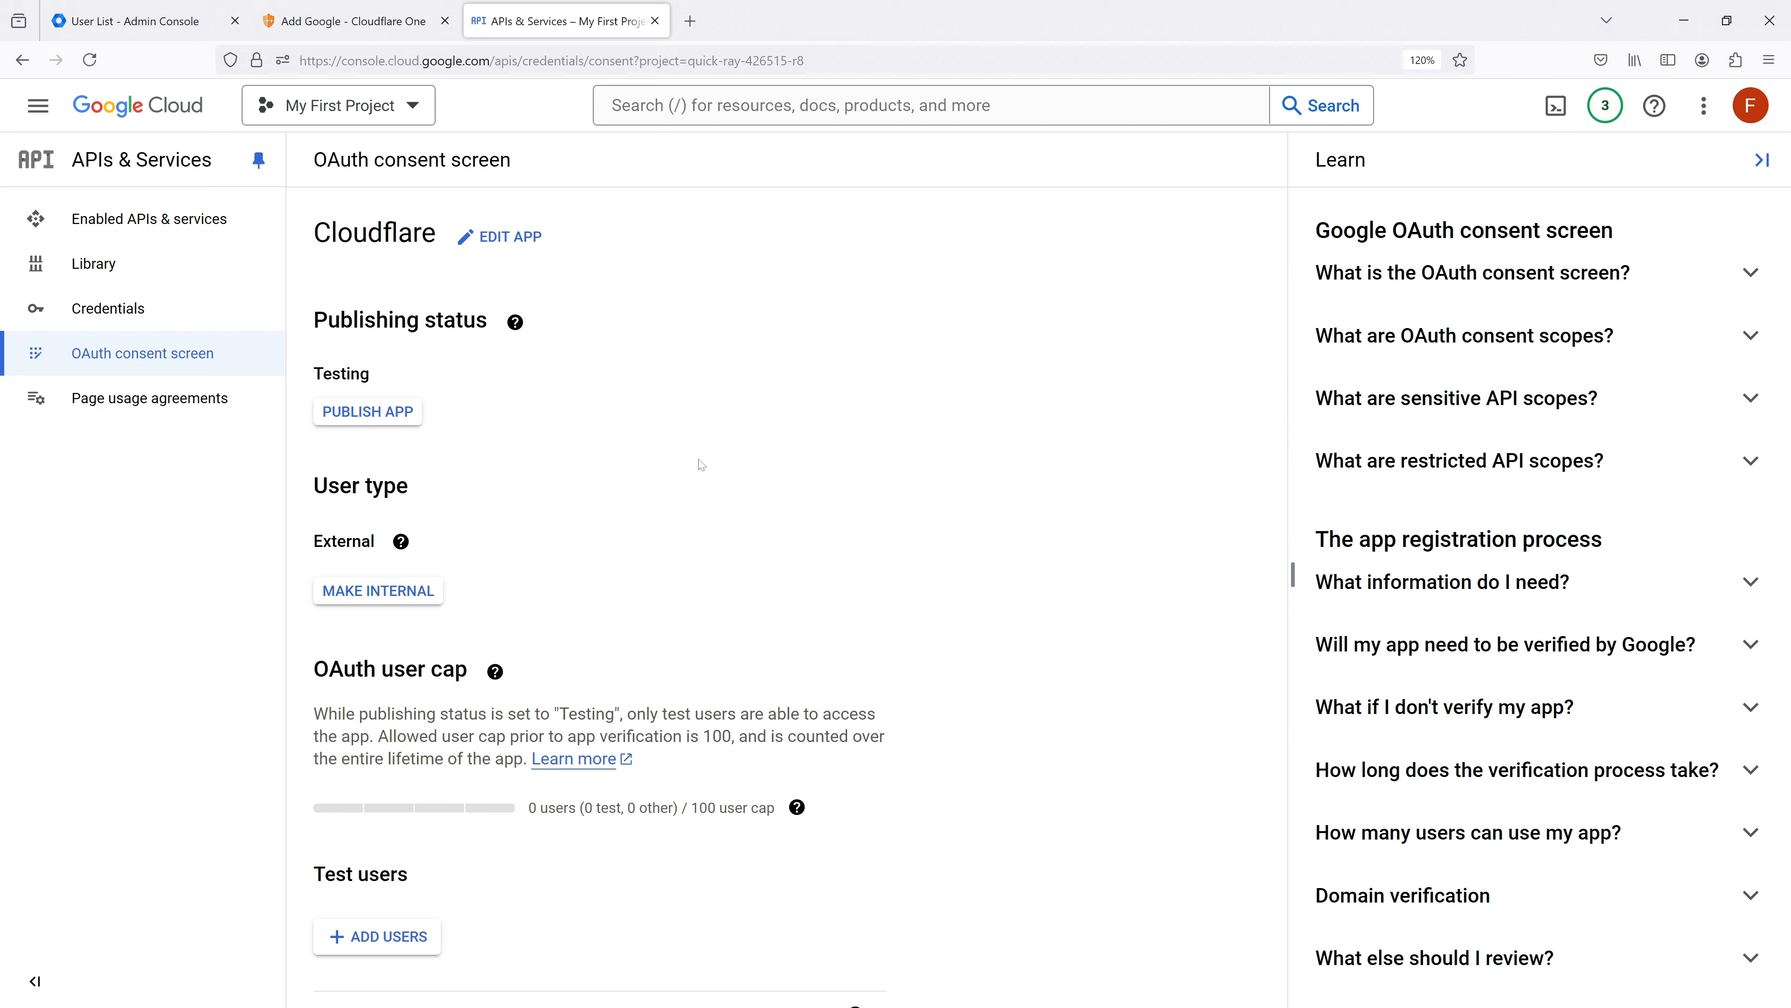
mouse_move(725, 533)
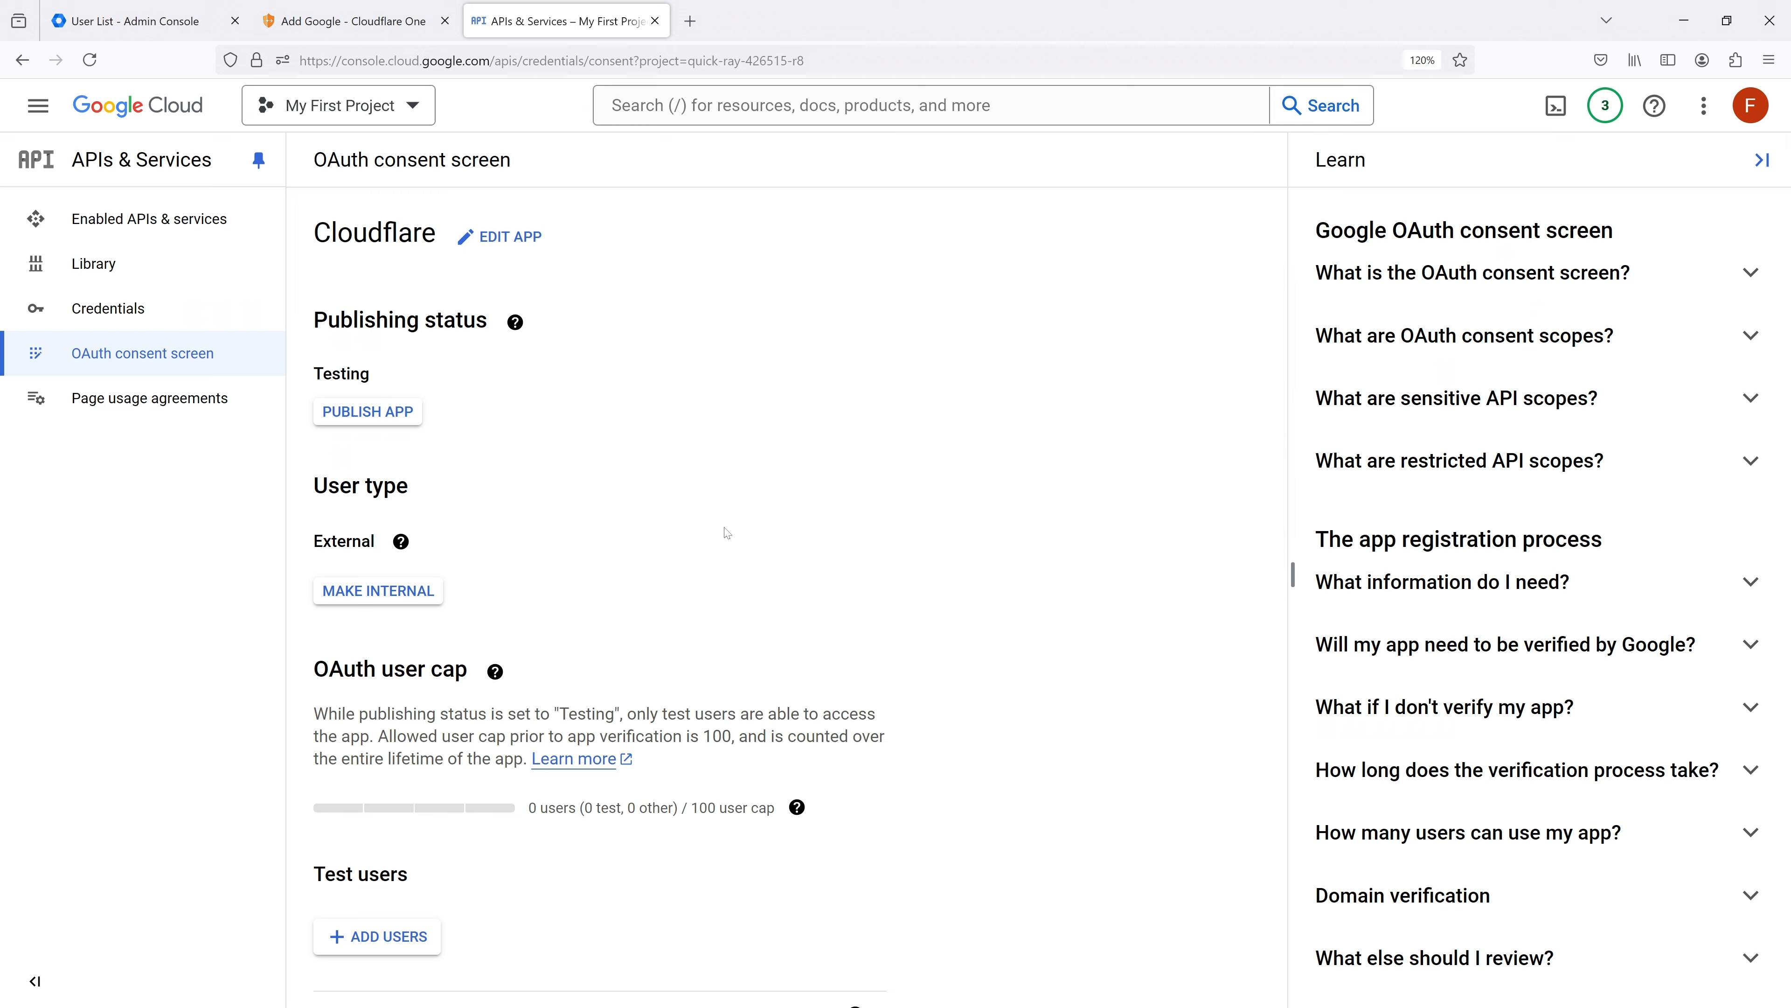
Under Credentials, start creating a new OAuth client ID.
left_click(108, 308)
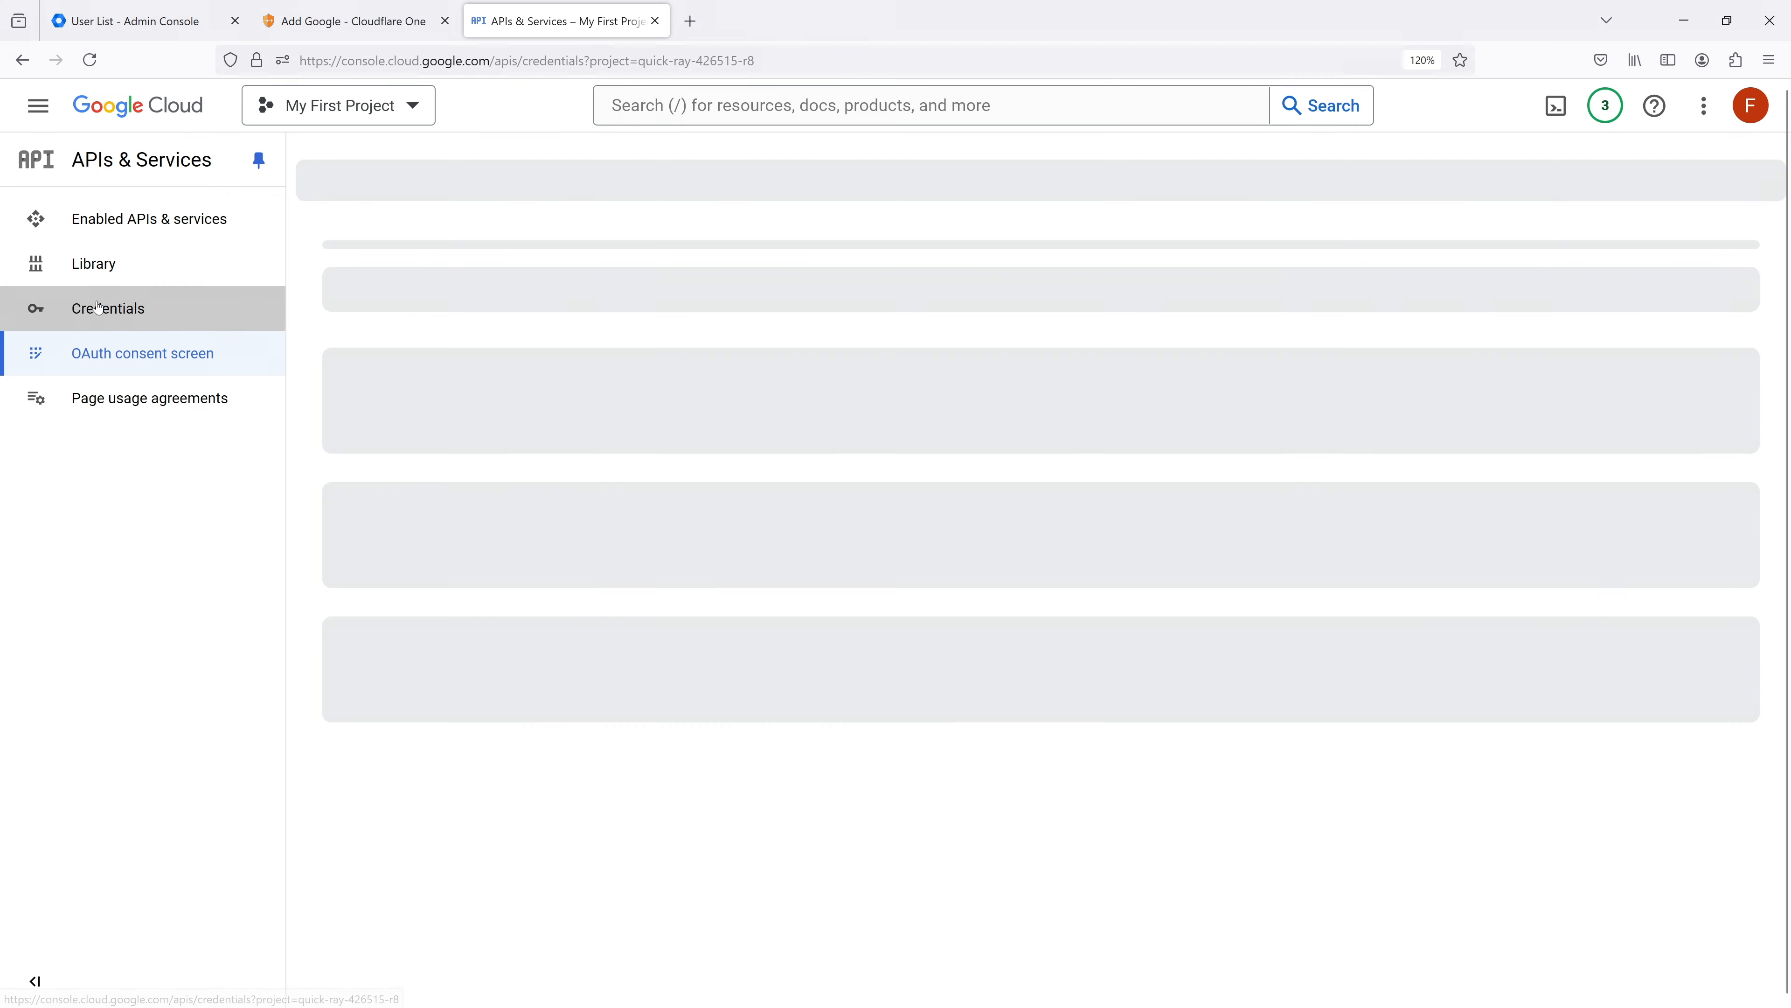
left_click(581, 159)
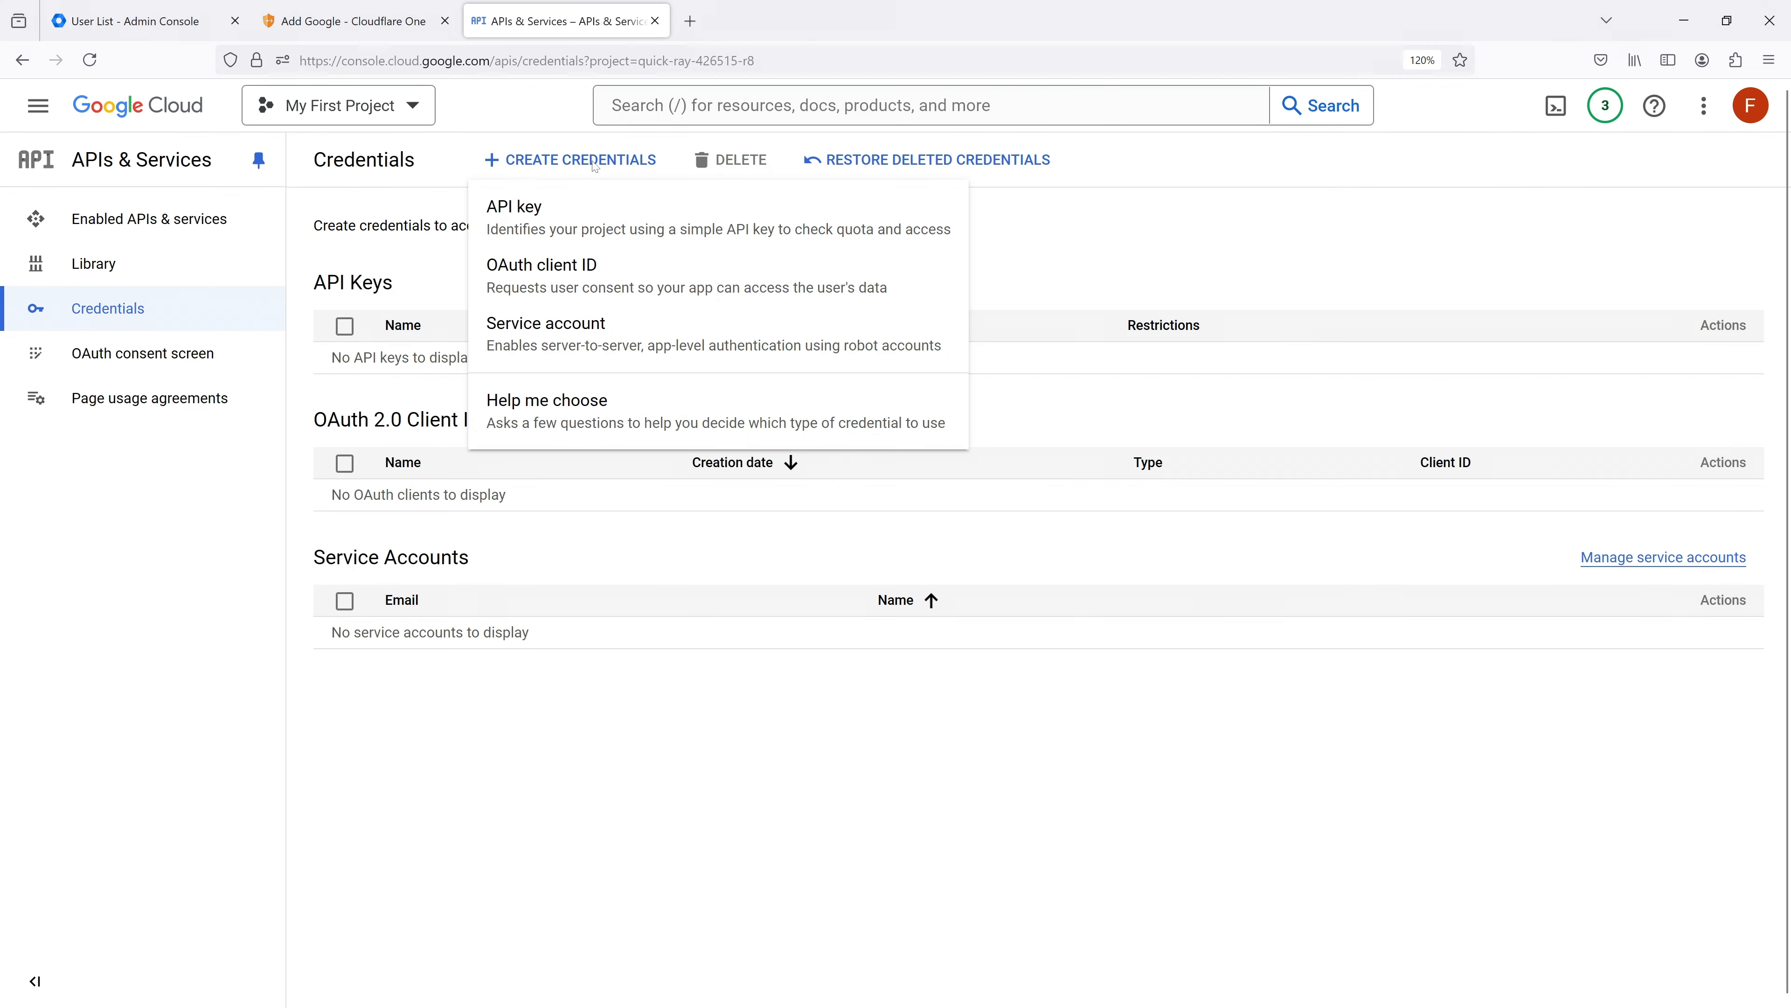
left_click(541, 264)
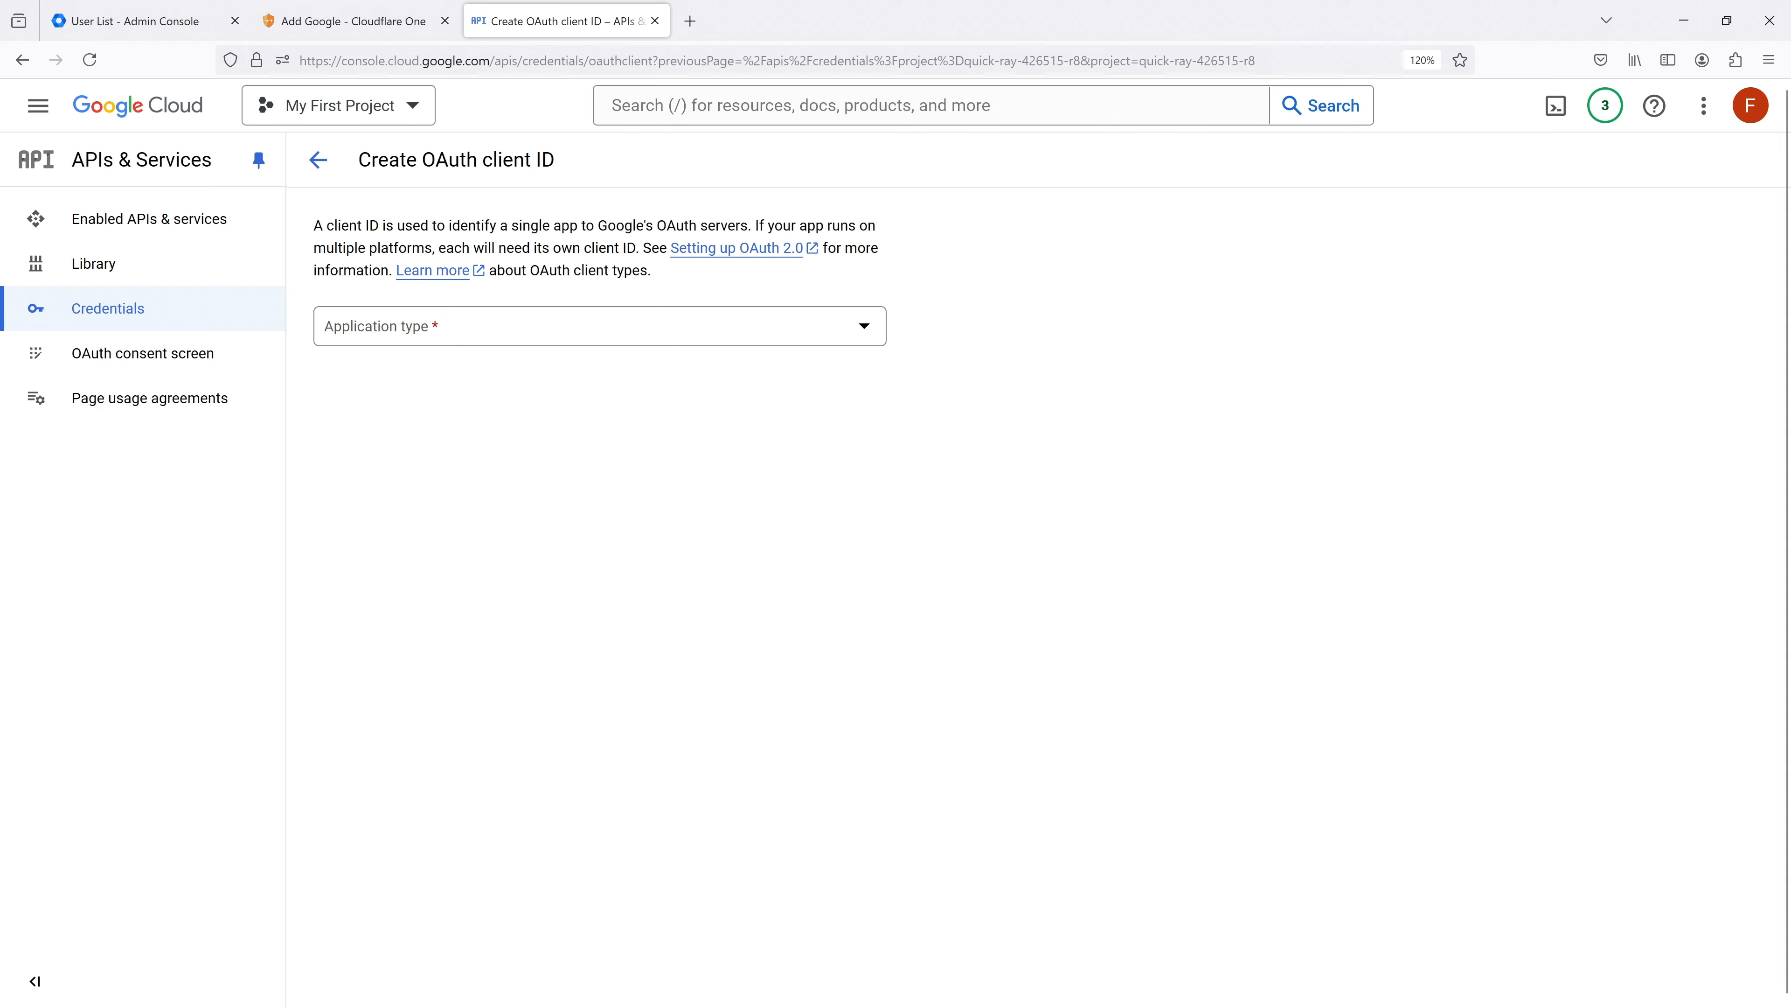
Make the client a Web application named Cloudflare.
left_click(599, 326)
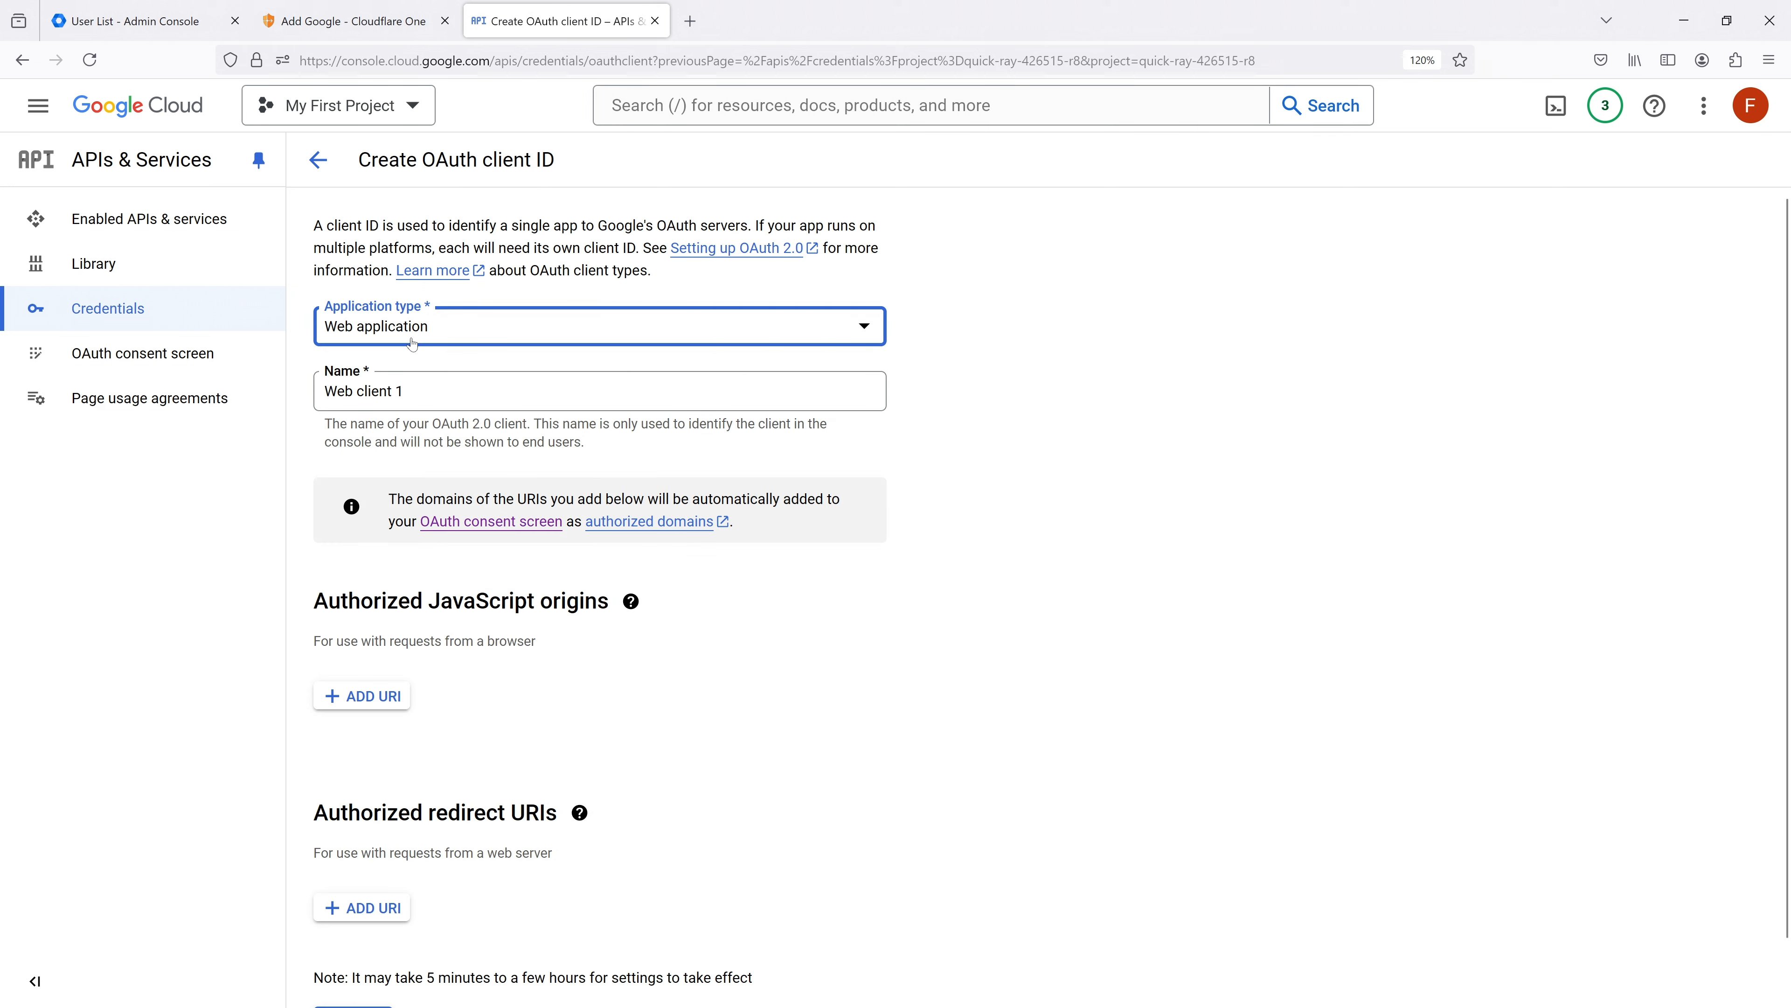
type("Cloud")
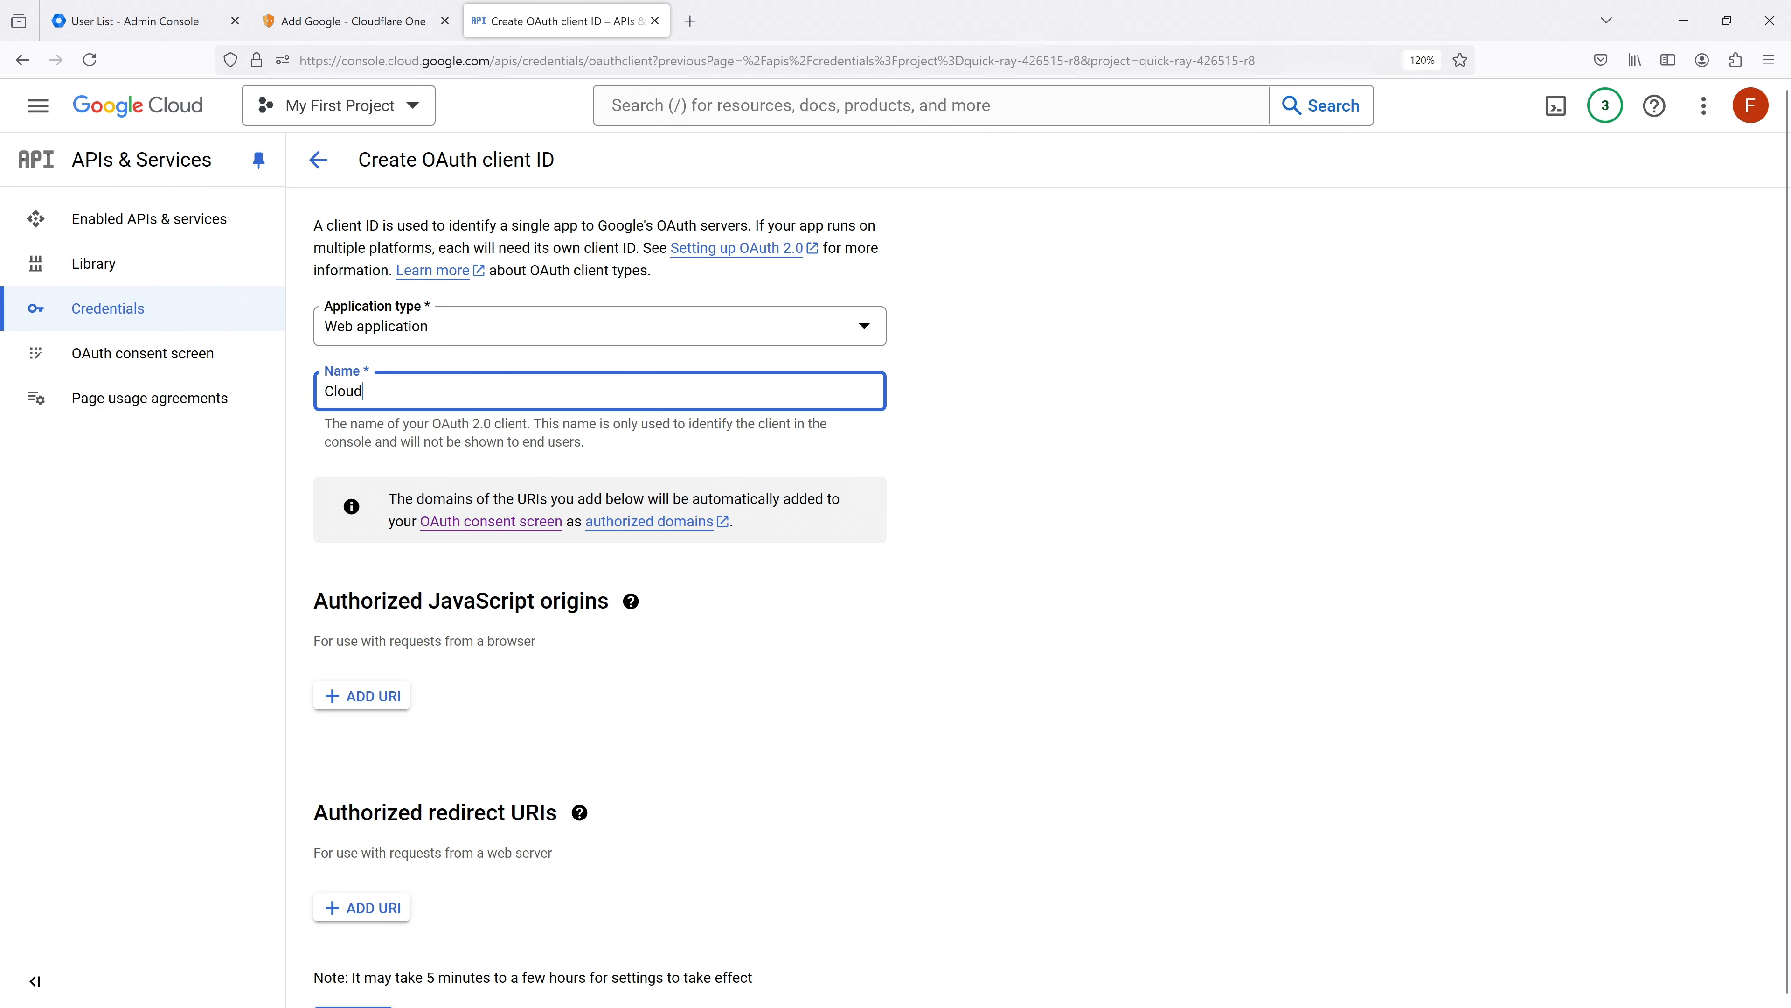
type("flare")
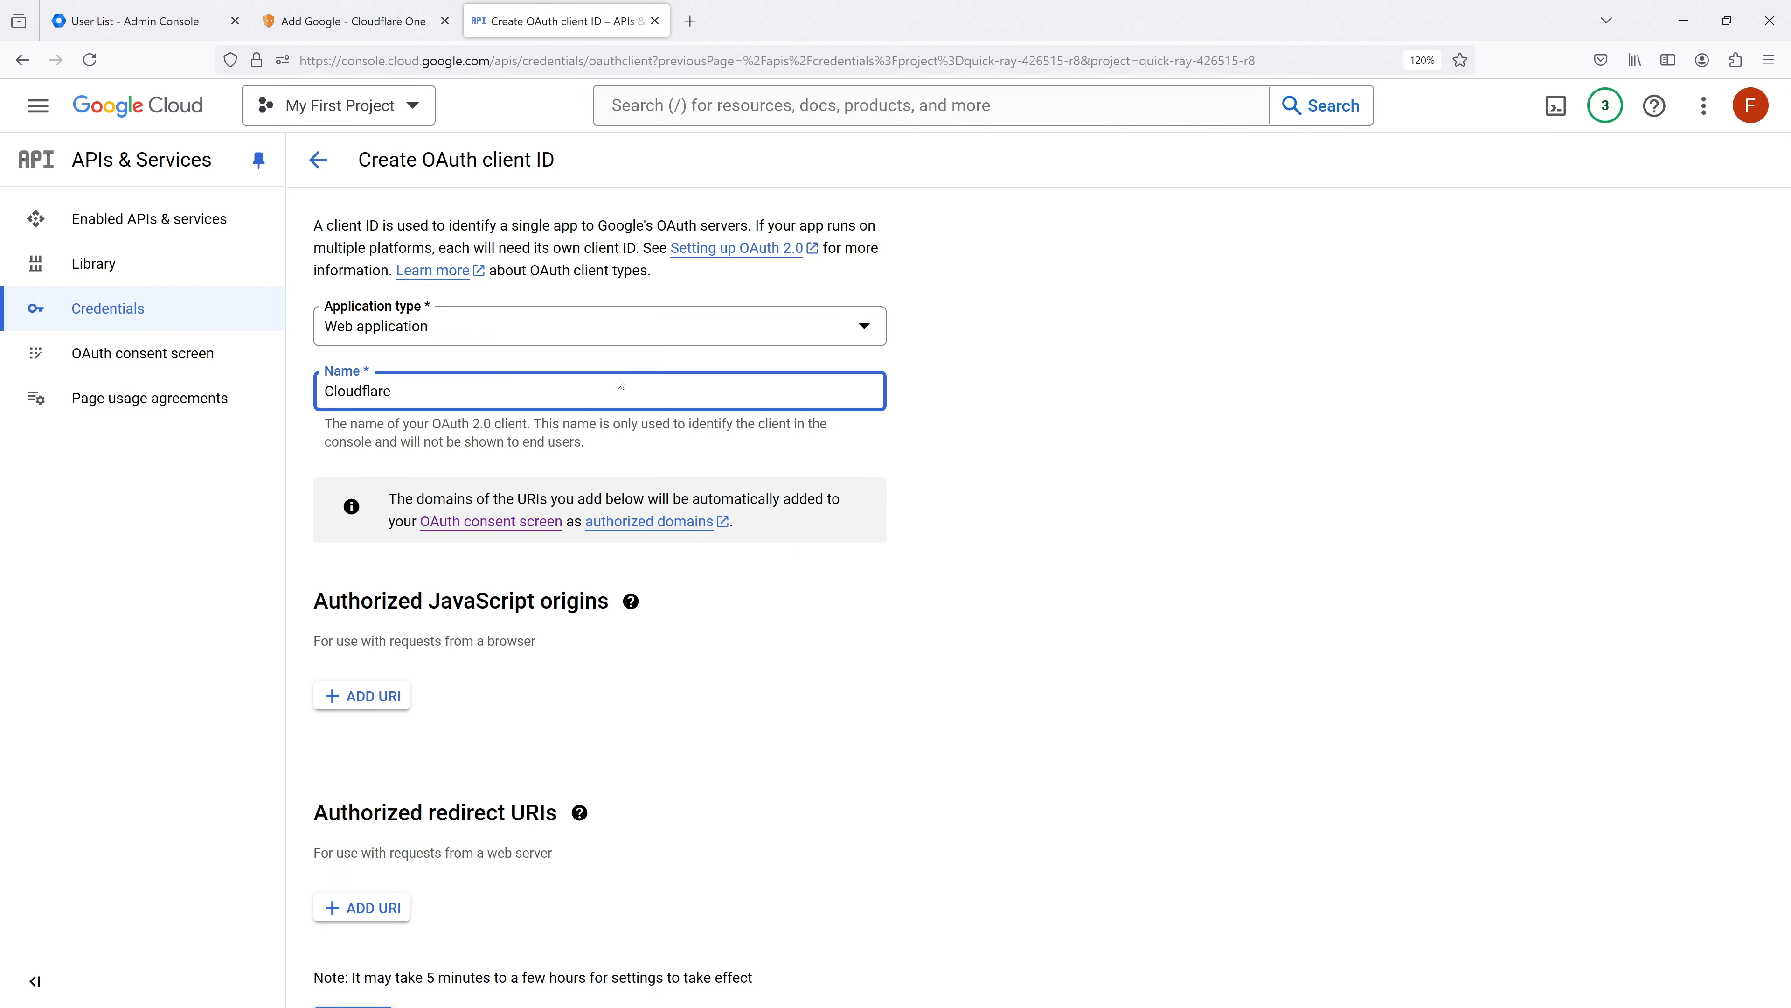
scroll("down", 3)
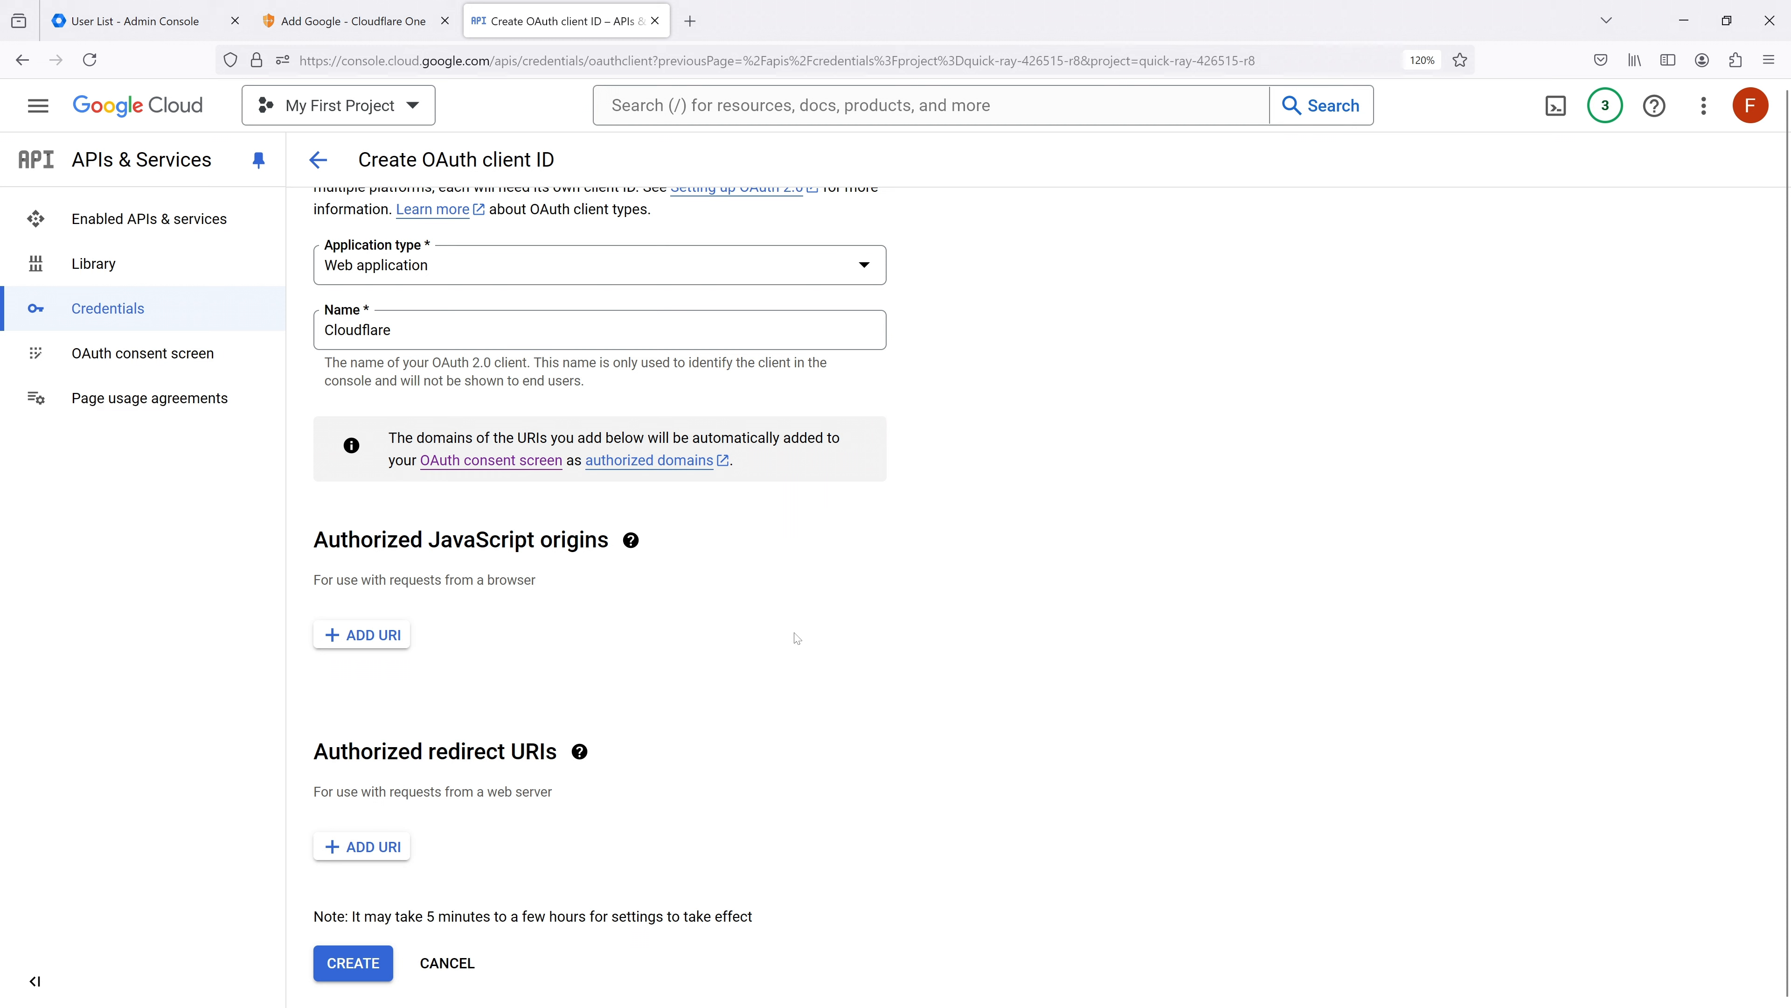
mouse_move(578, 607)
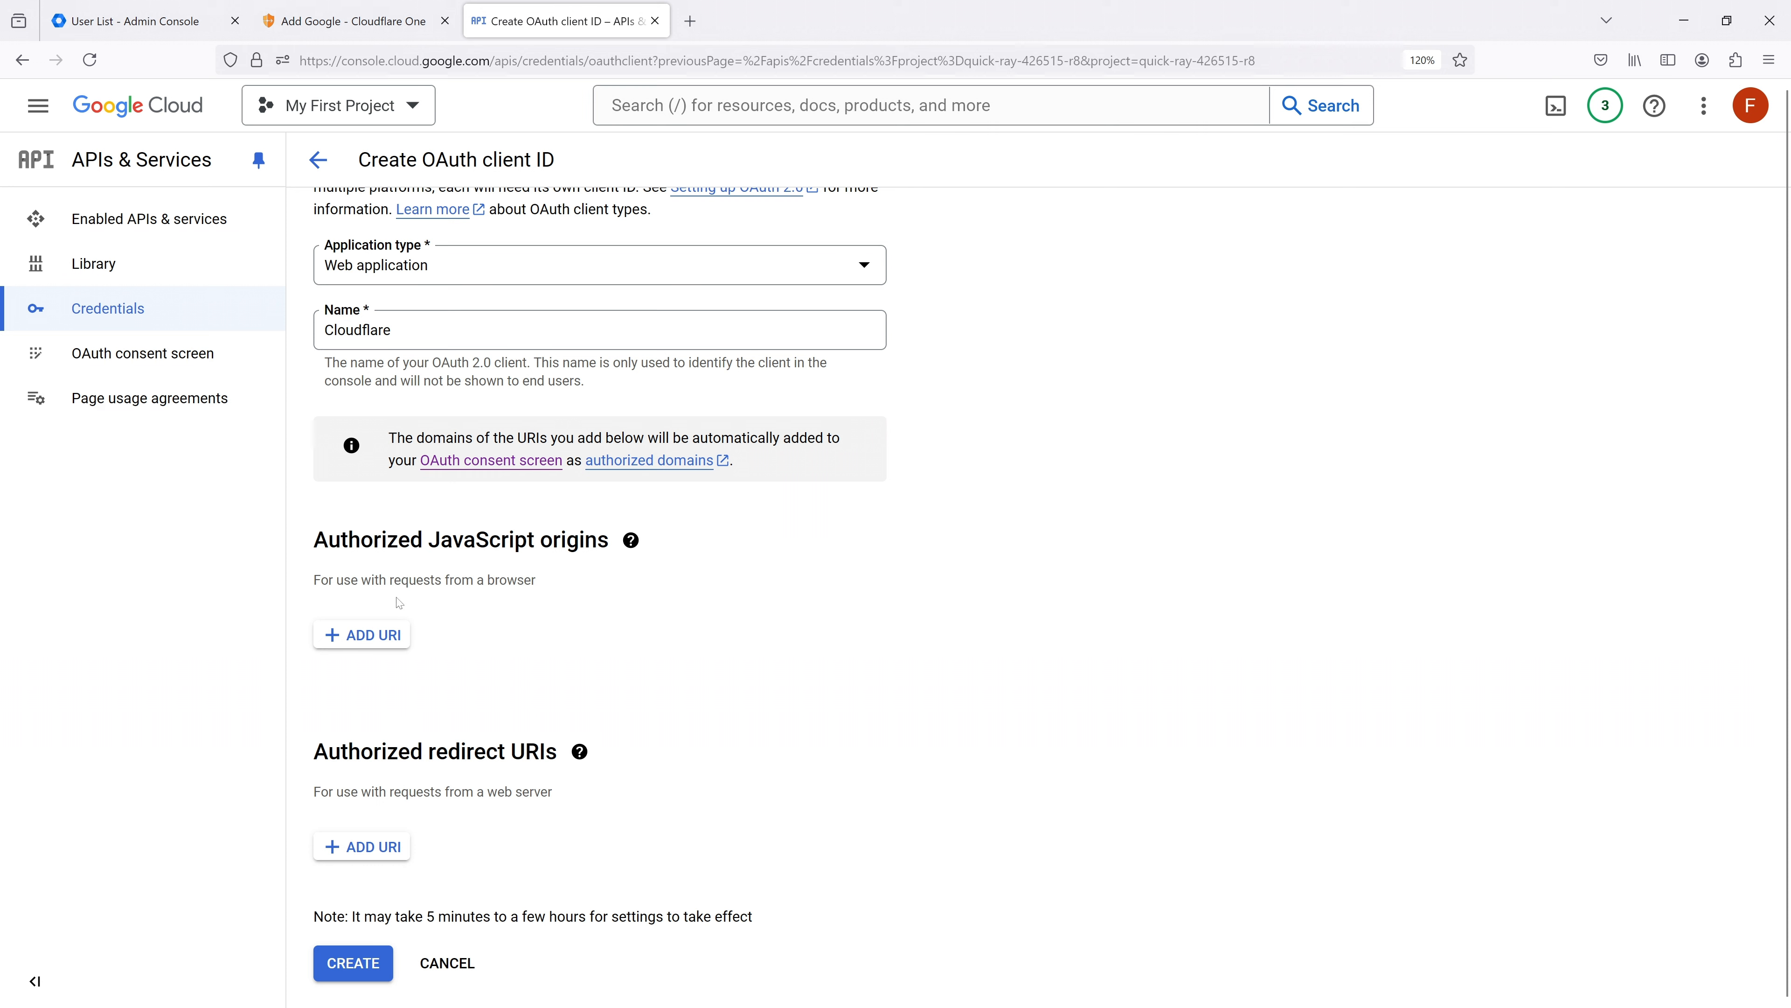
left_click(361, 635)
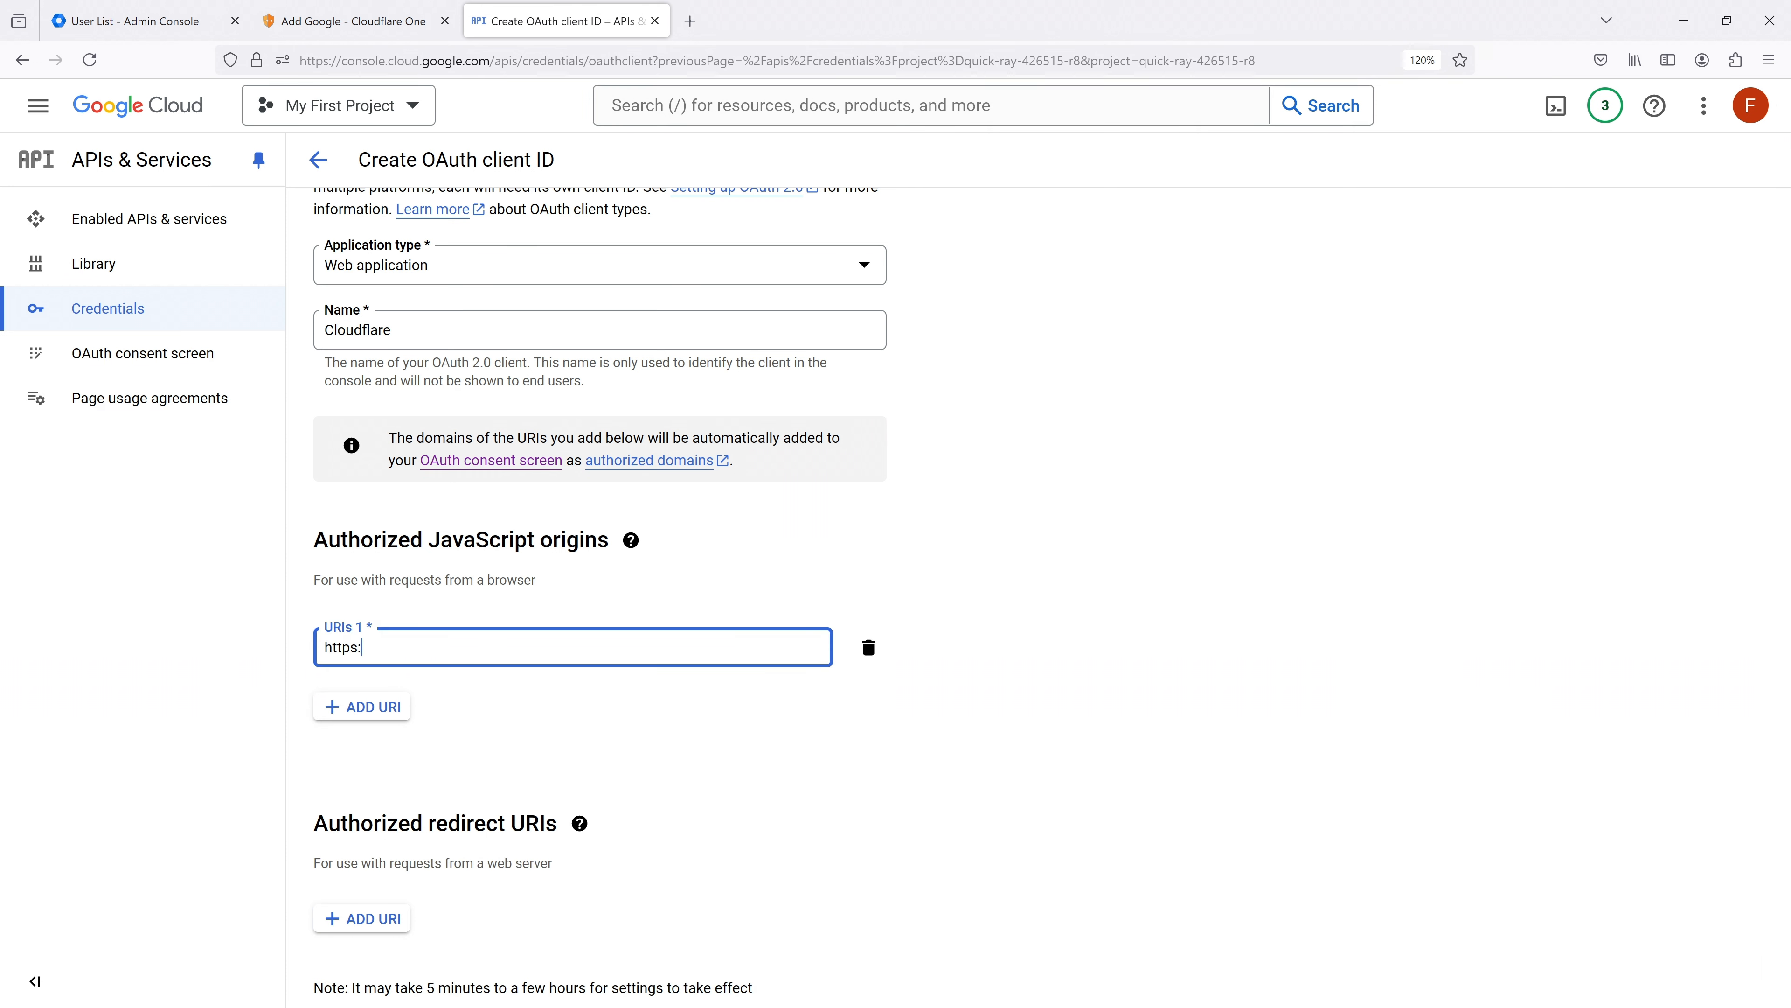
type("//linuxcloudhacks")
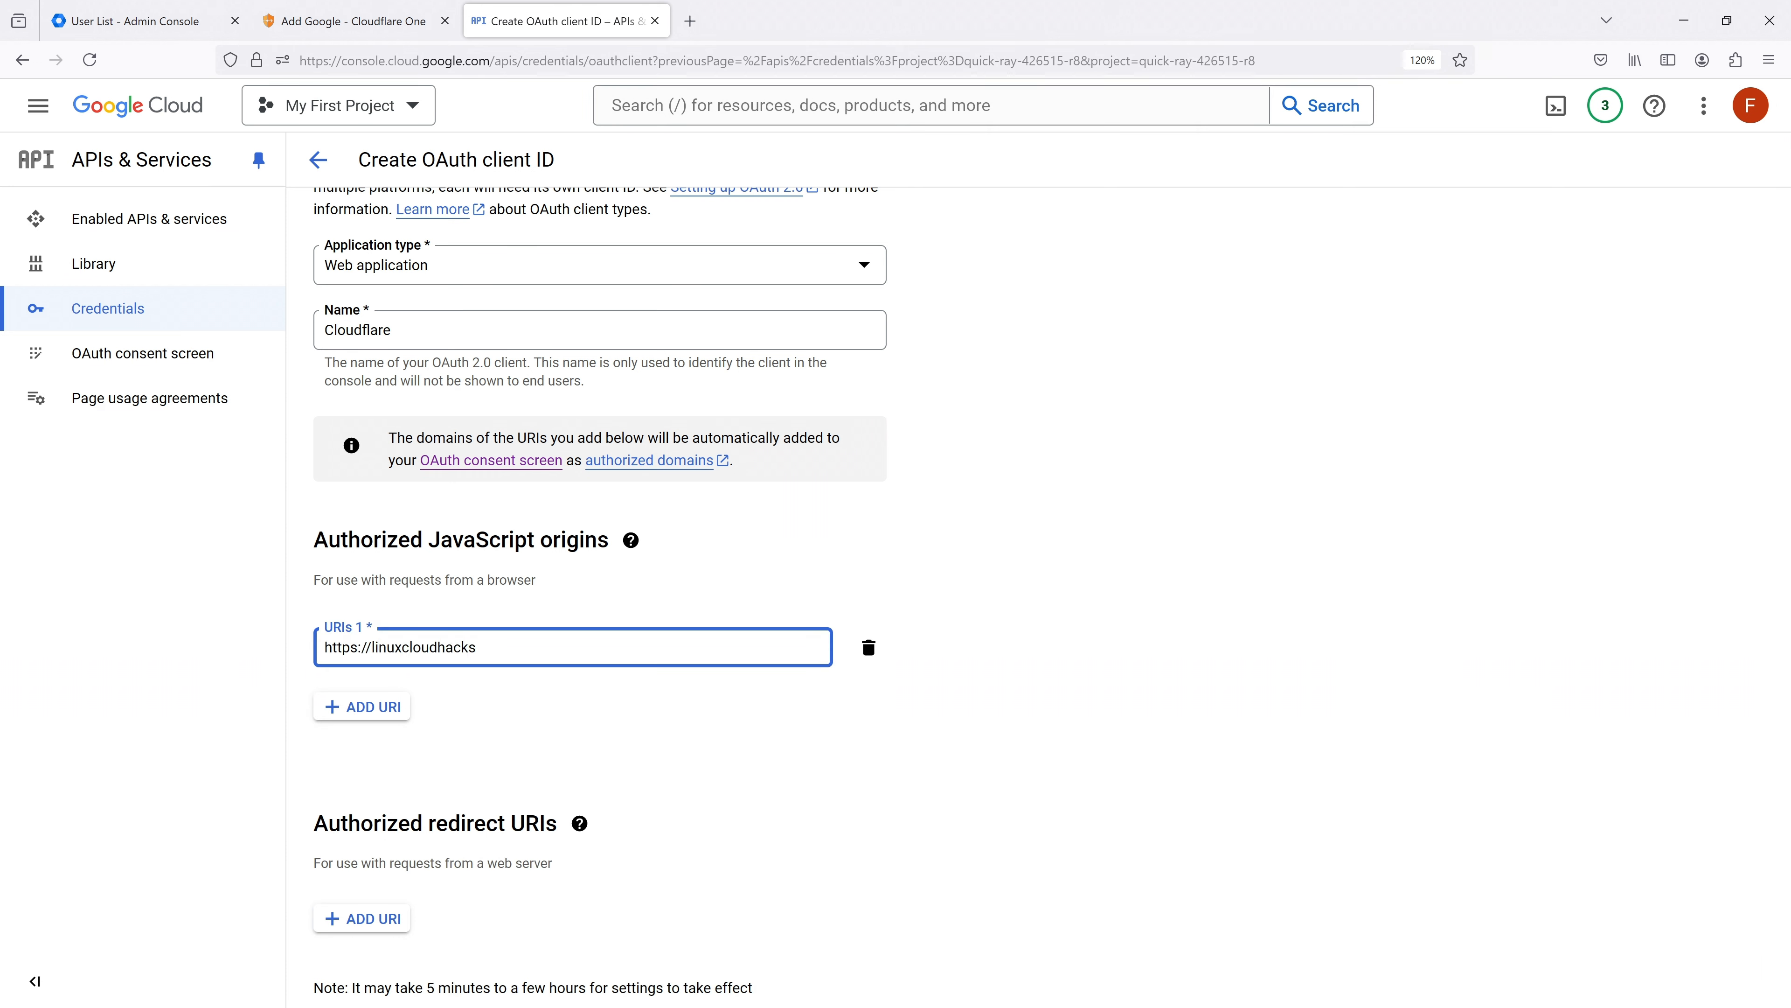
type(".cloudflareaccess.com")
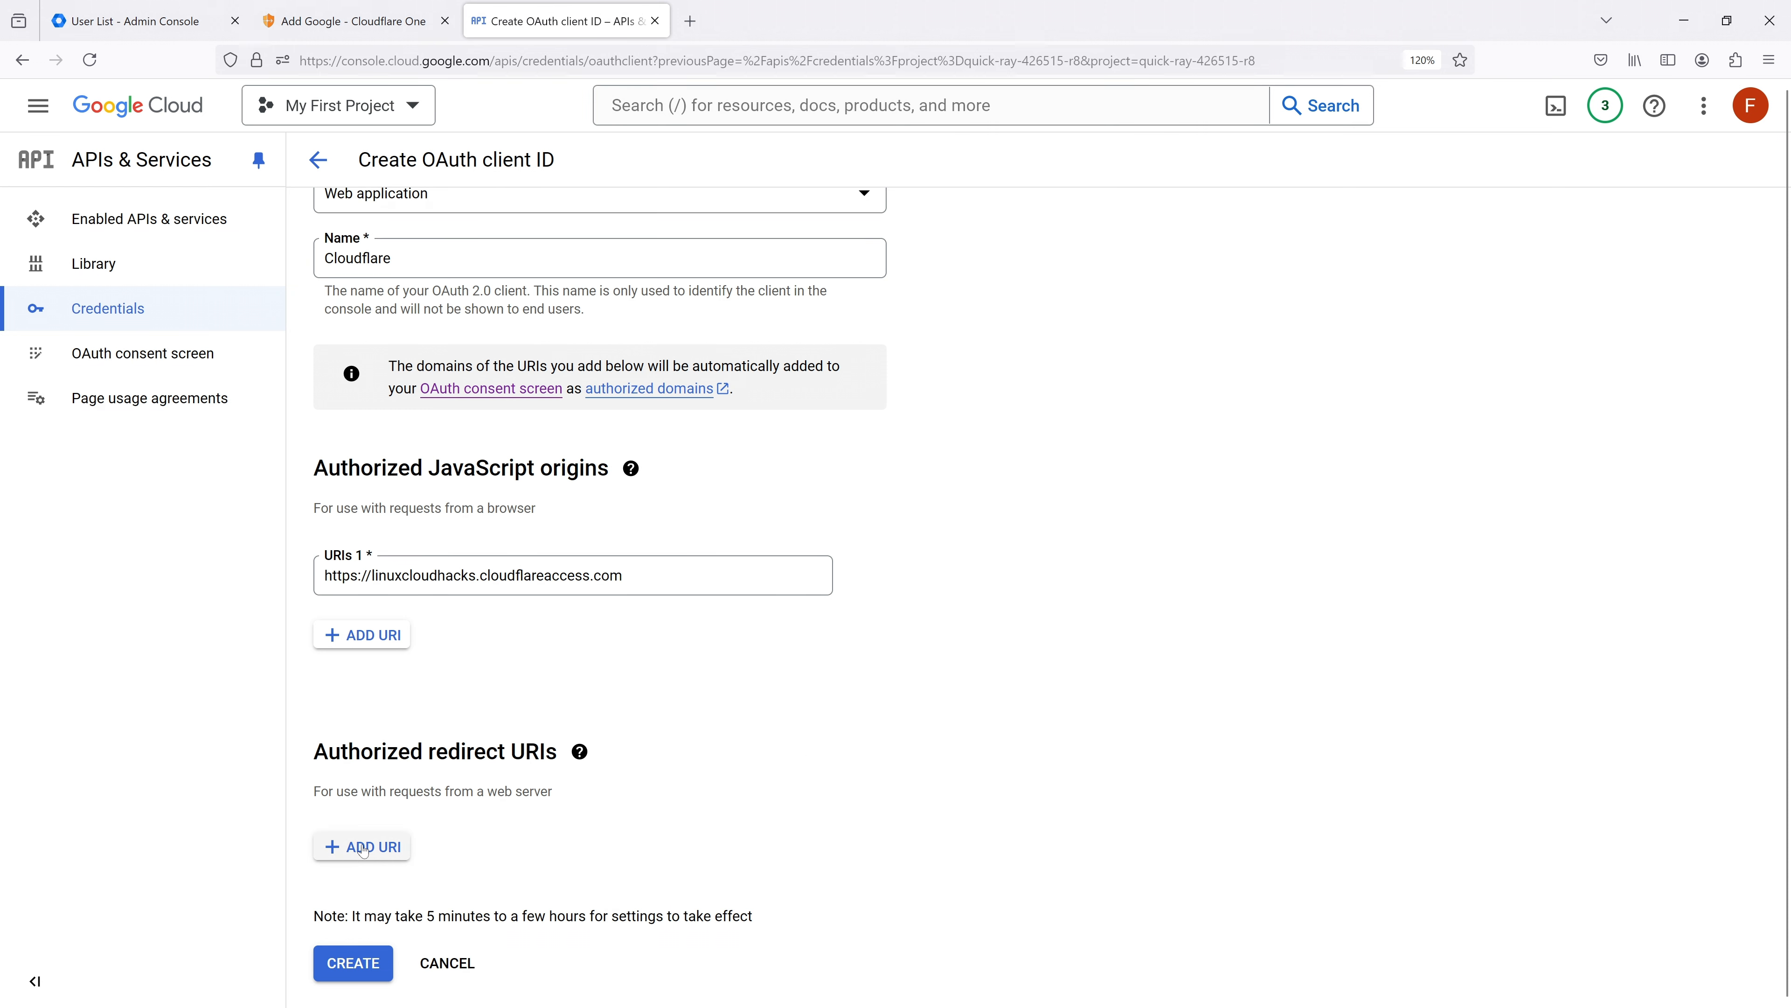
left_click(362, 847)
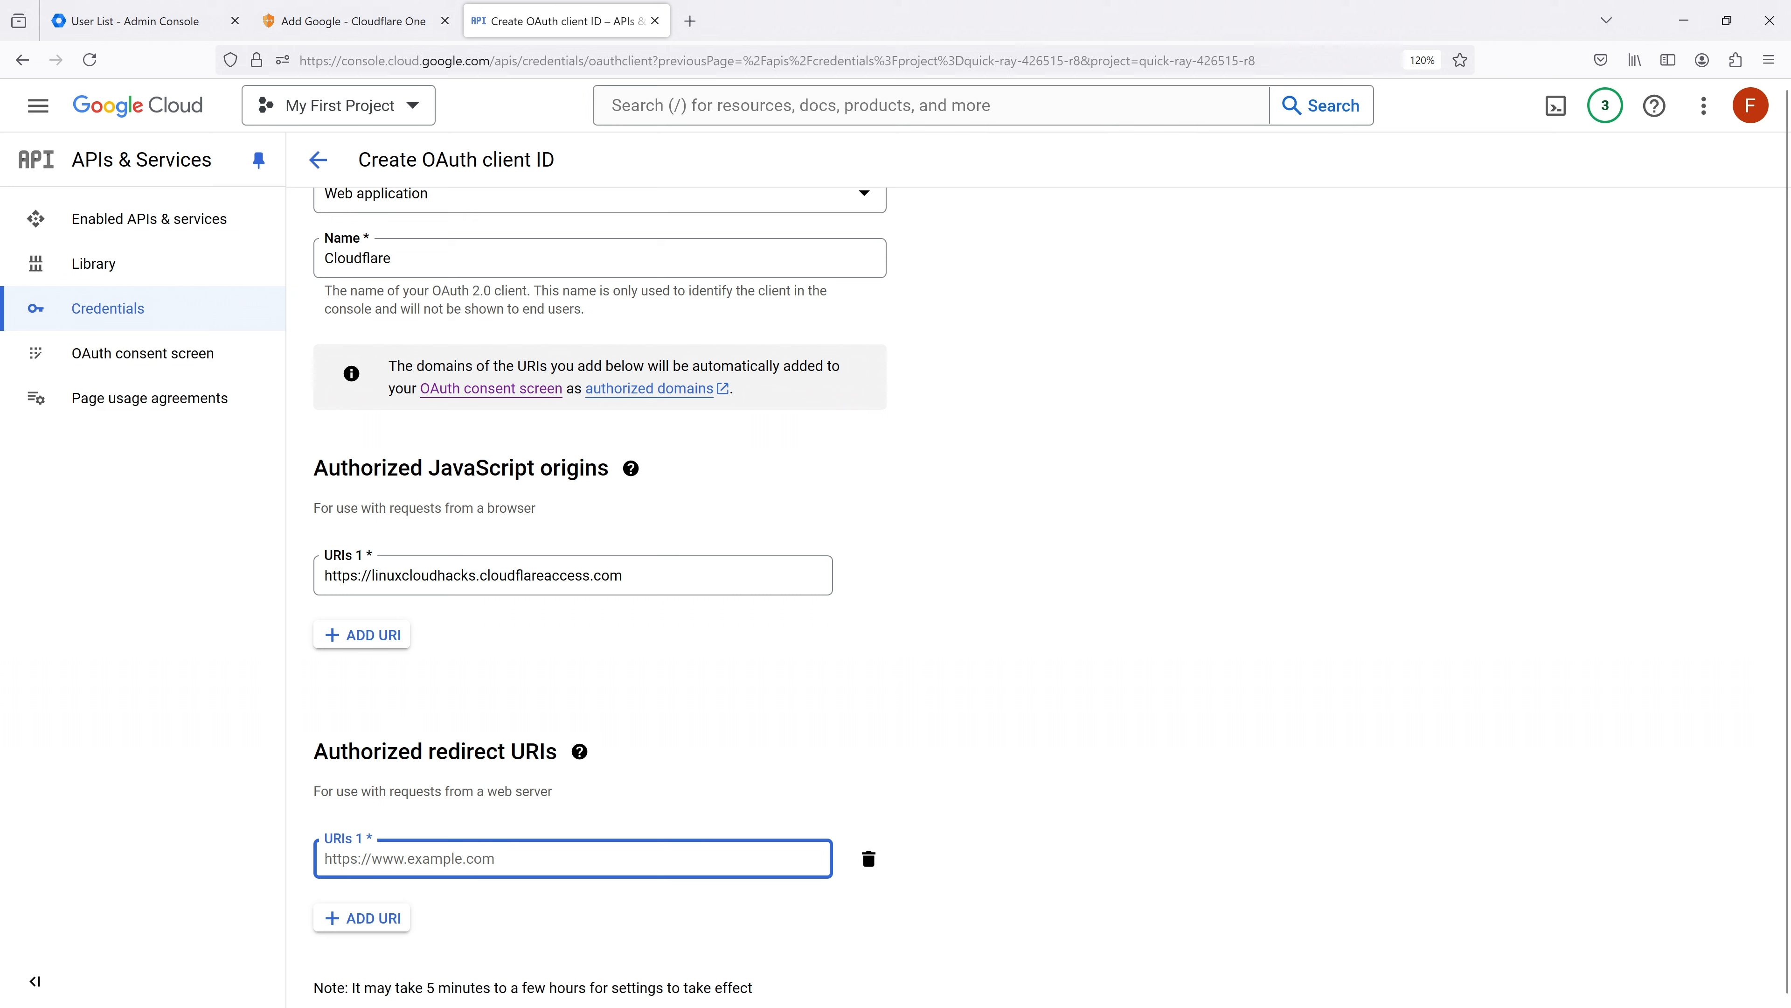
type("https://linuxcloudhacks.cloudflareaccess.com/")
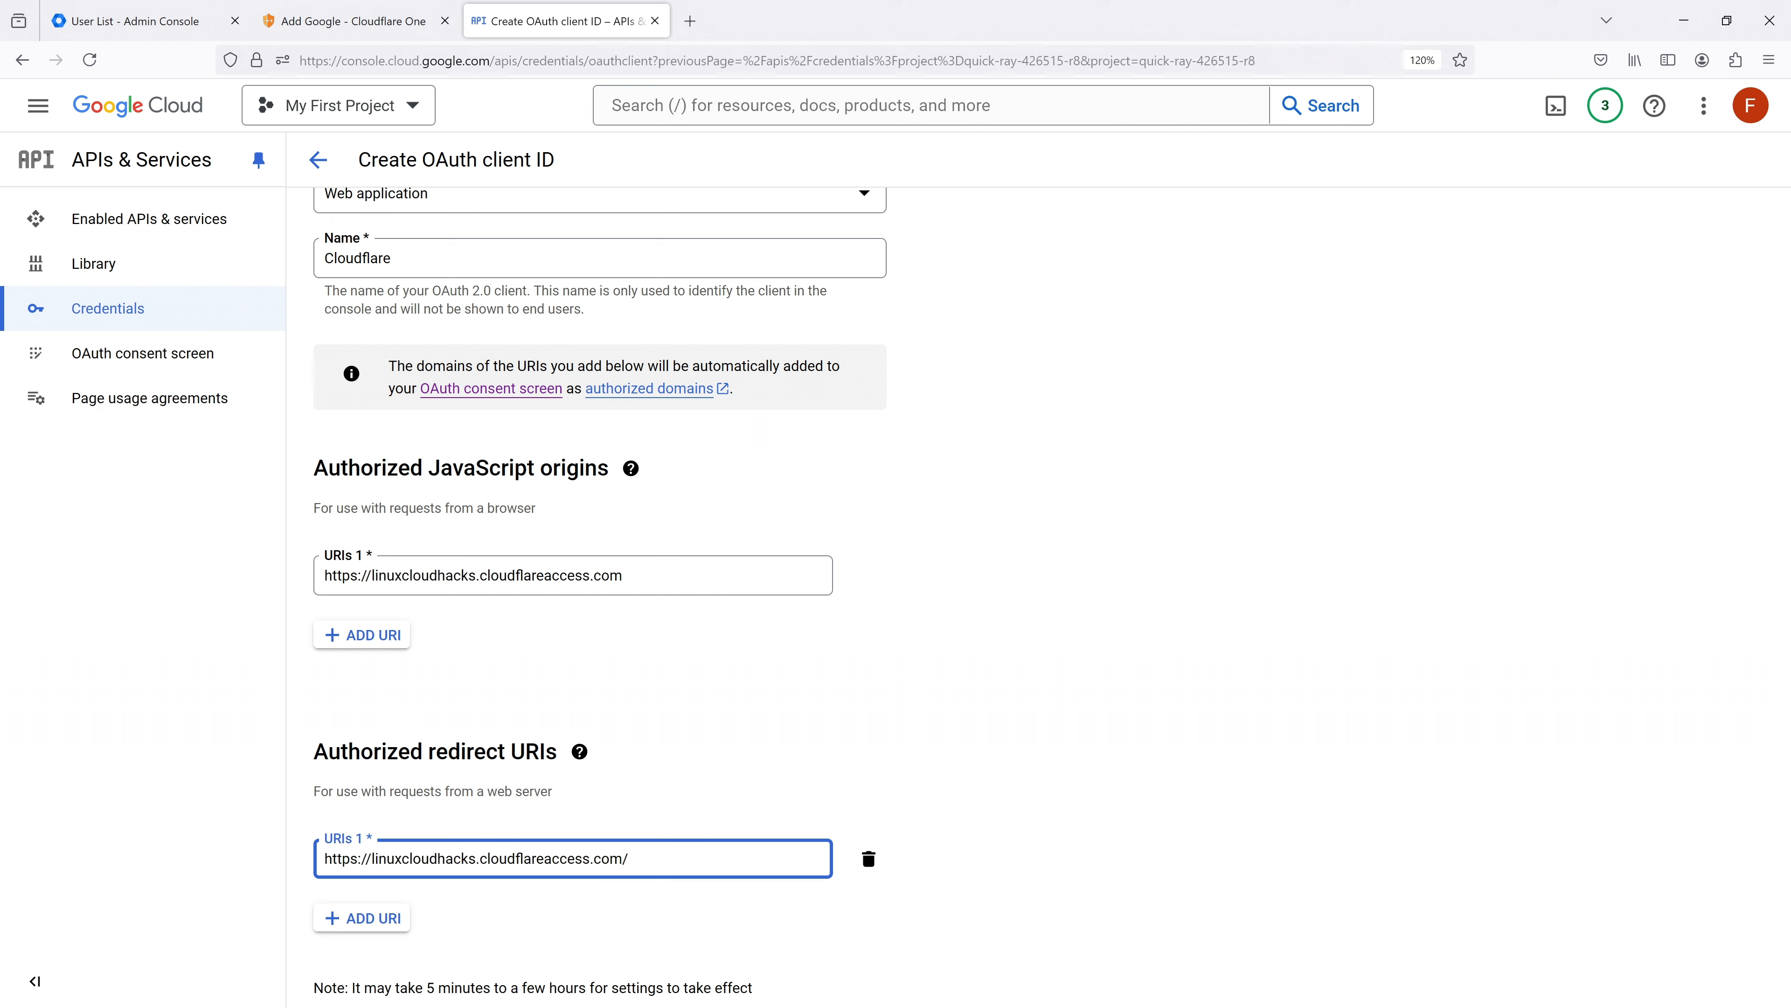
type("cdn-cgi/a")
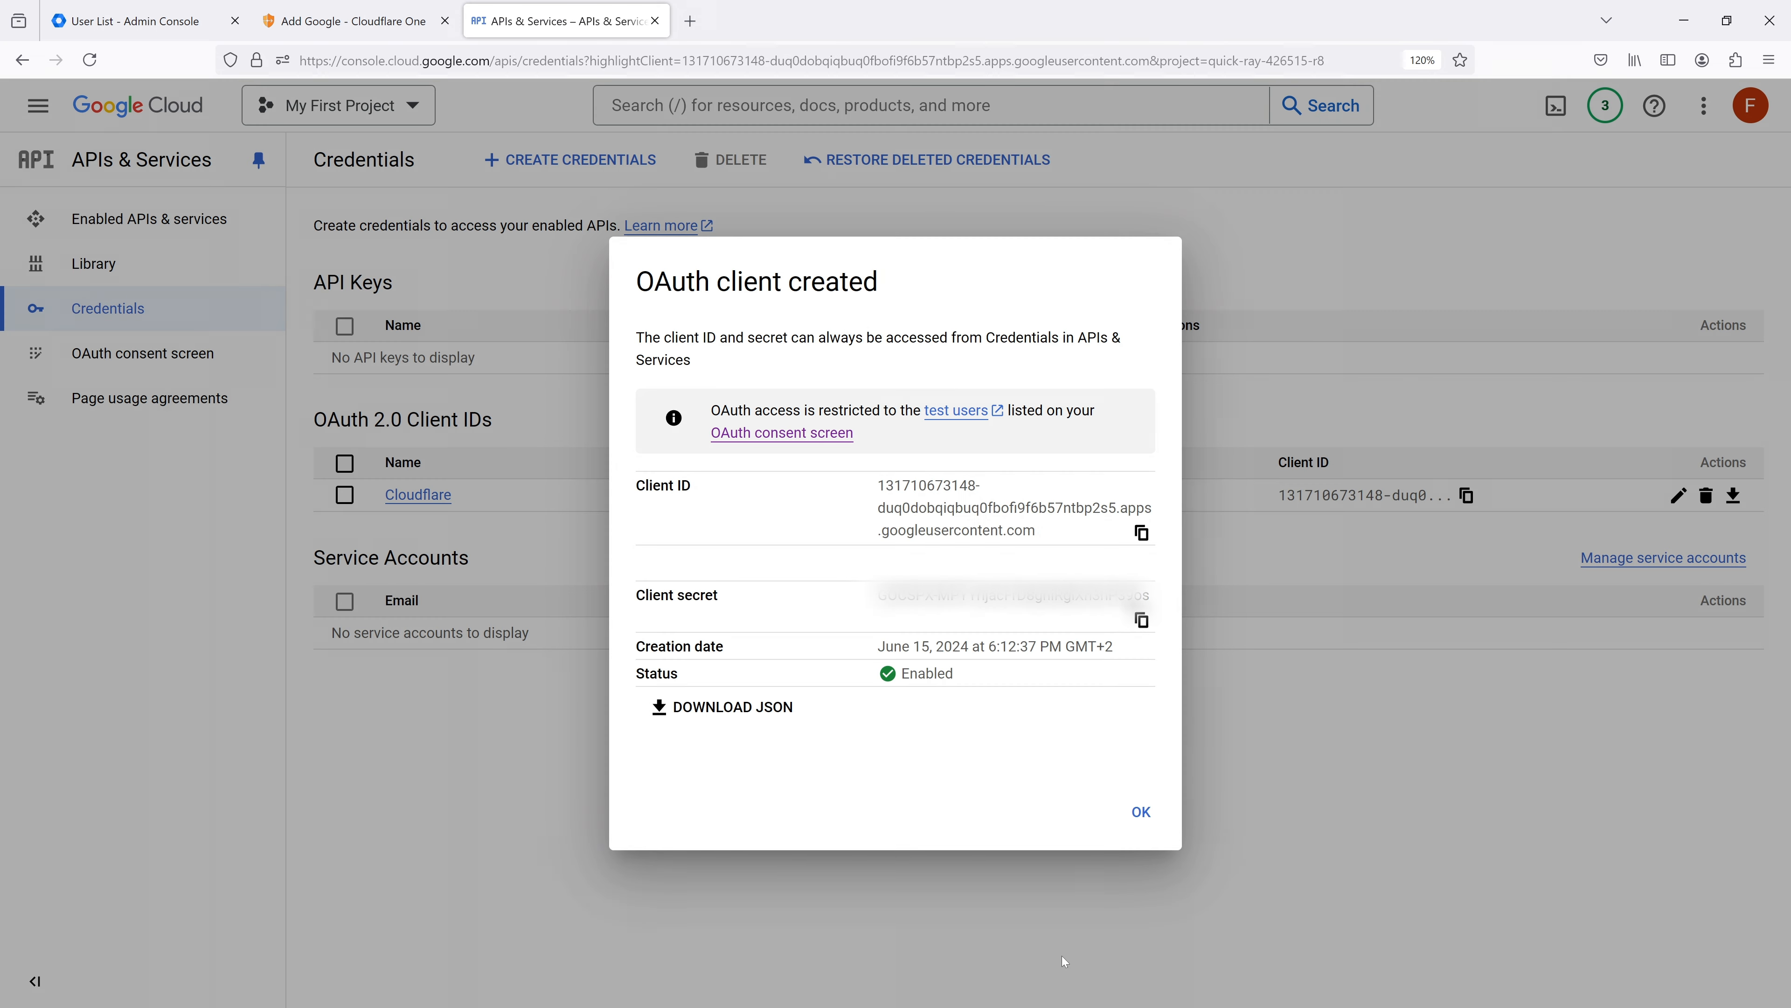
mouse_move(1159, 606)
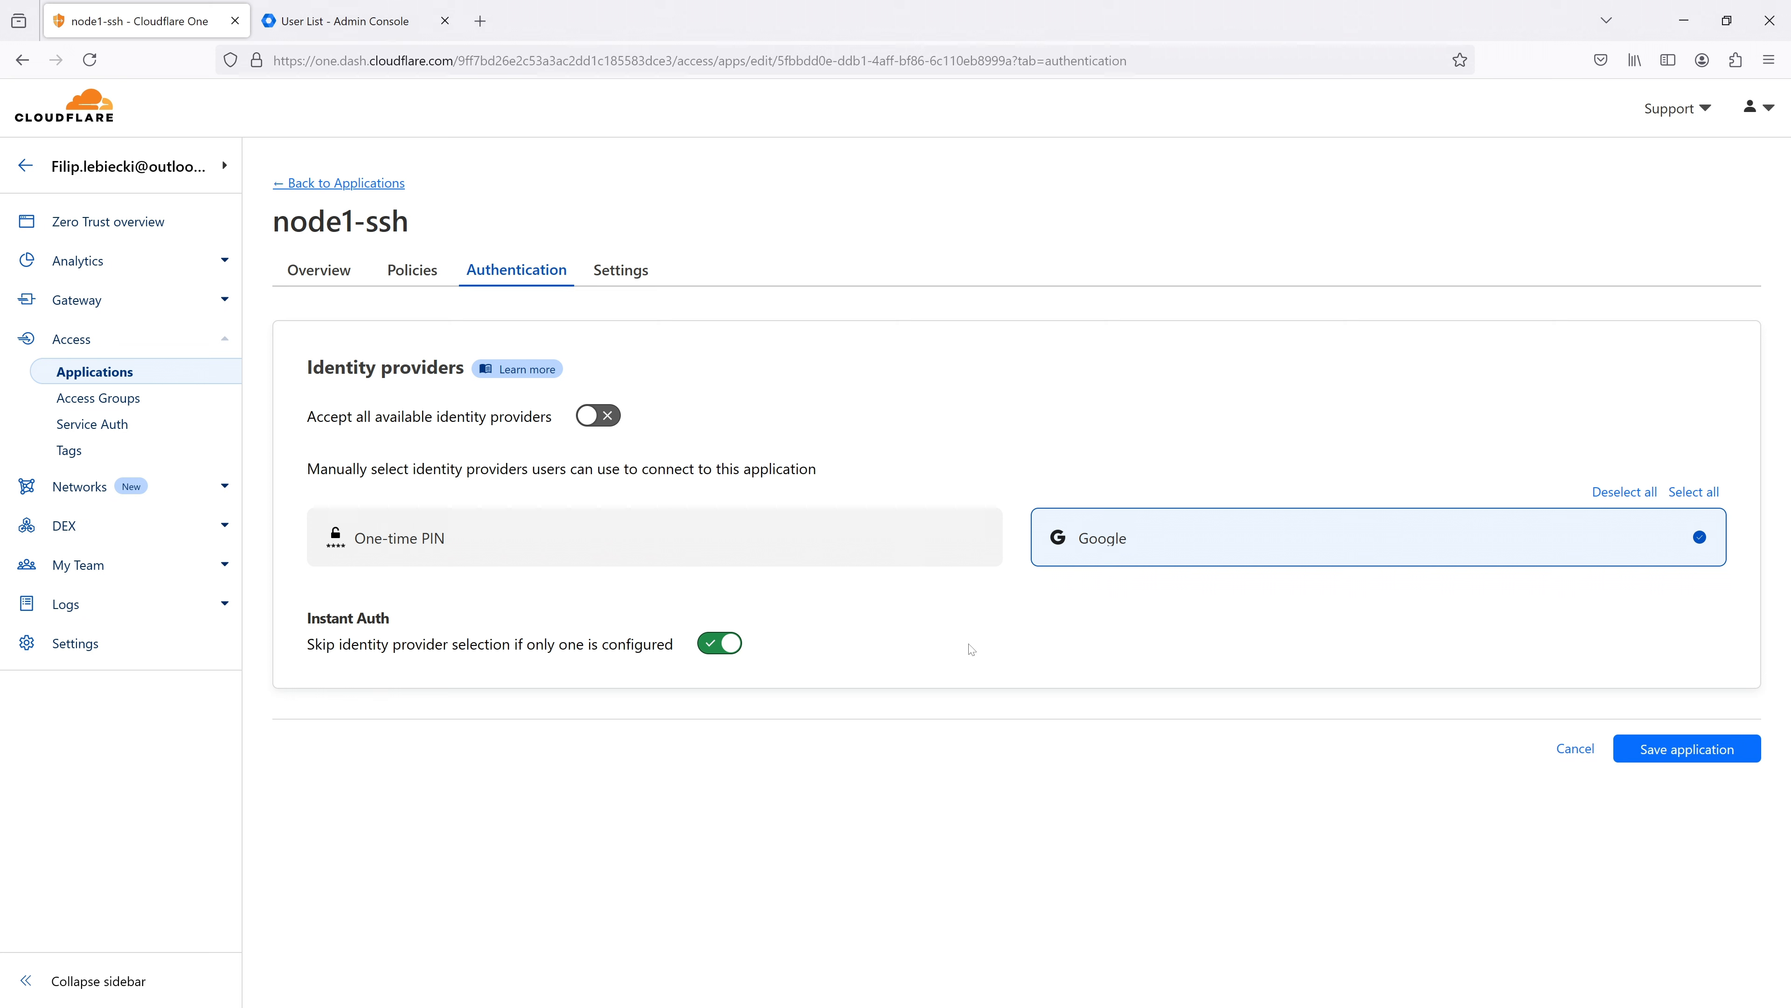
Save node1-ssh with Google as identity provider, then reopen it for editing via its row menu.
left_click(1686, 748)
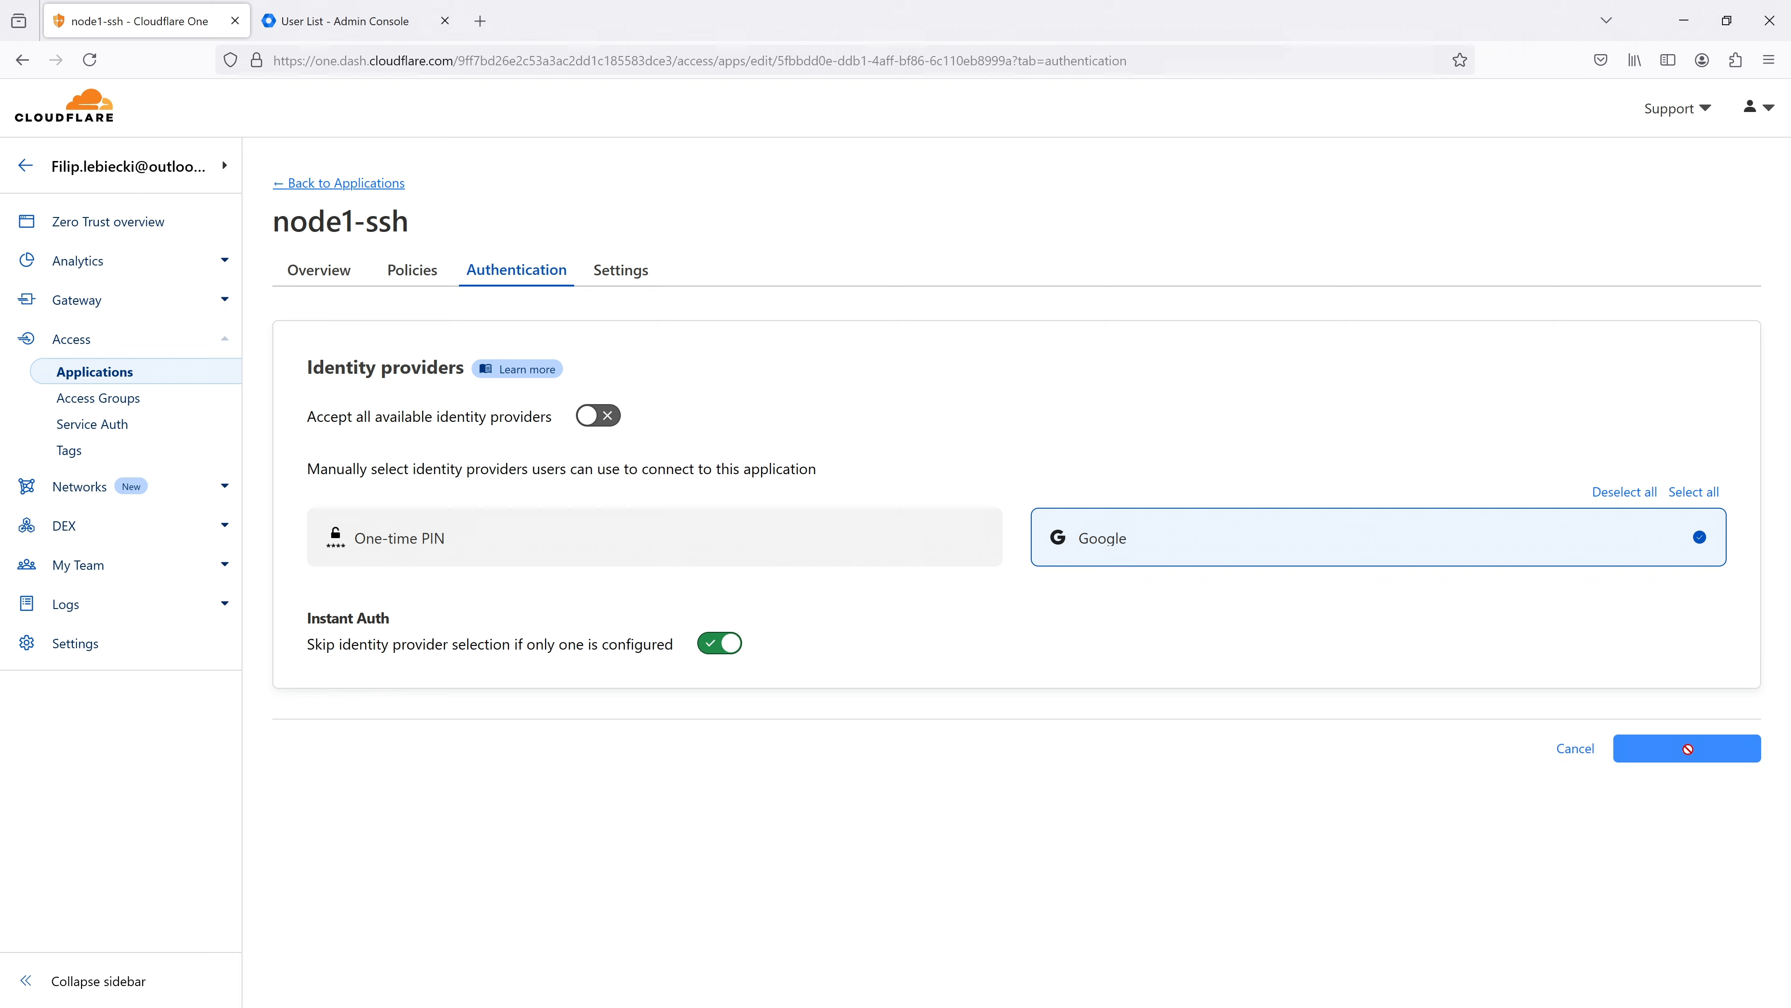
left_click(1684, 747)
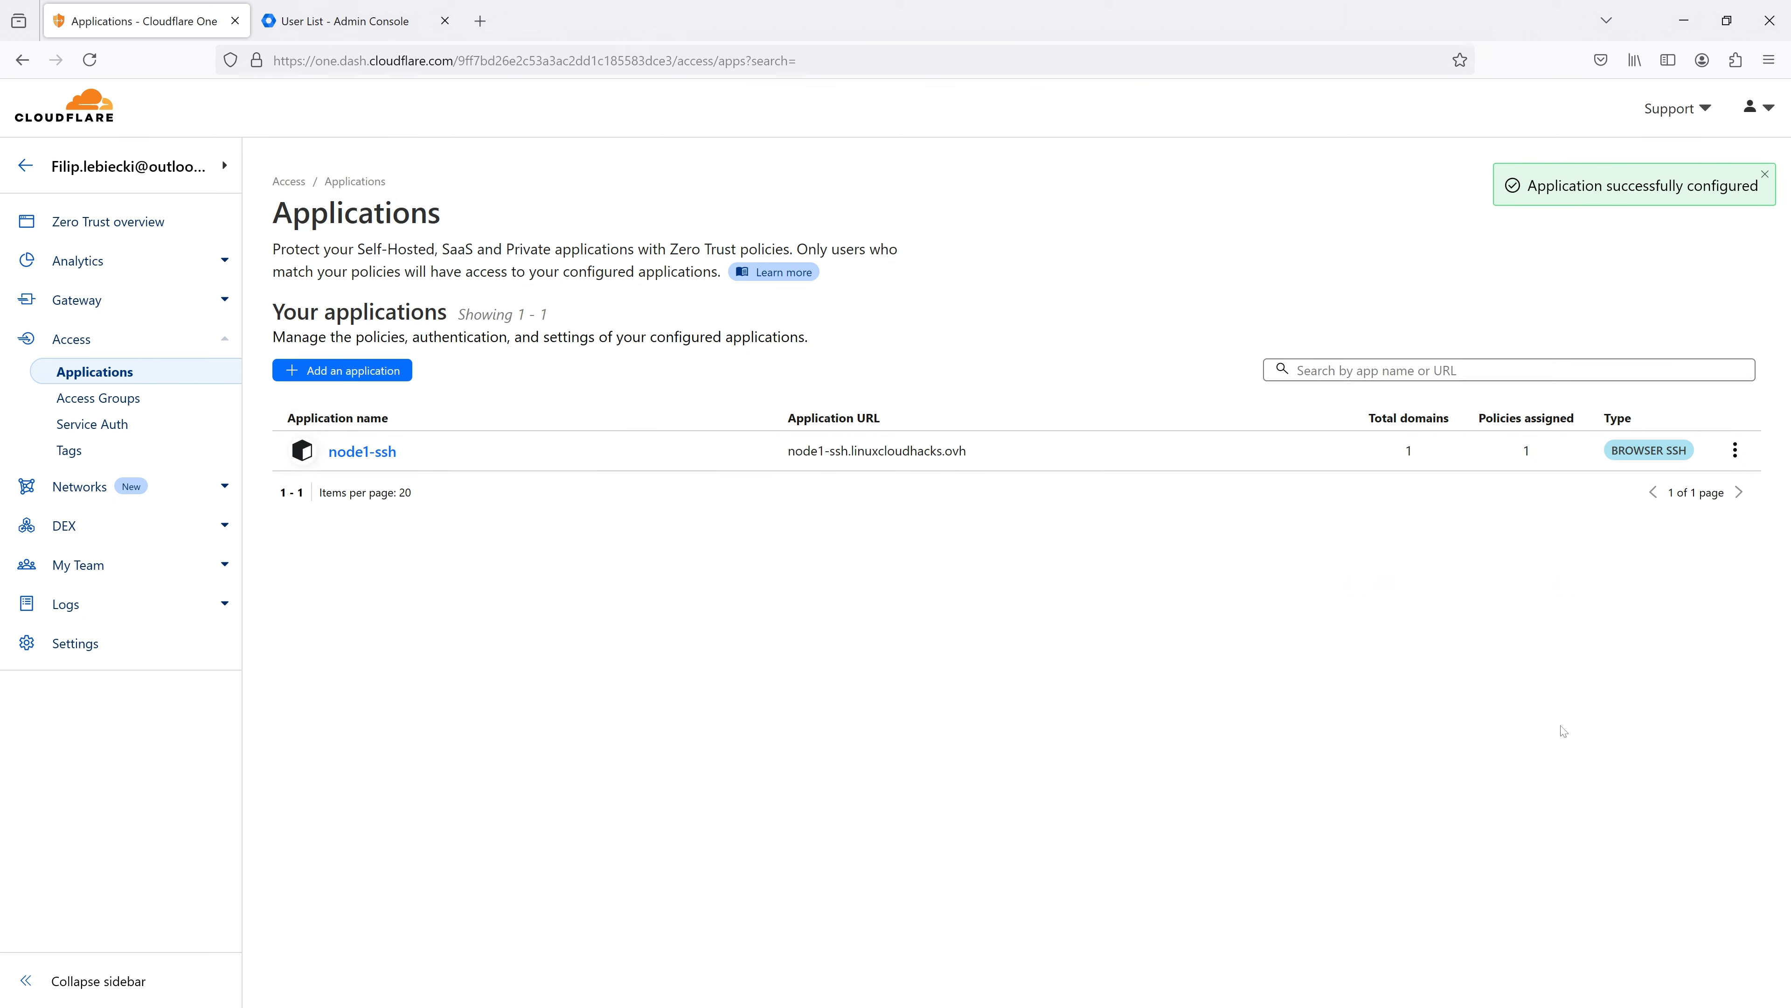
left_click(1734, 448)
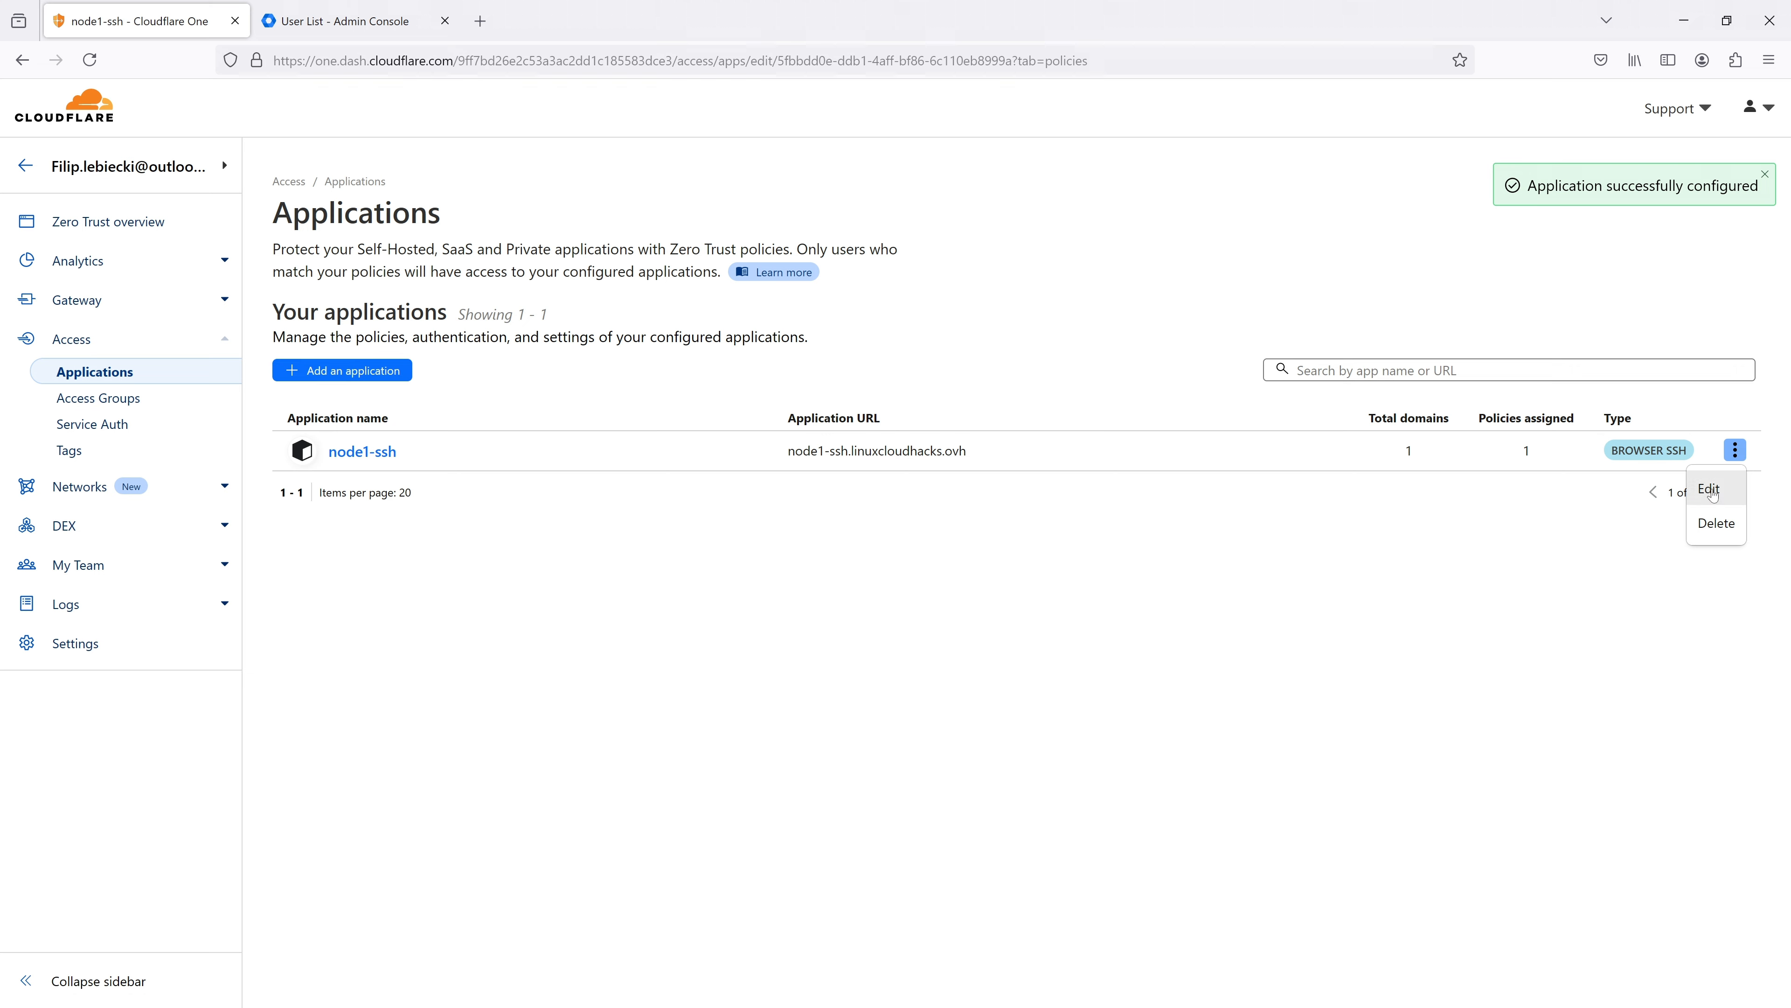
left_click(1708, 488)
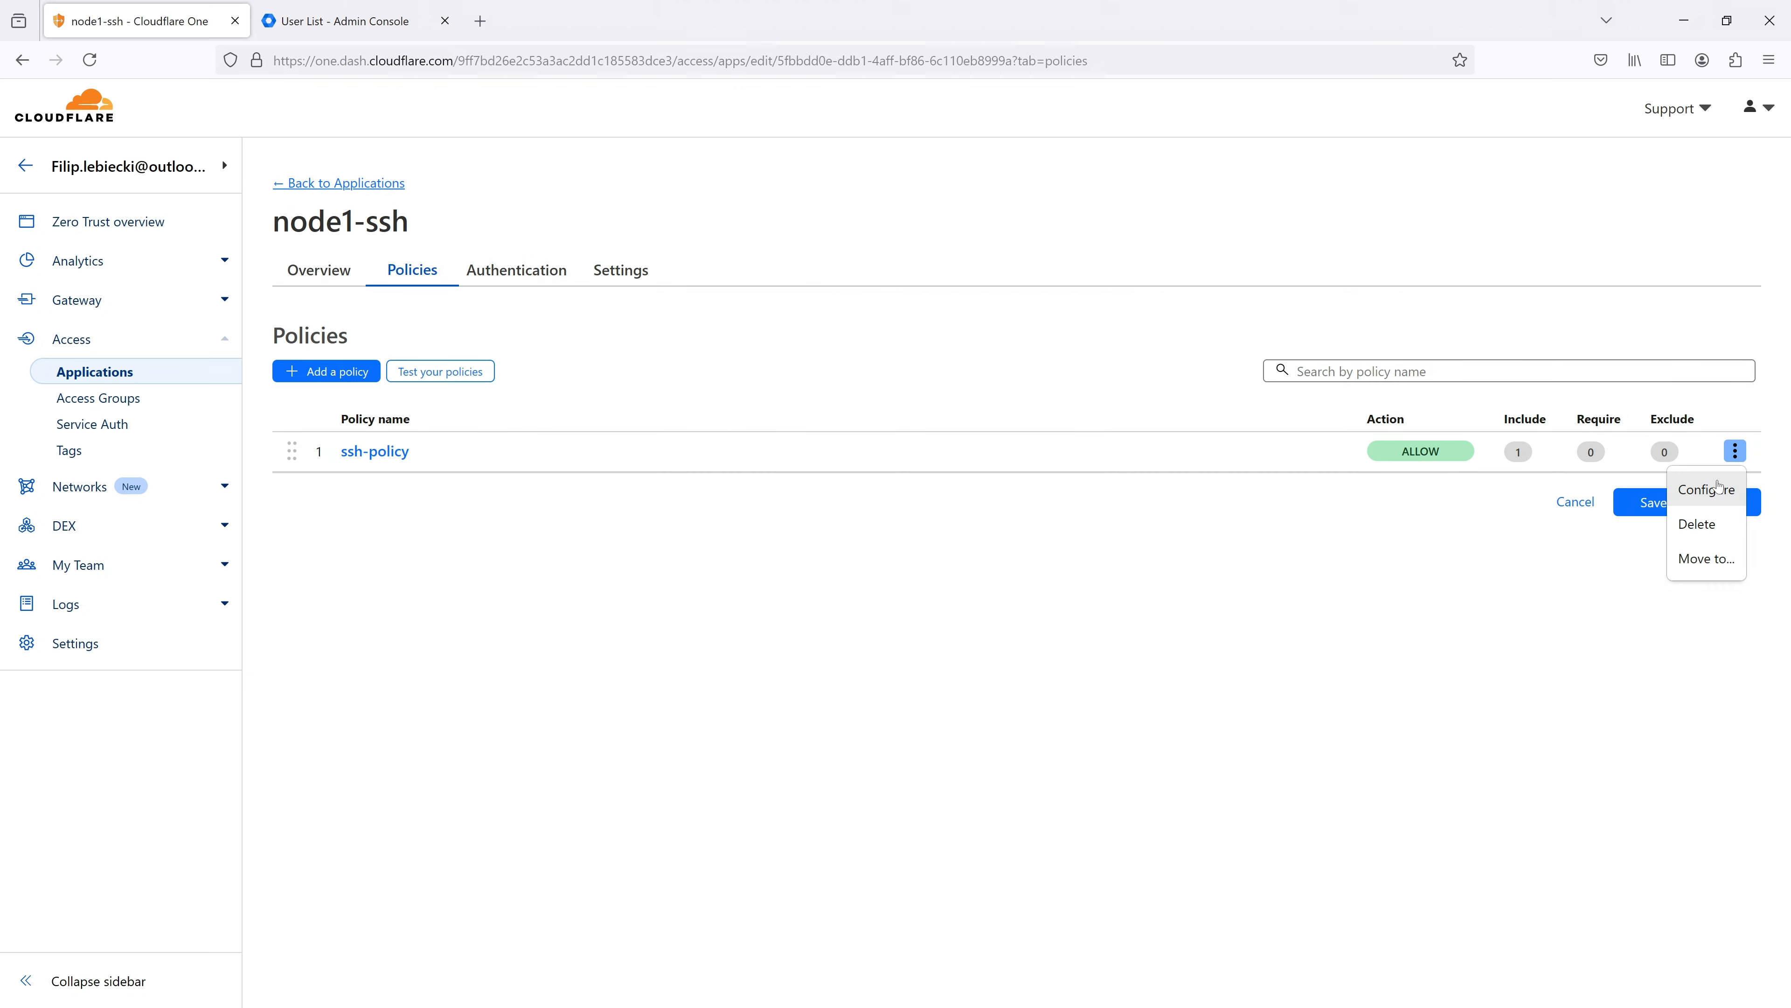
Change ssh-policy's include email to the filip@ address, save it, and go back to Applications.
left_click(1704, 488)
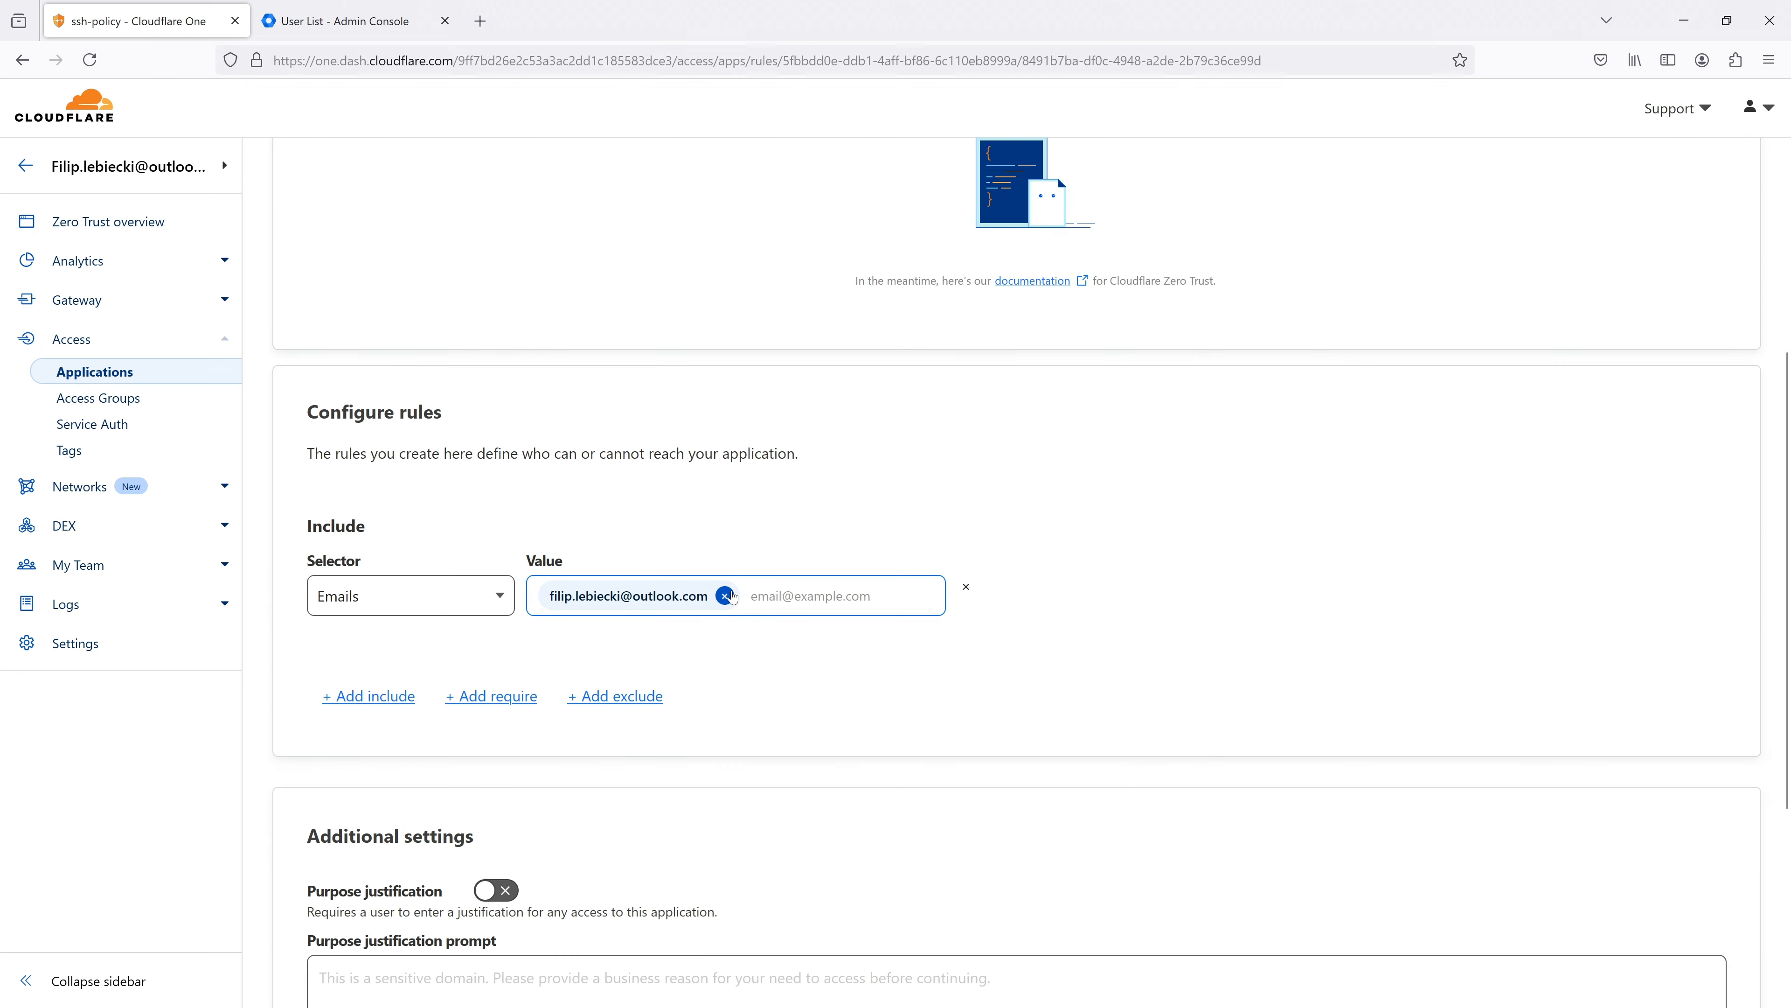
type("filip@")
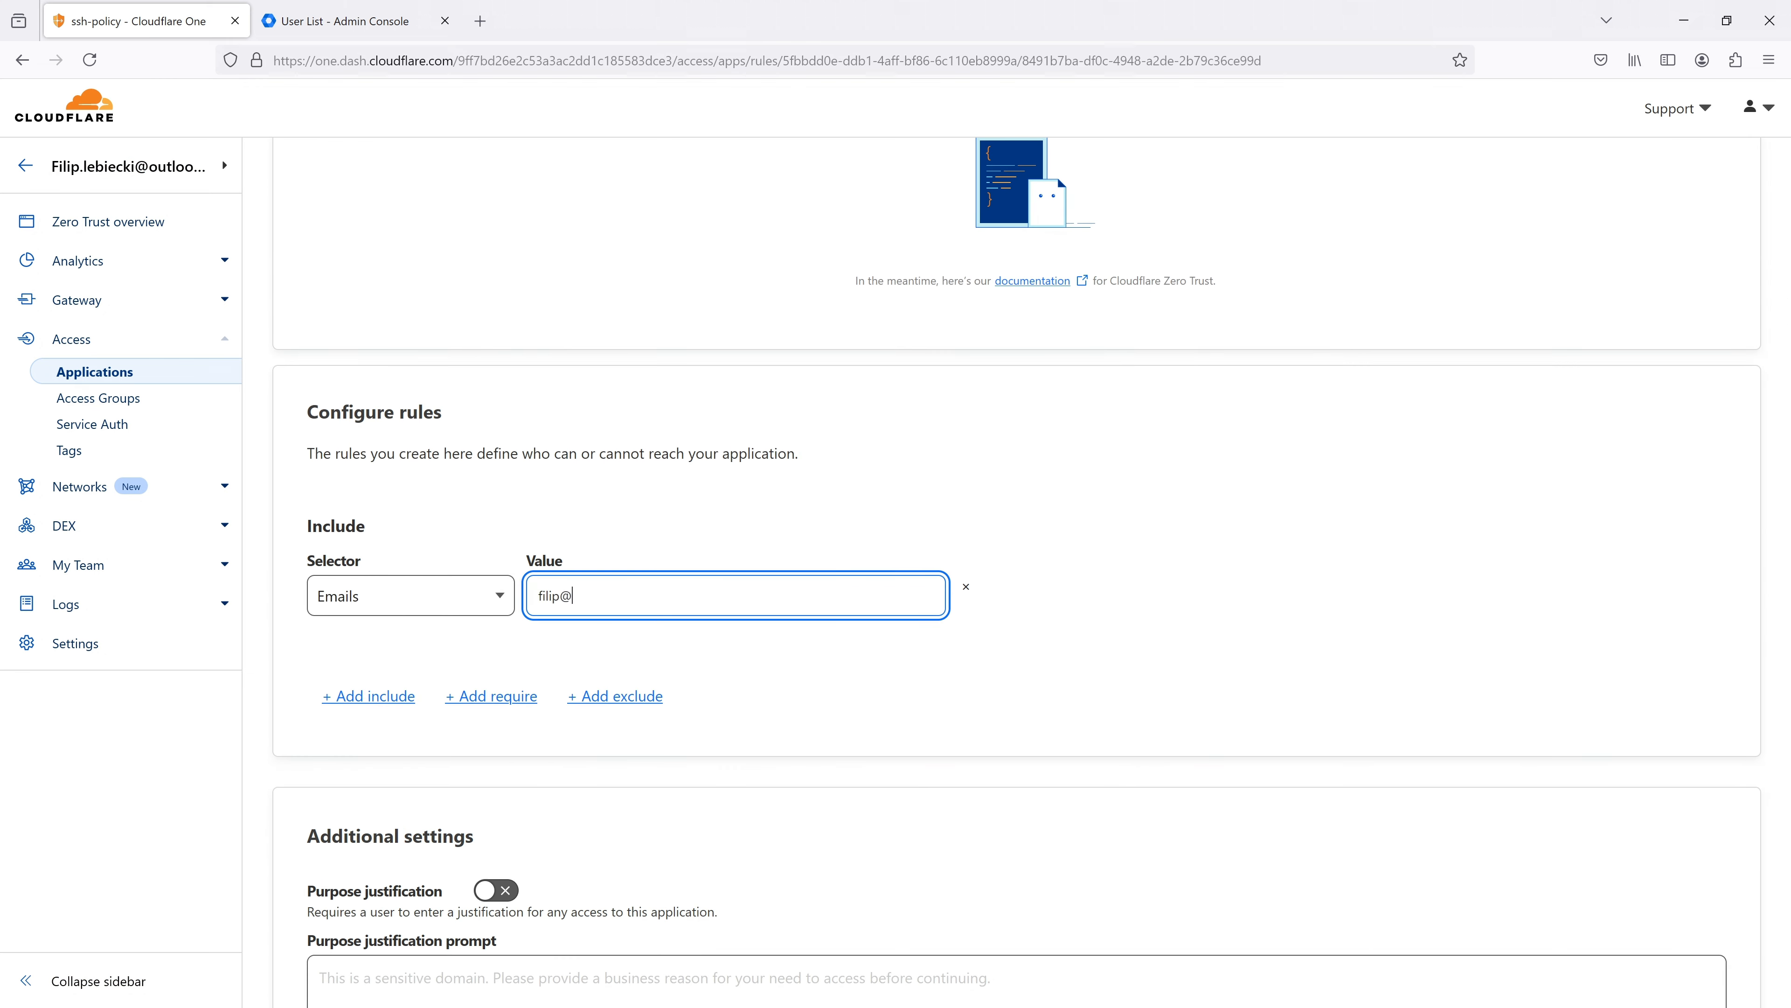
left_click(1686, 502)
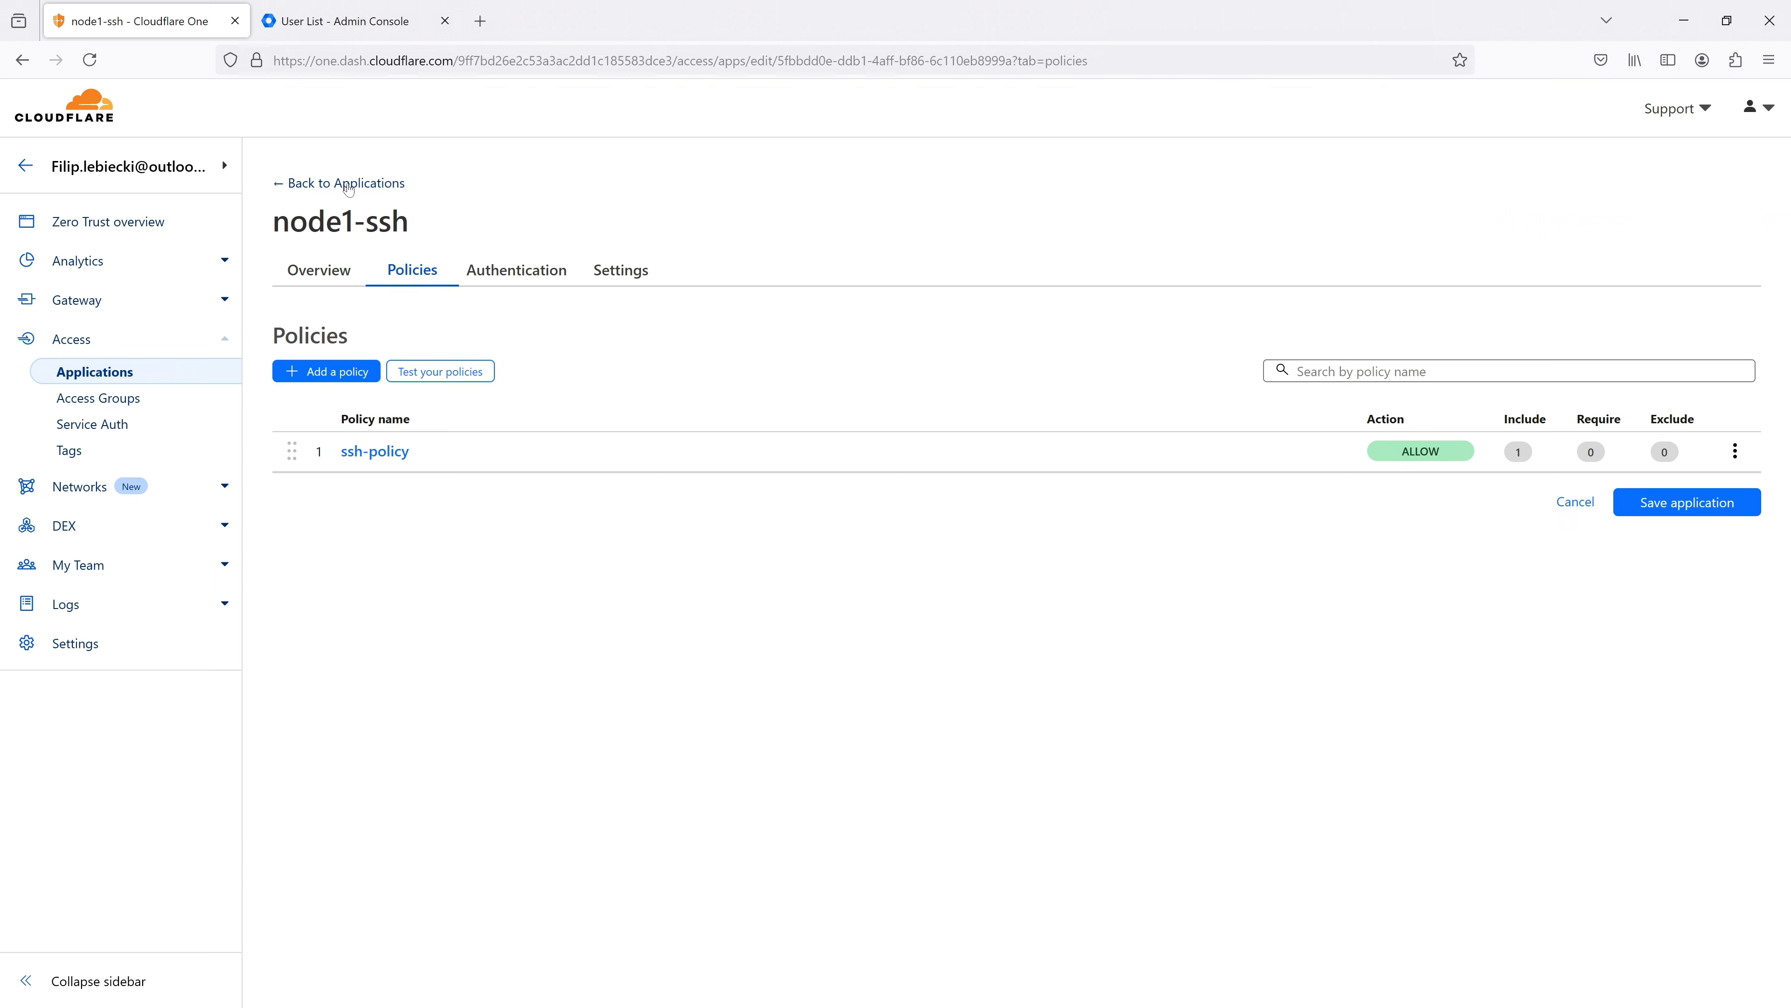
left_click(345, 182)
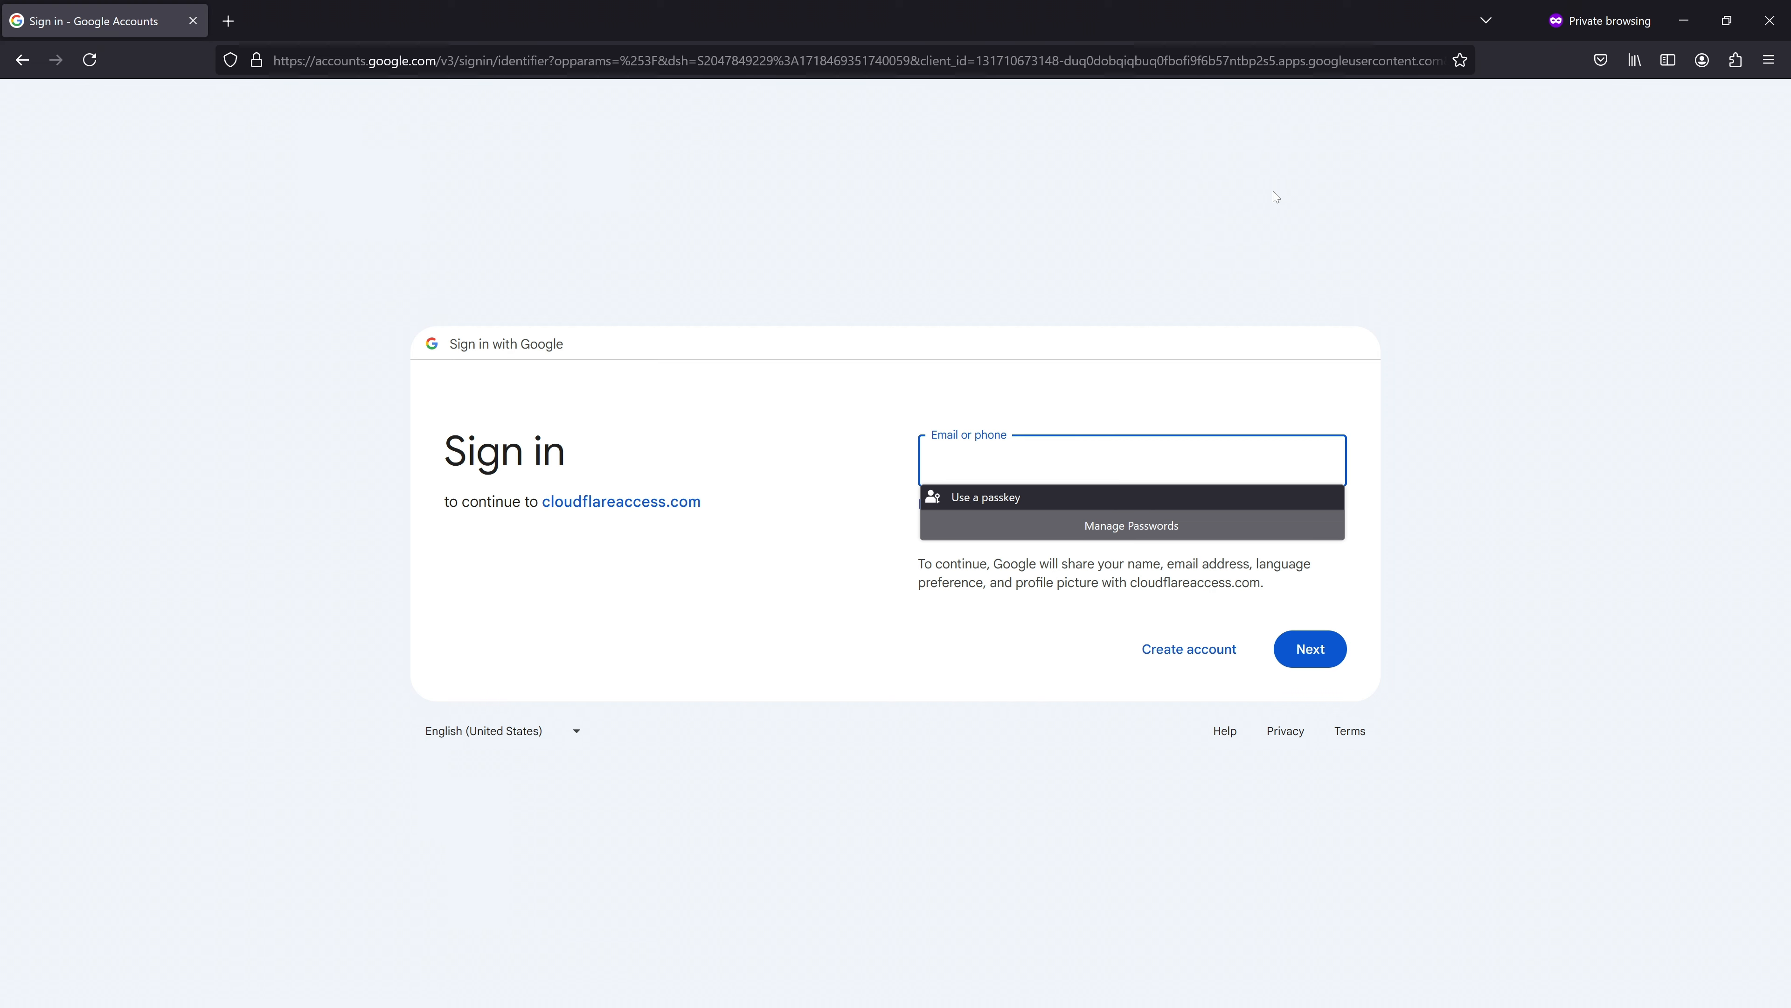
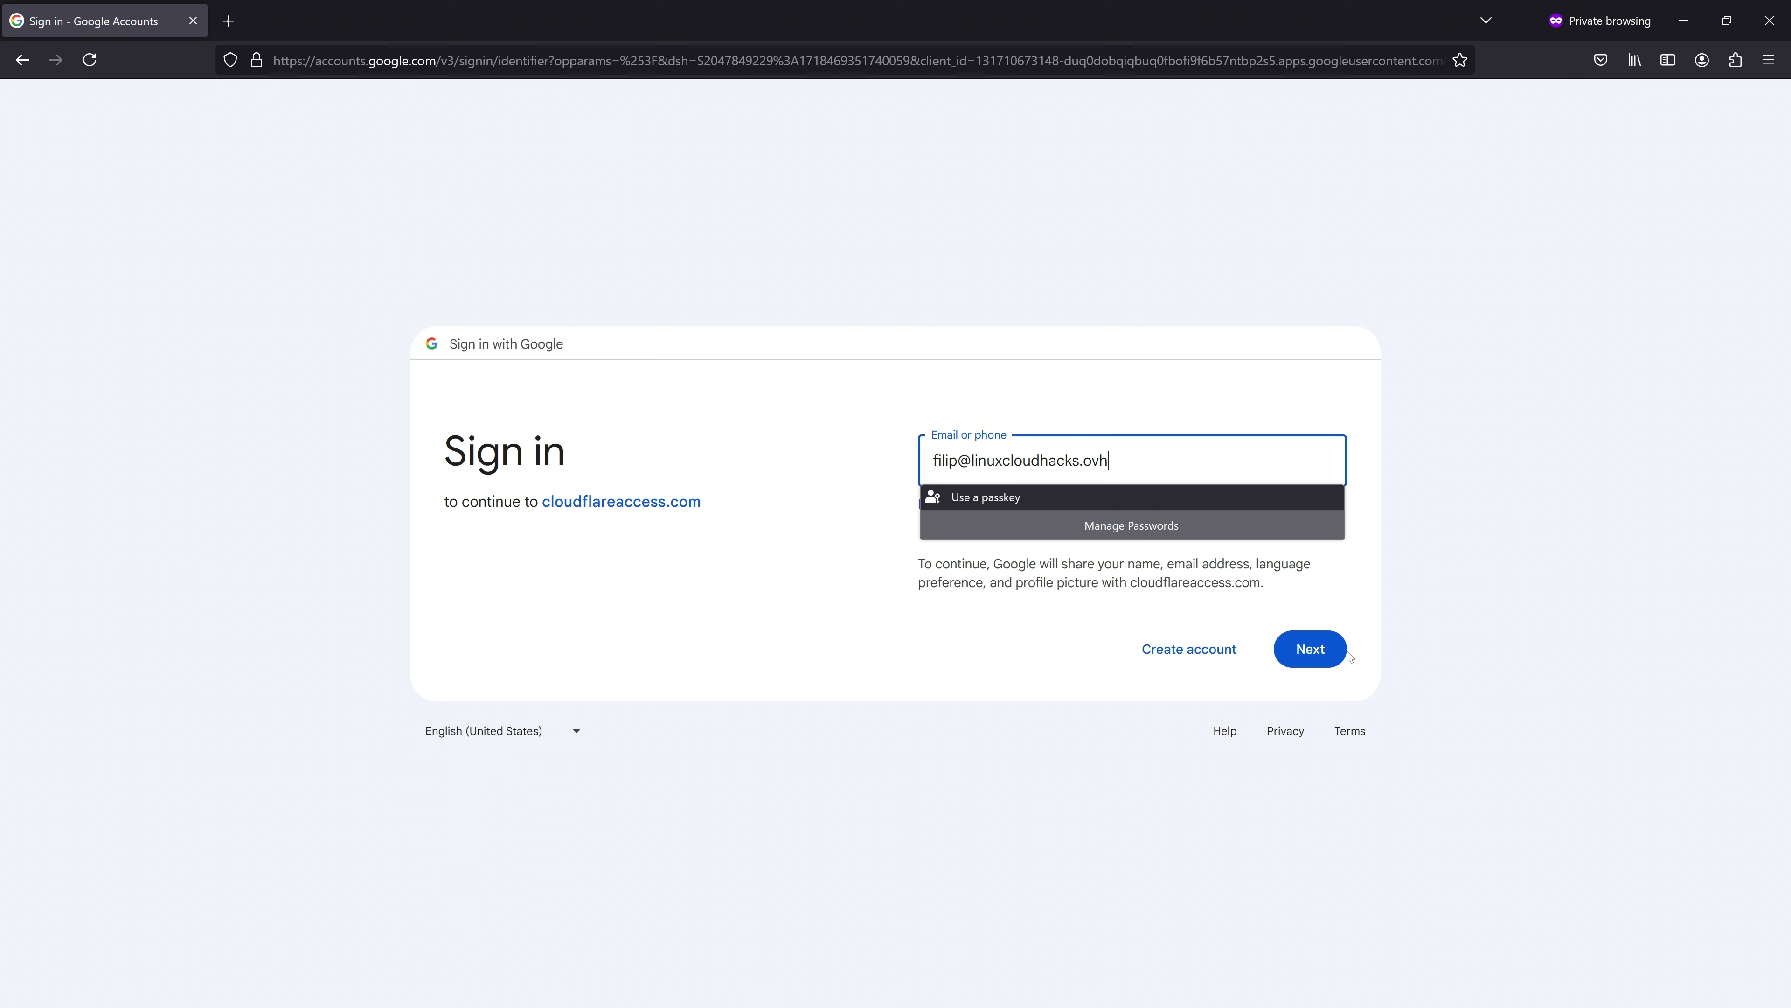
left_click(1308, 647)
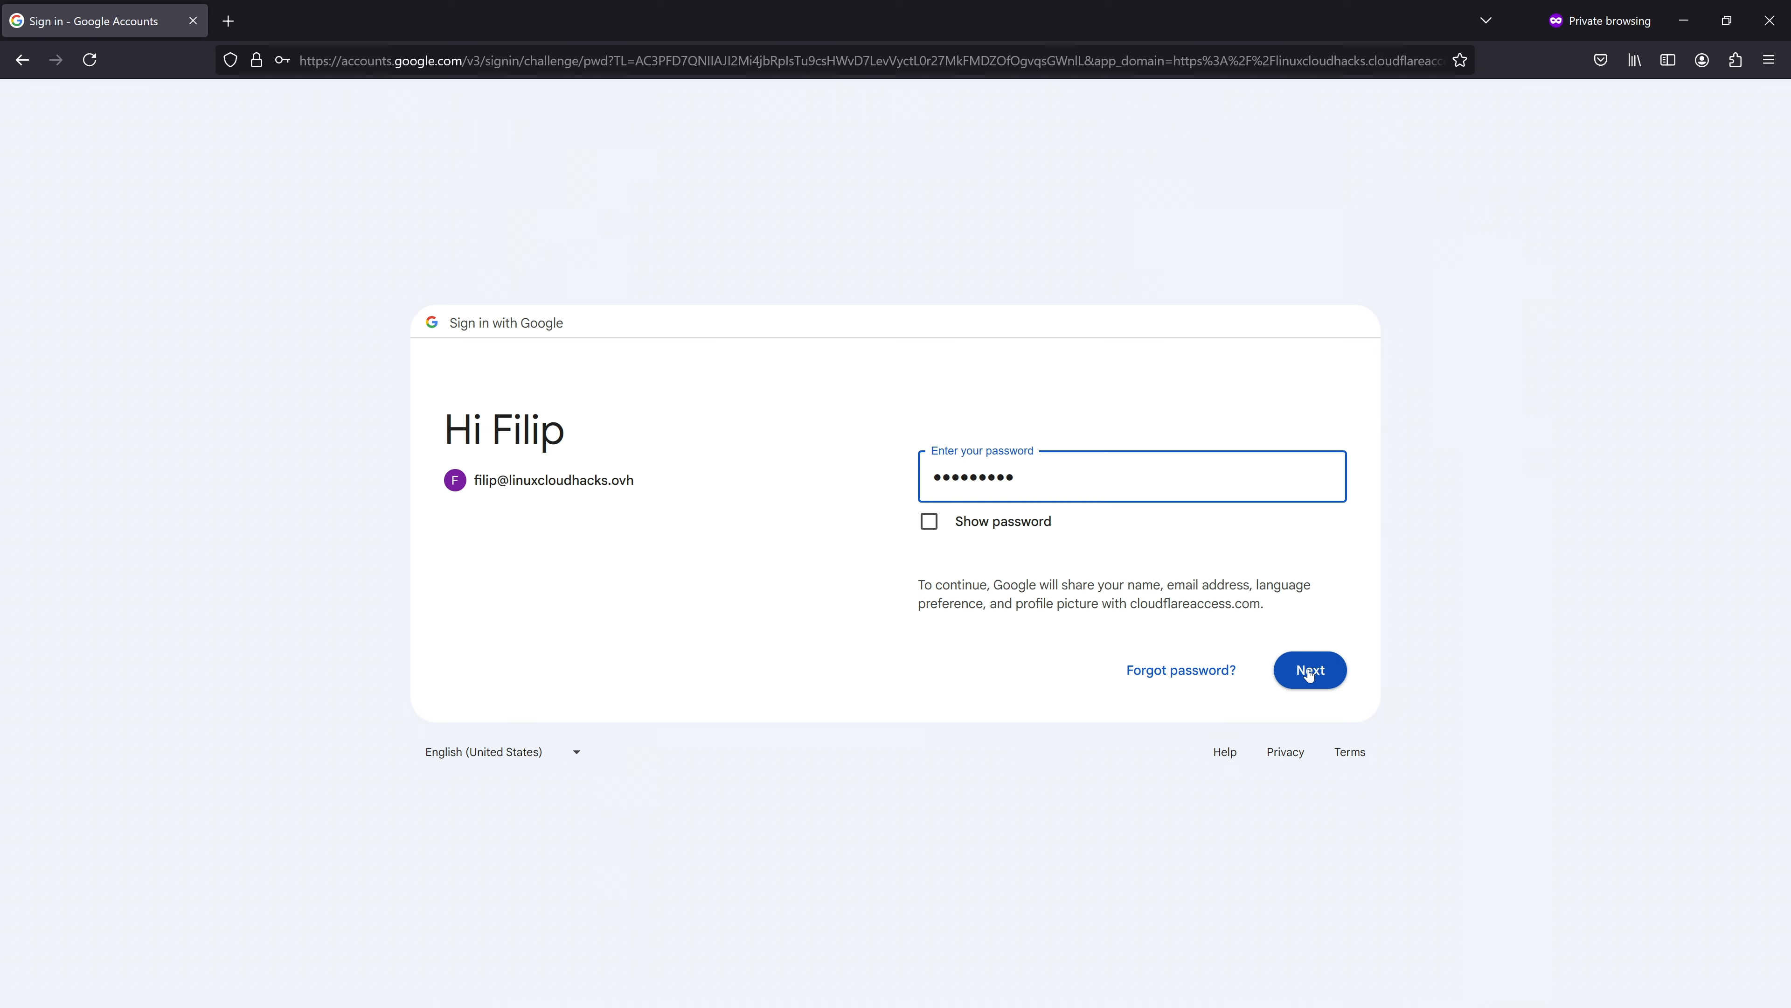
left_click(1309, 670)
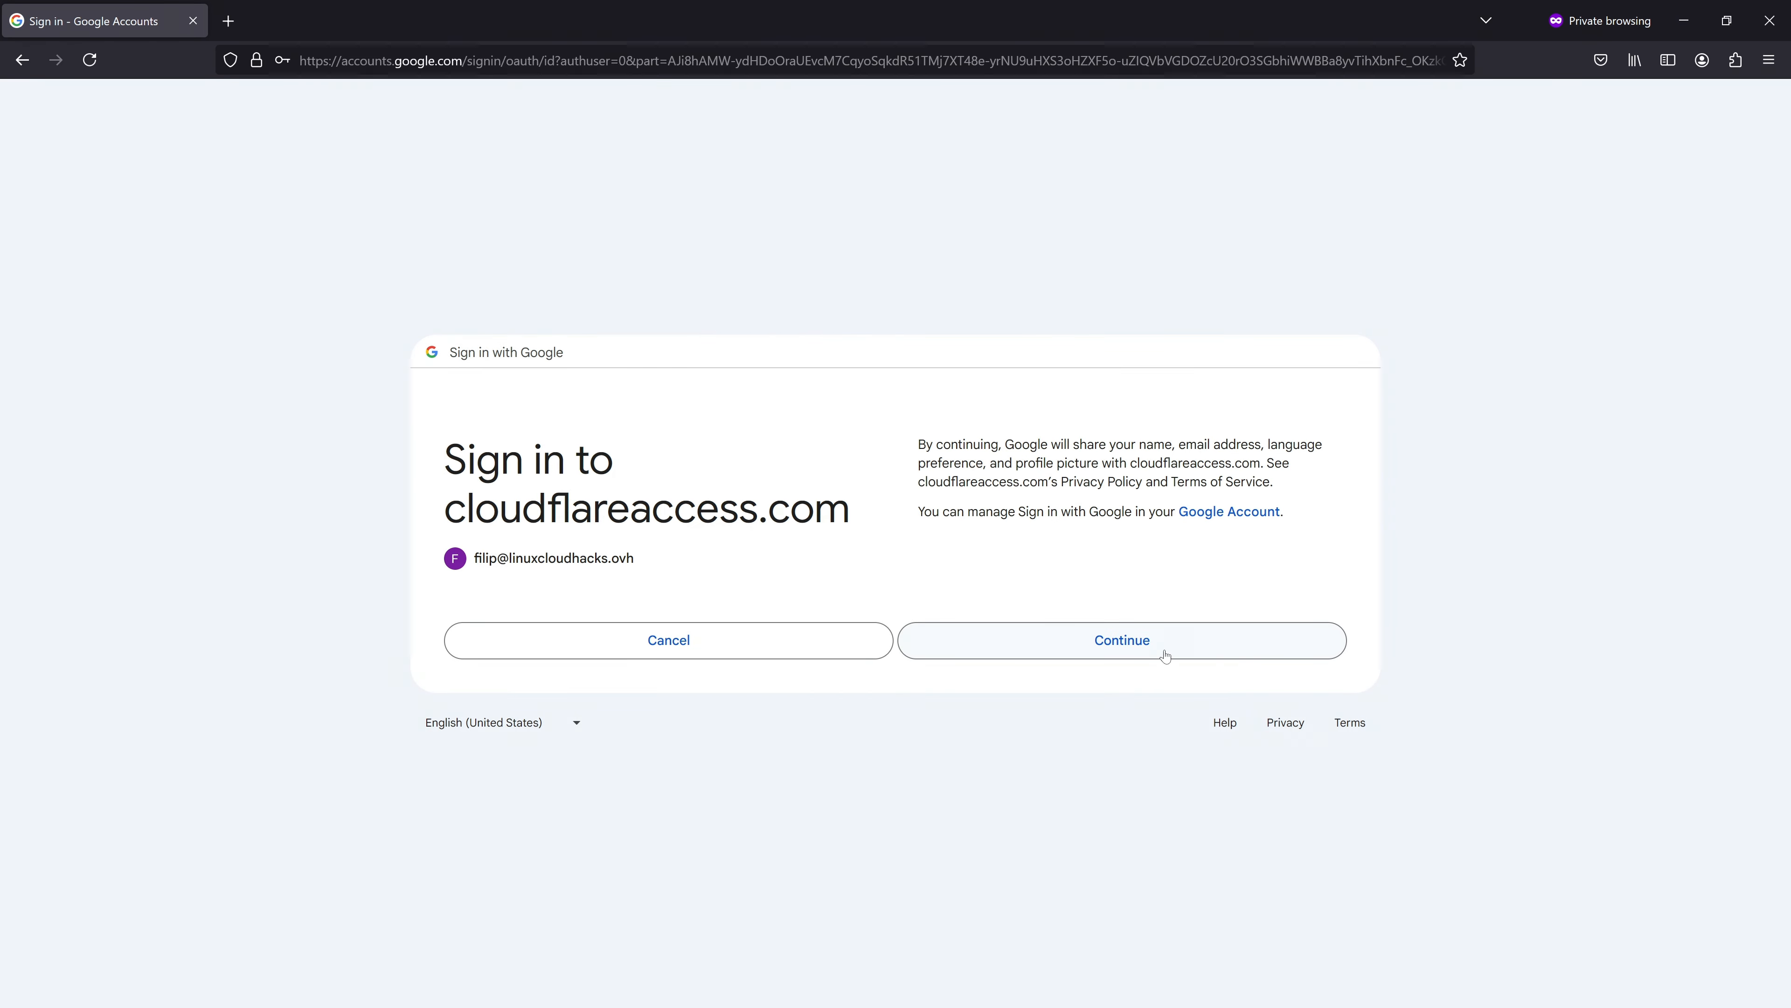
left_click(1120, 640)
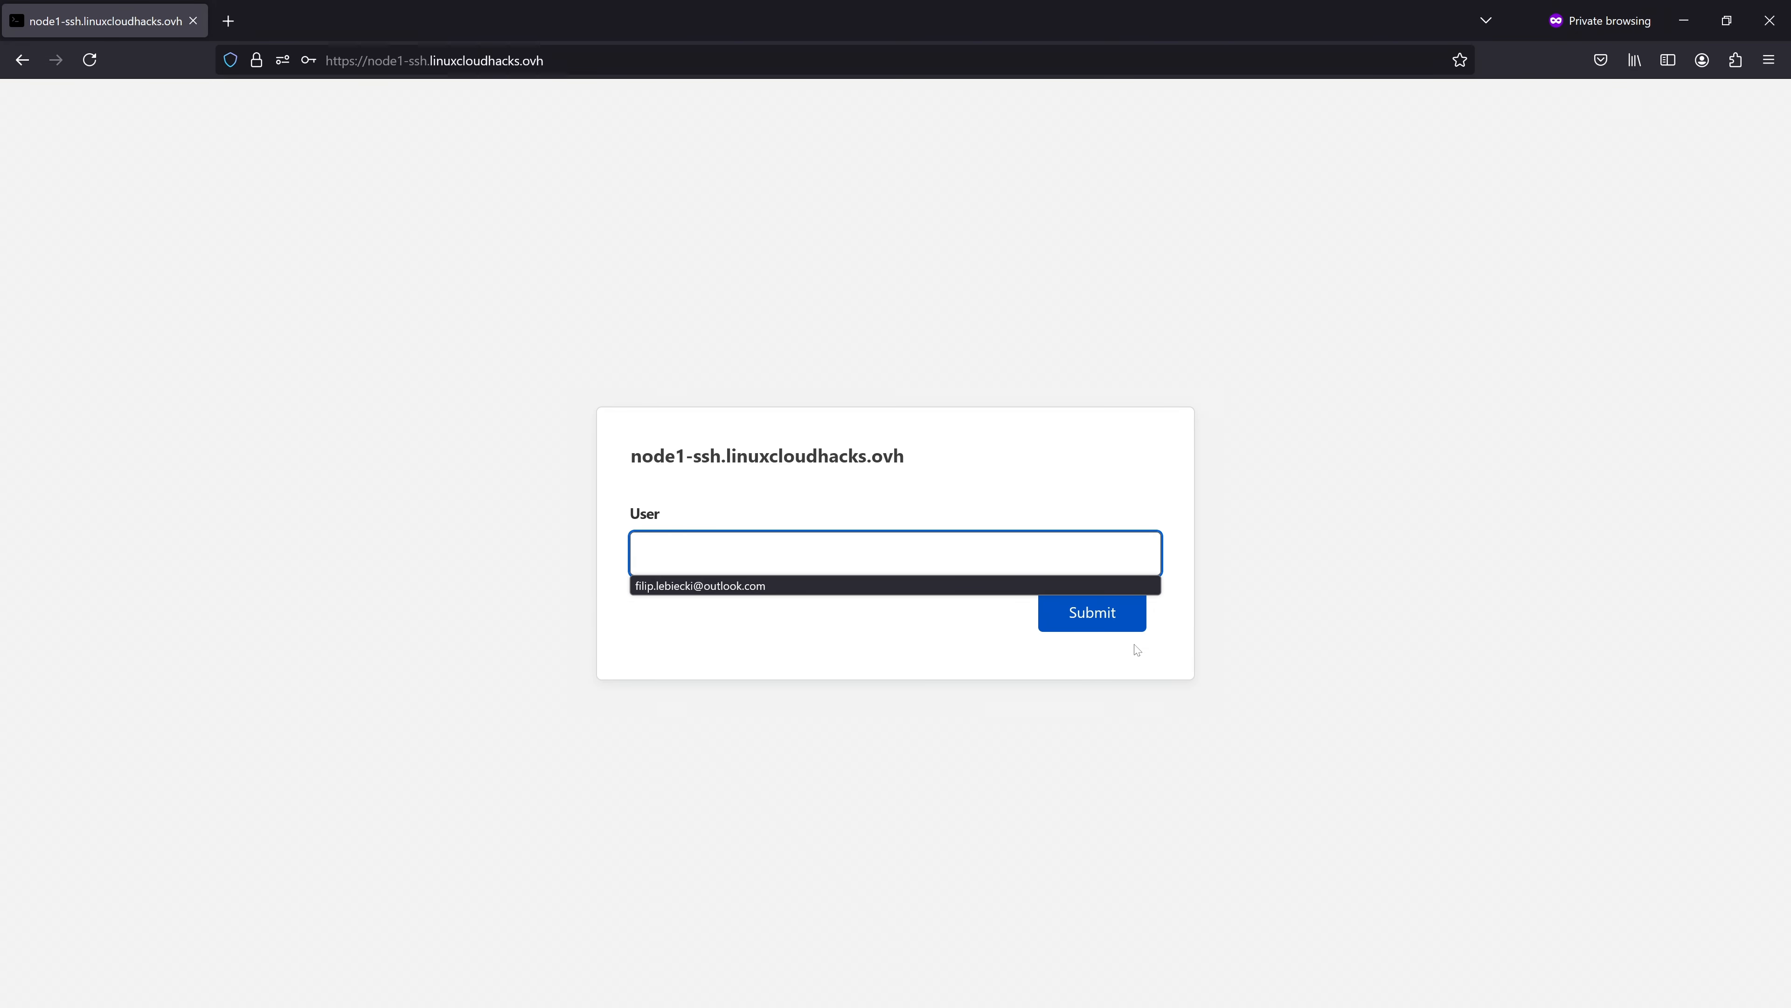
Log in to node1-ssh as user filip with the password.
type("fil")
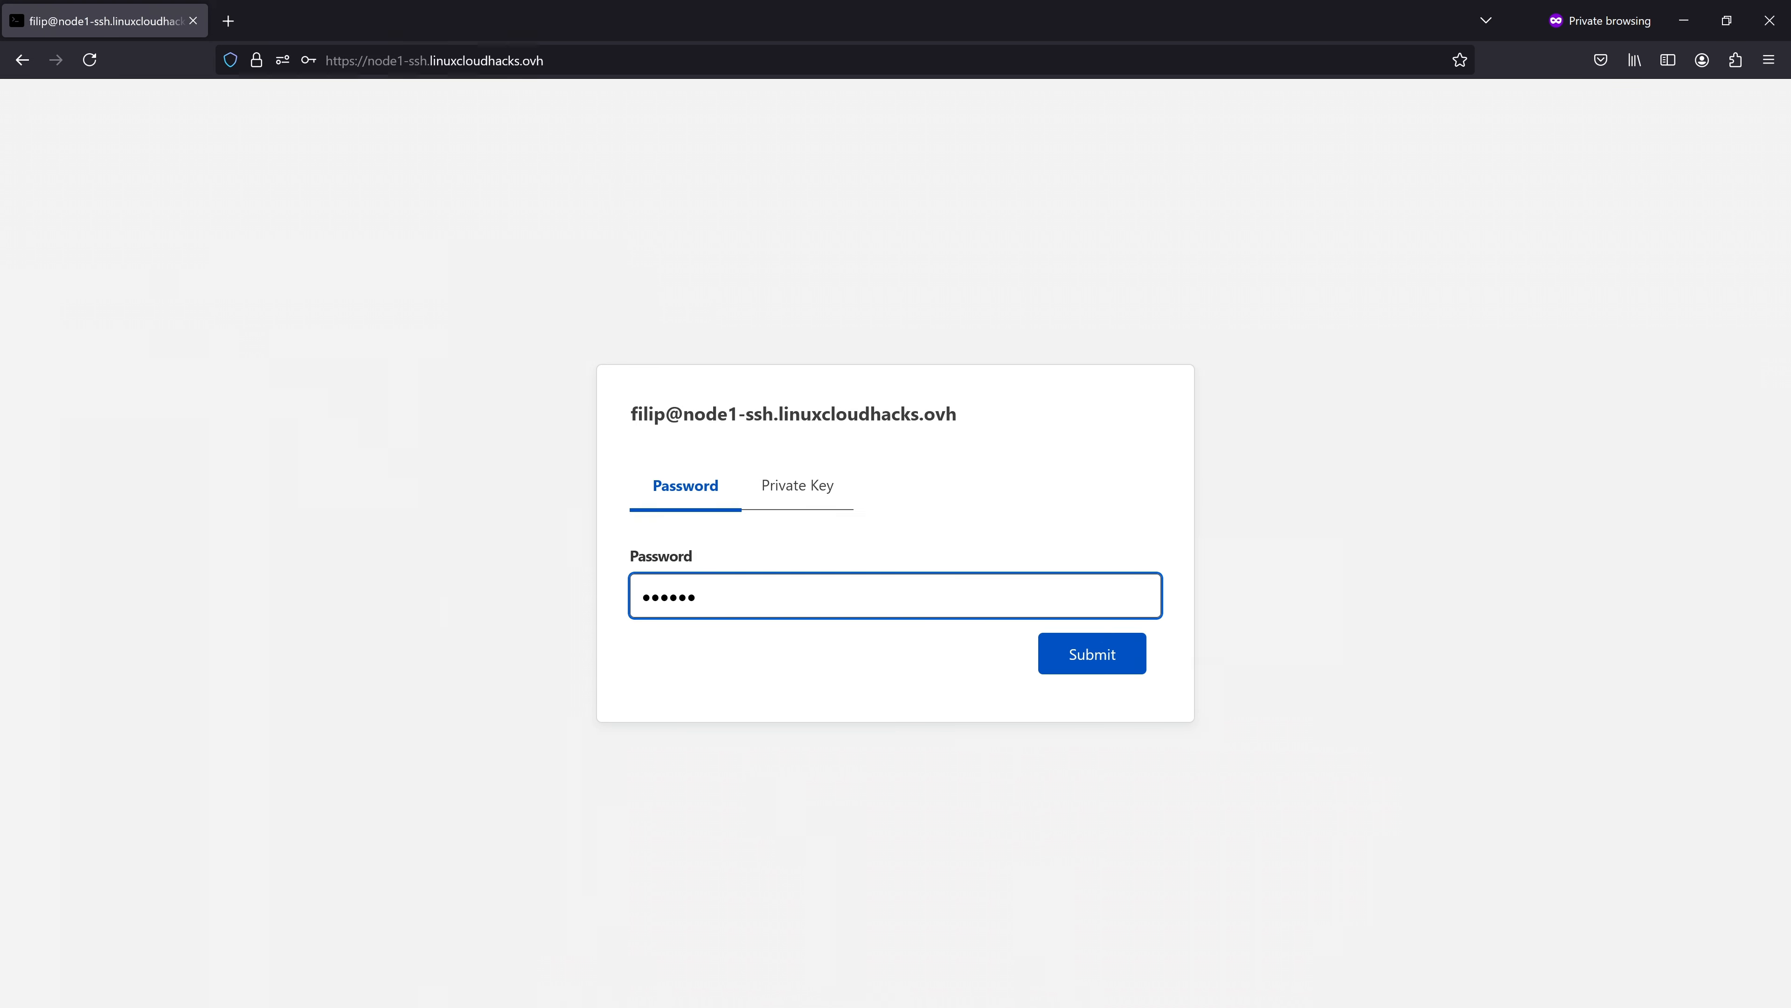
left_click(1089, 652)
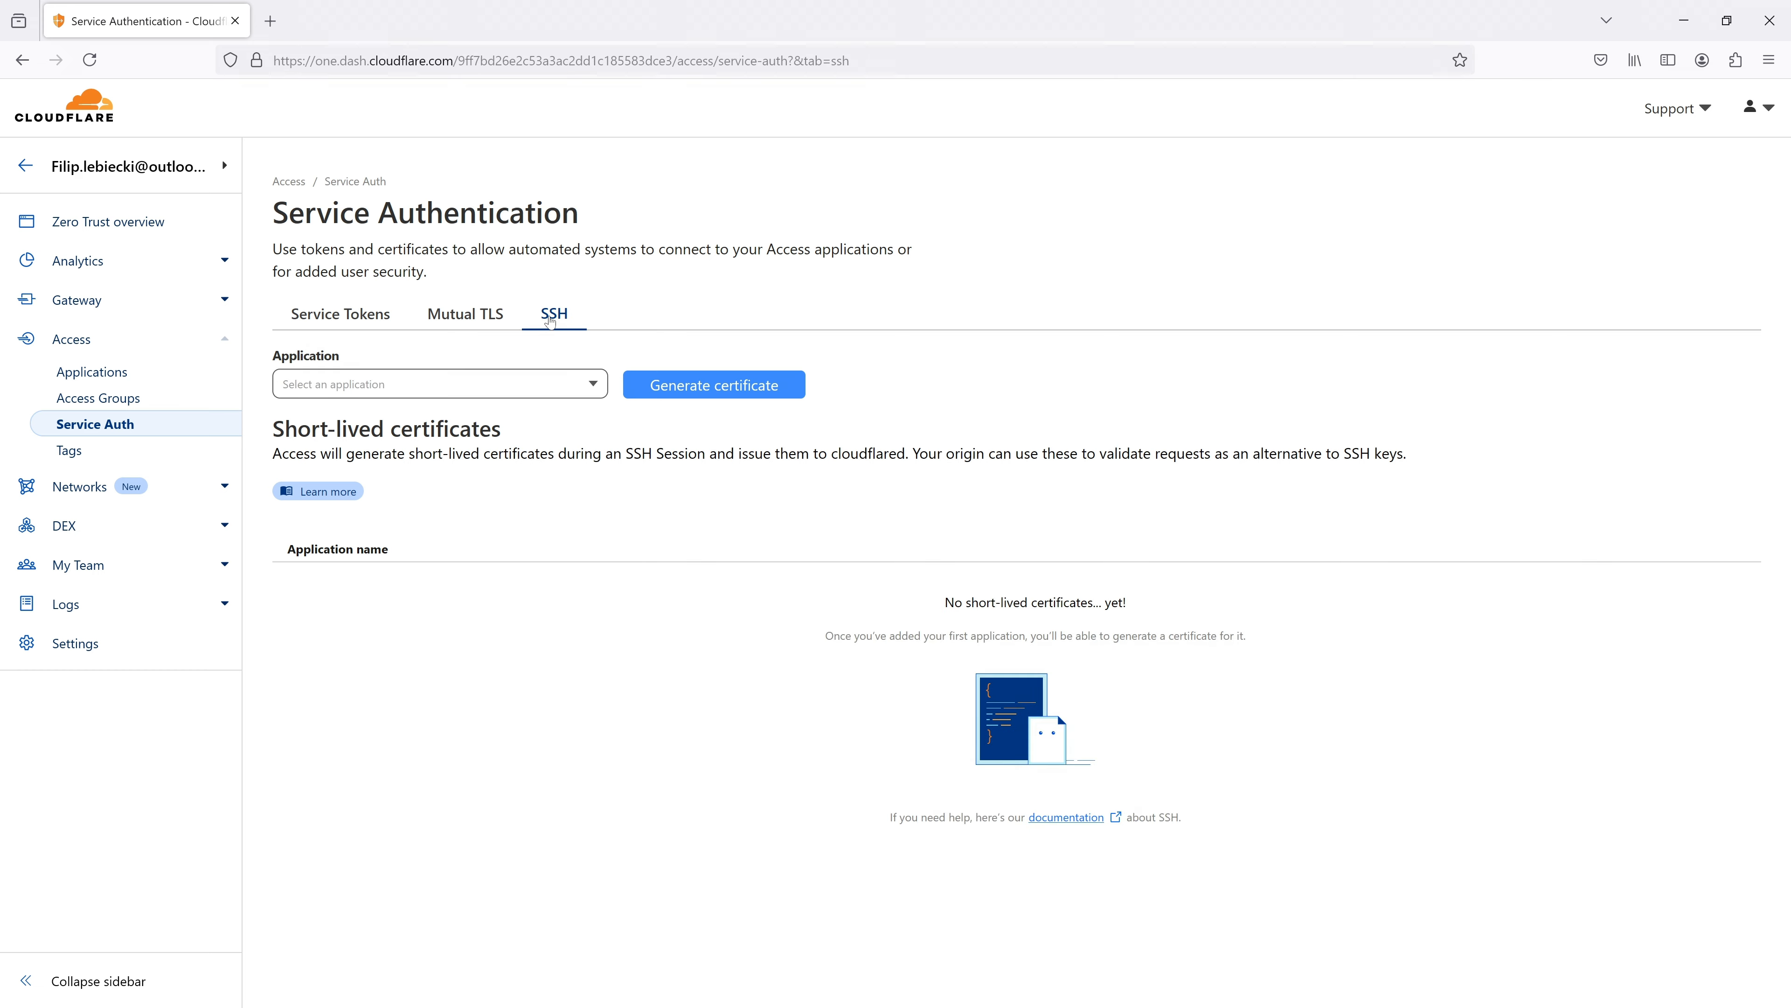
Generate the node1-ssh short-lived SSH certificate under Service Auth and copy its public key.
left_click(438, 383)
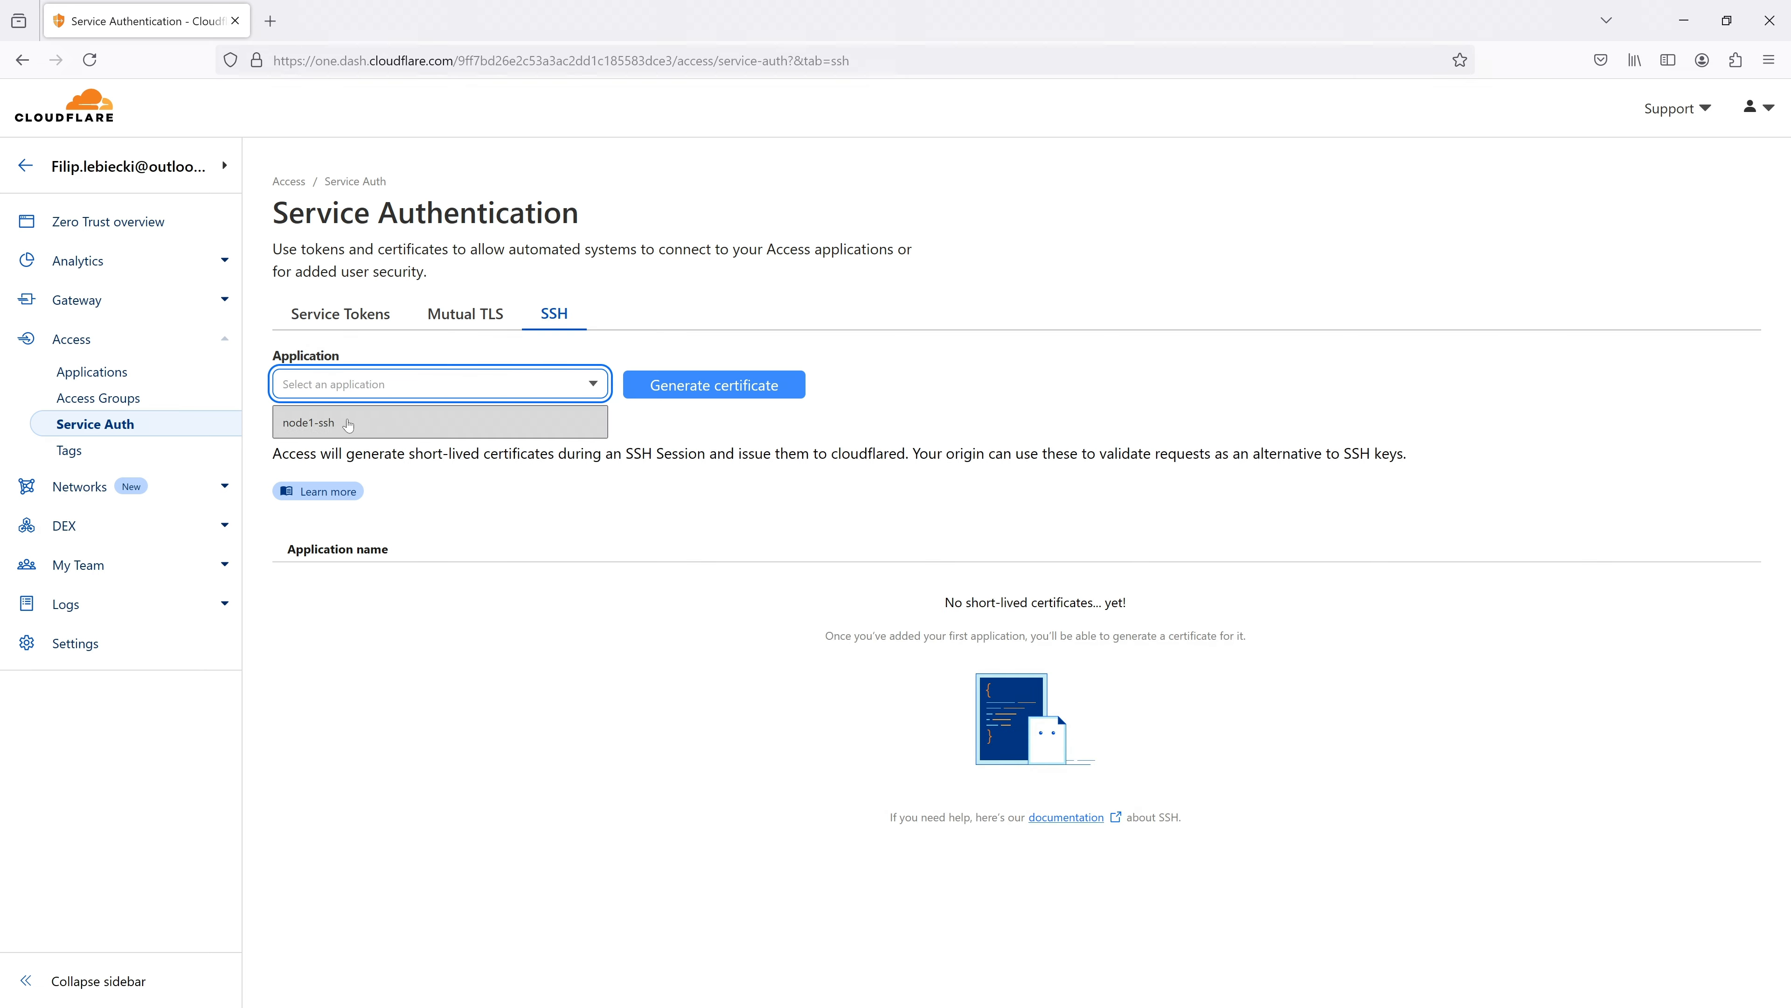
left_click(343, 421)
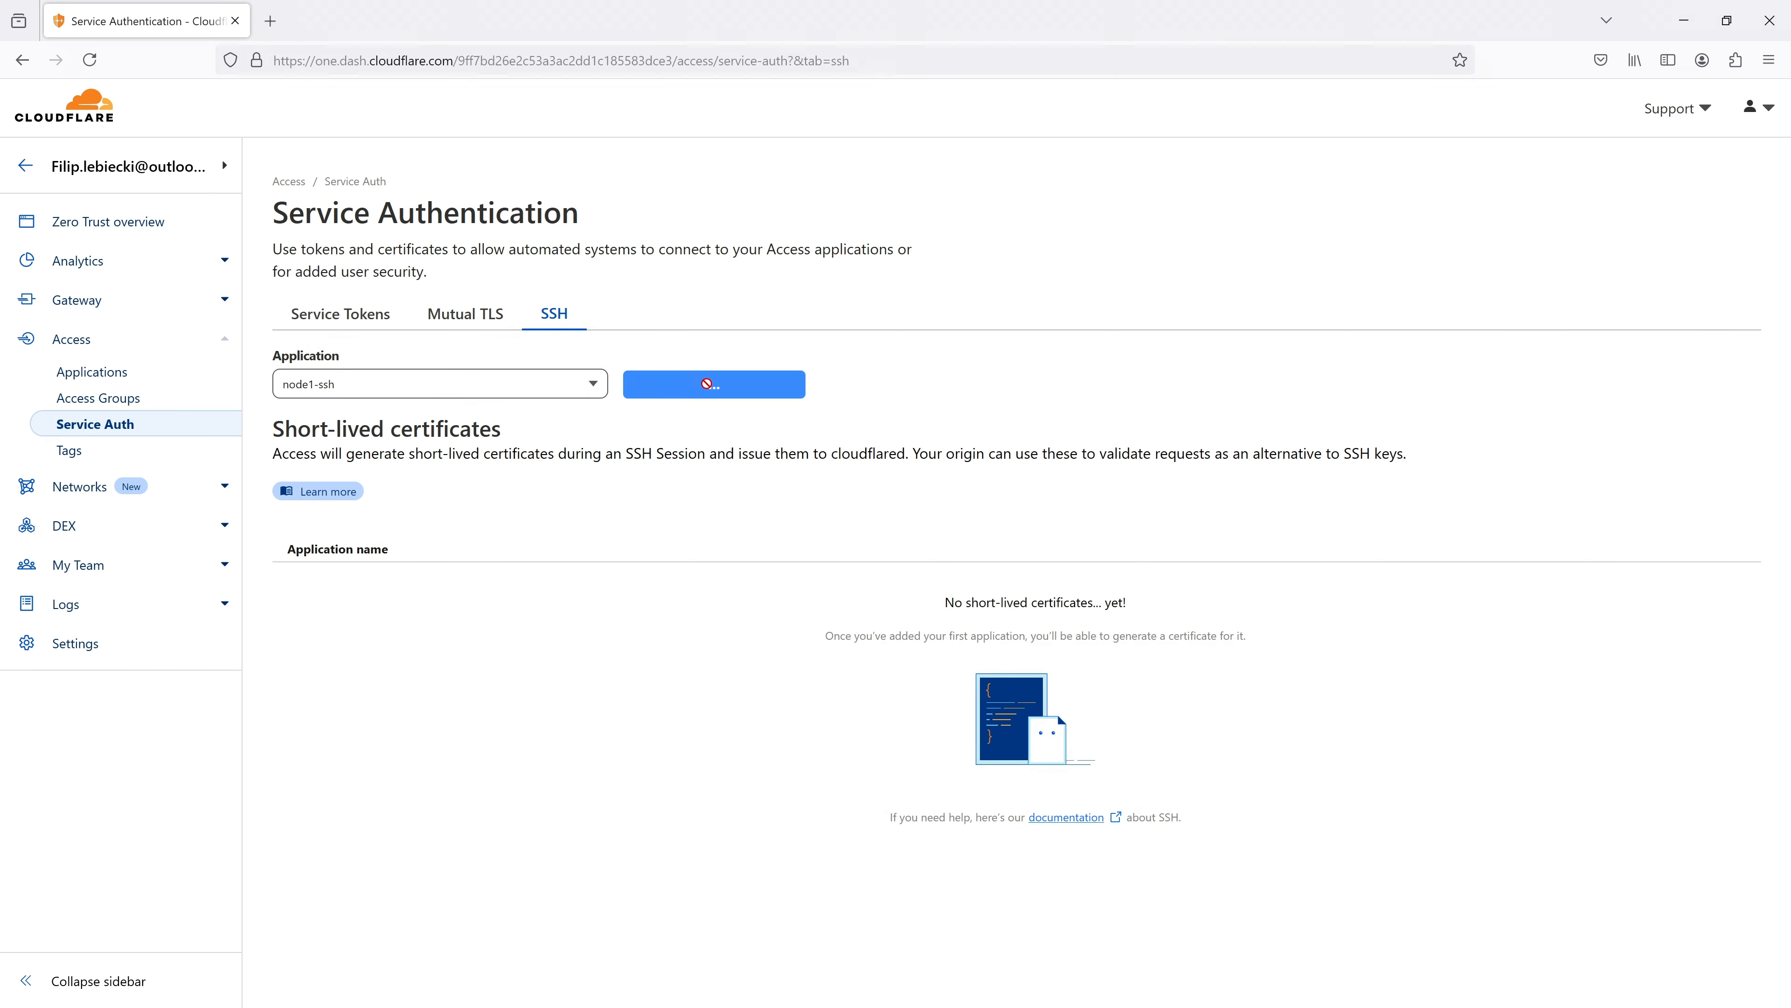
left_click(713, 377)
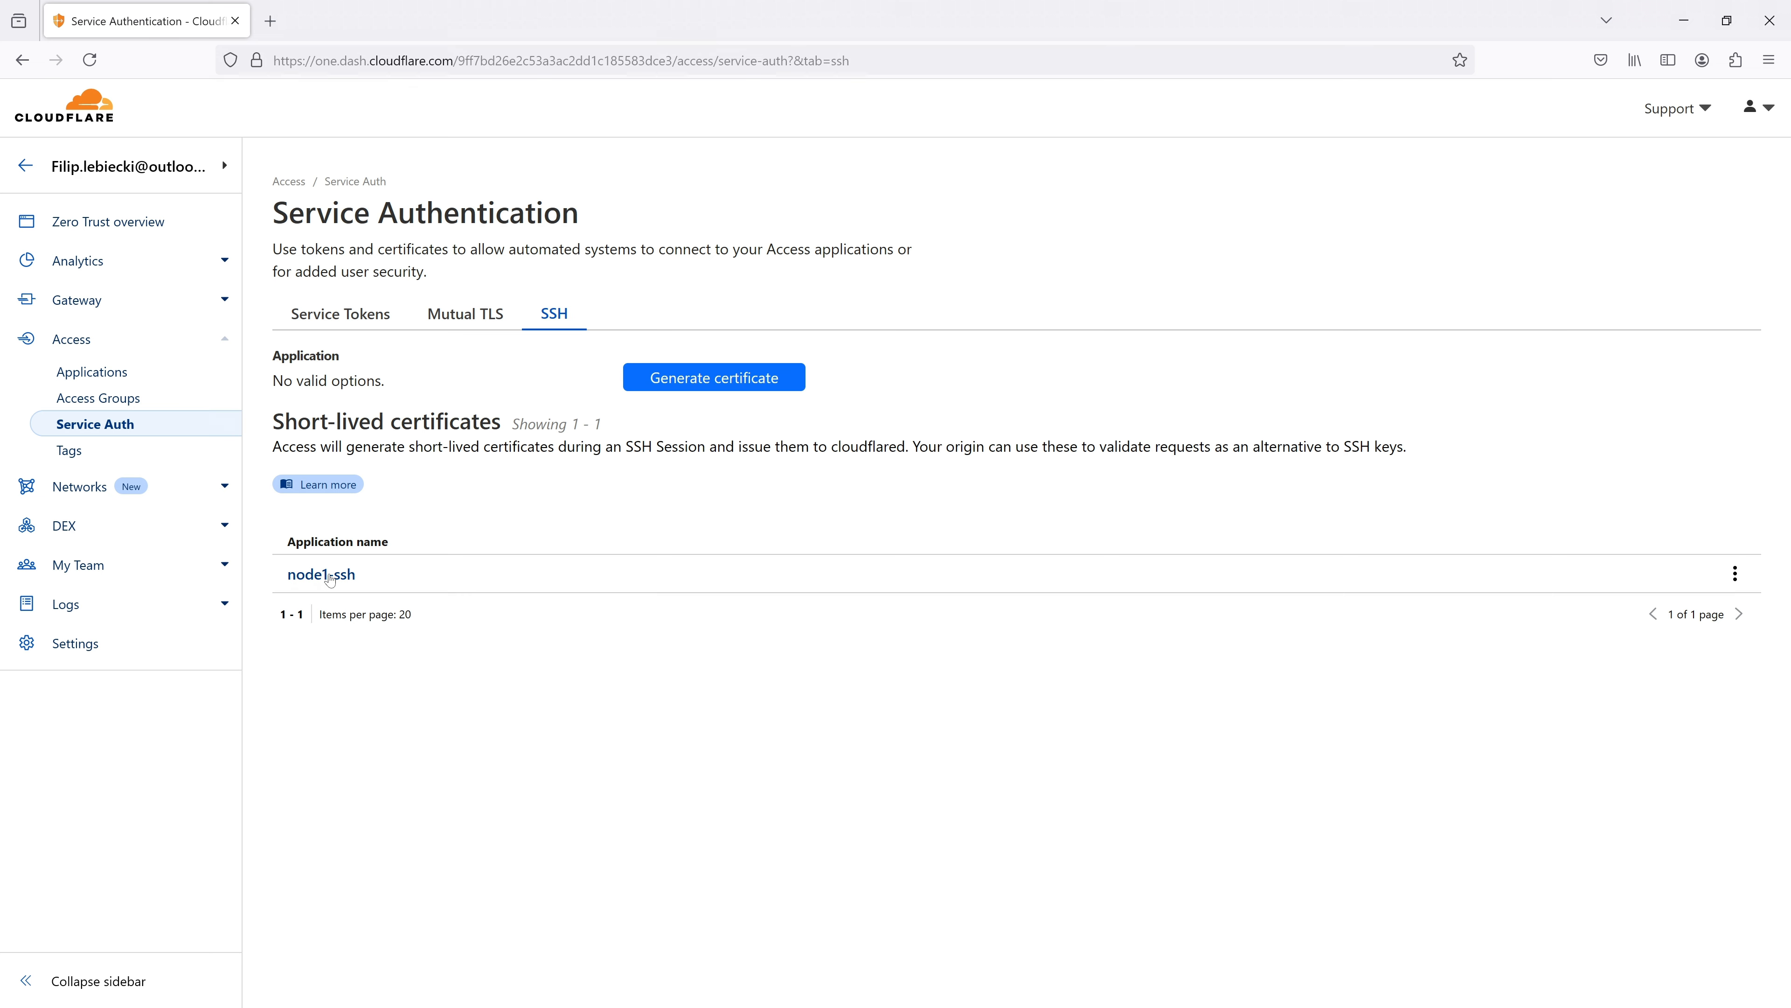
left_click(320, 573)
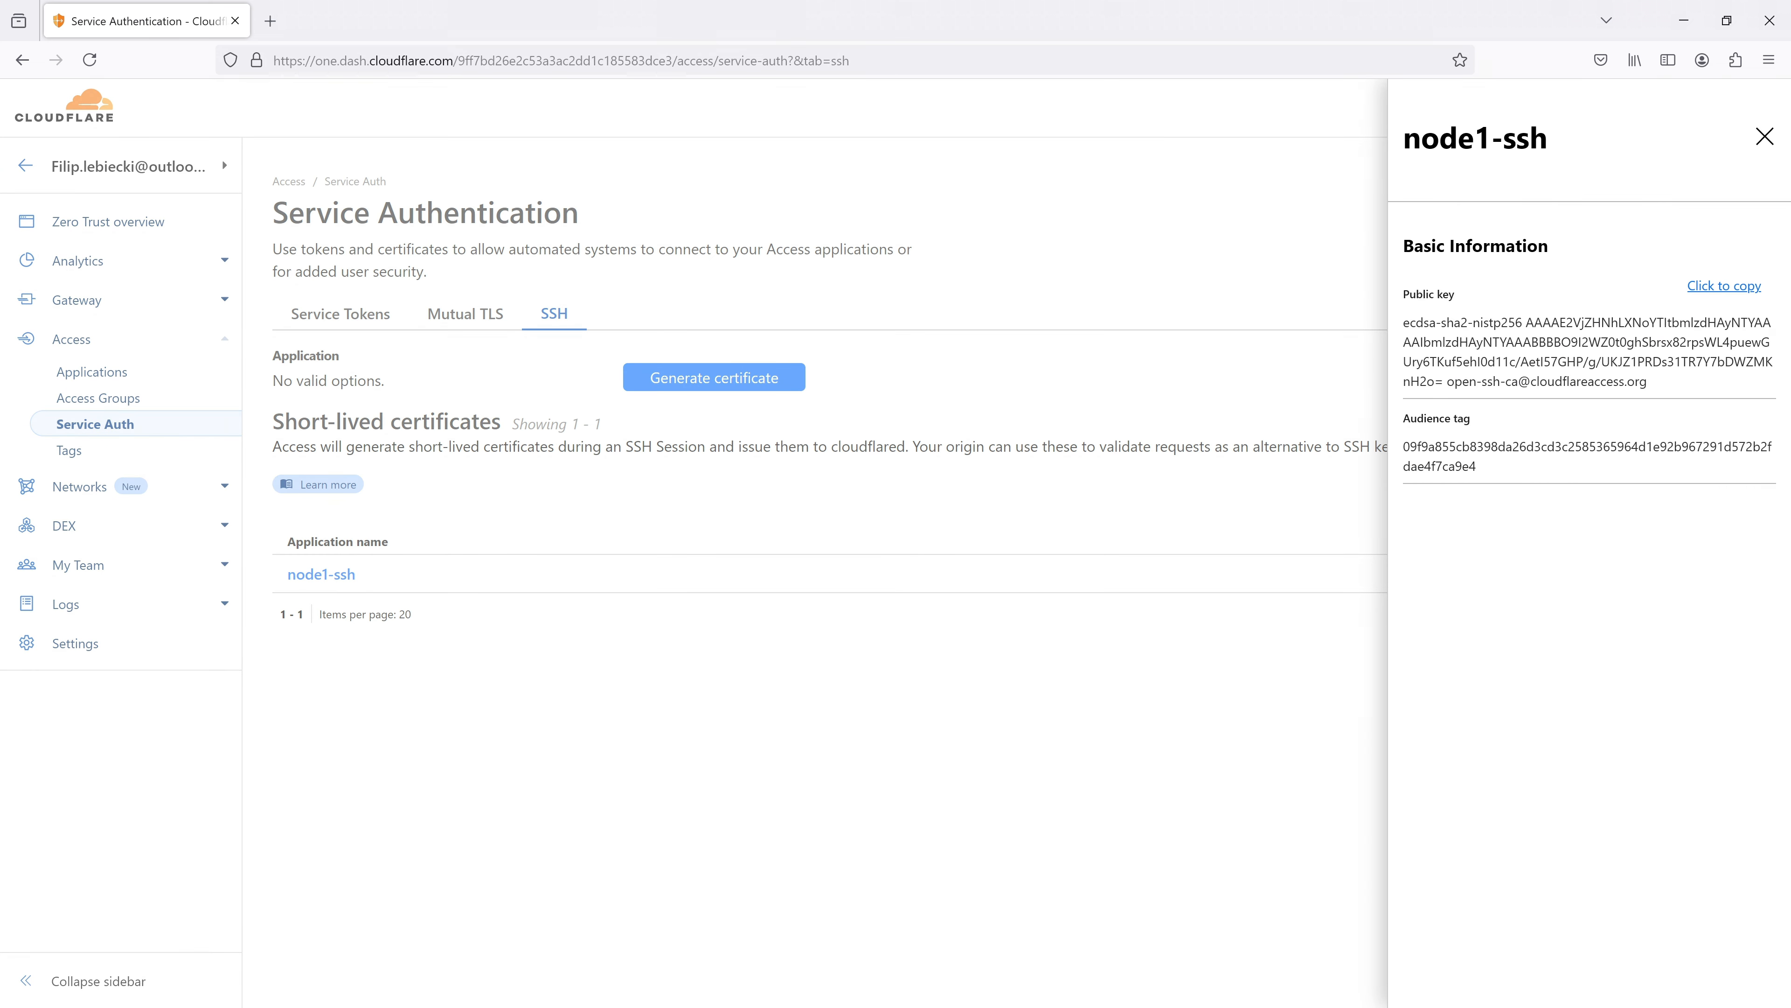
left_click(1724, 285)
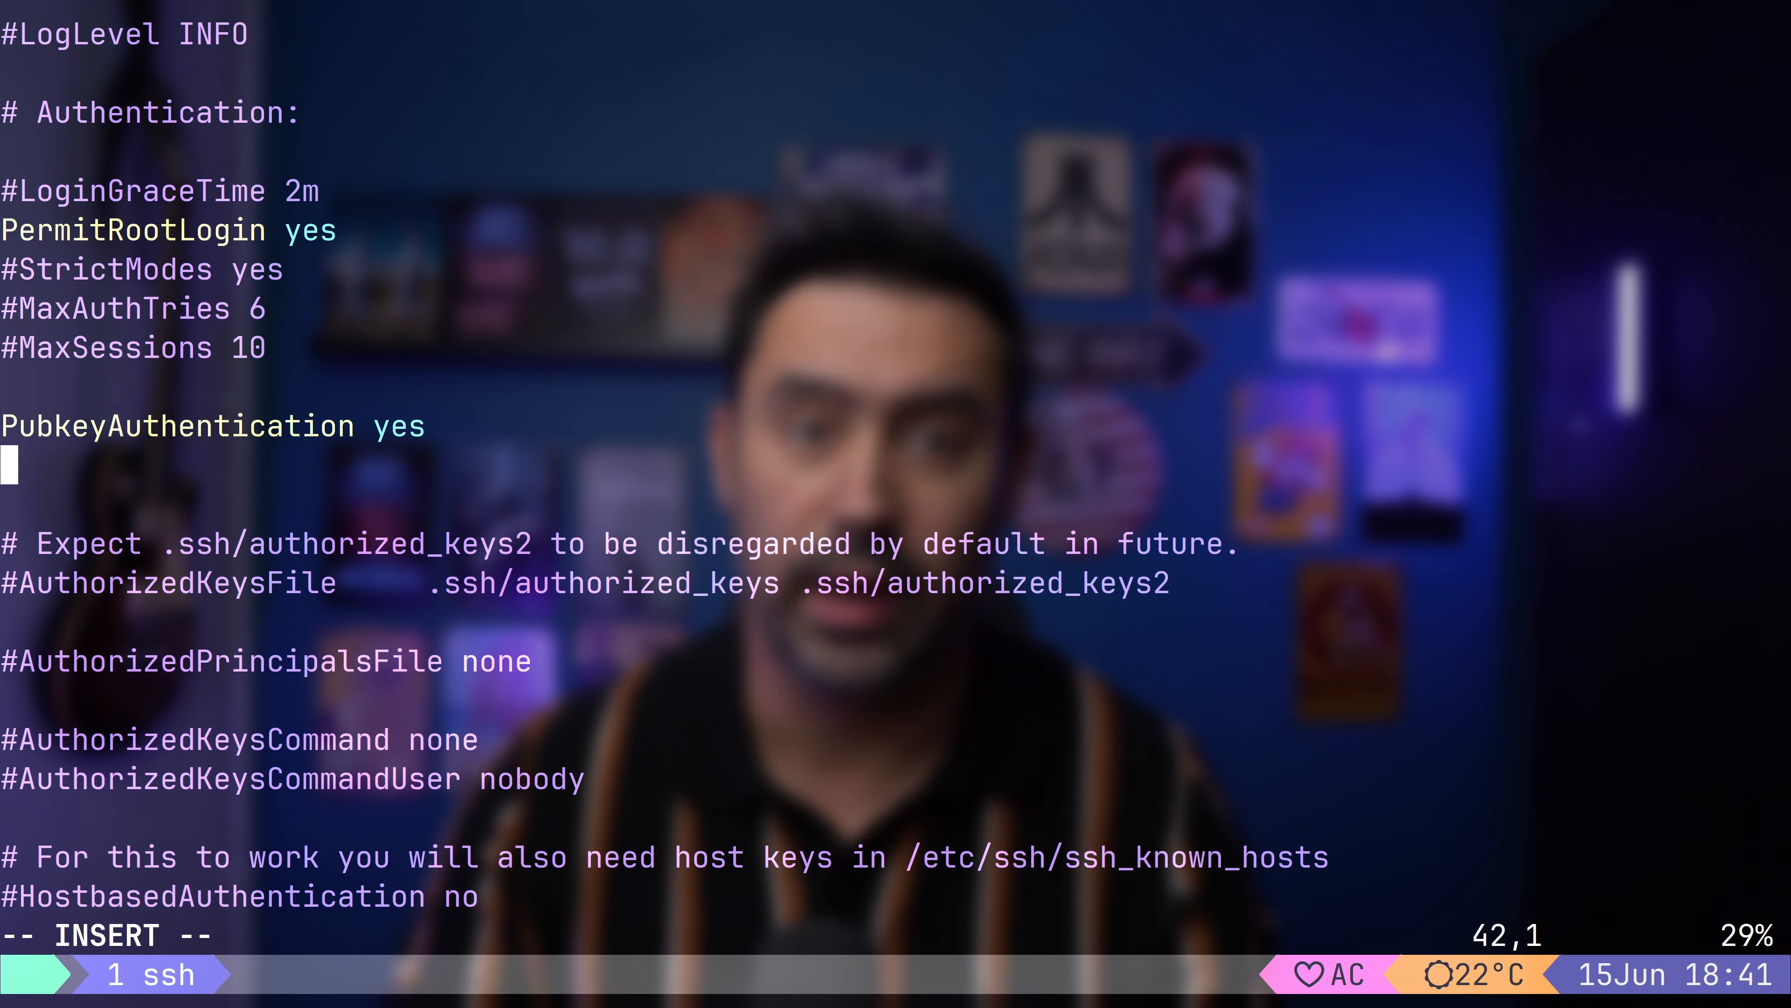
Add 'TrustedUserCAKeys /etc/ssh/ca.pub' below PubkeyAuthentication yes in sshd_config.
type("TrustedUser")
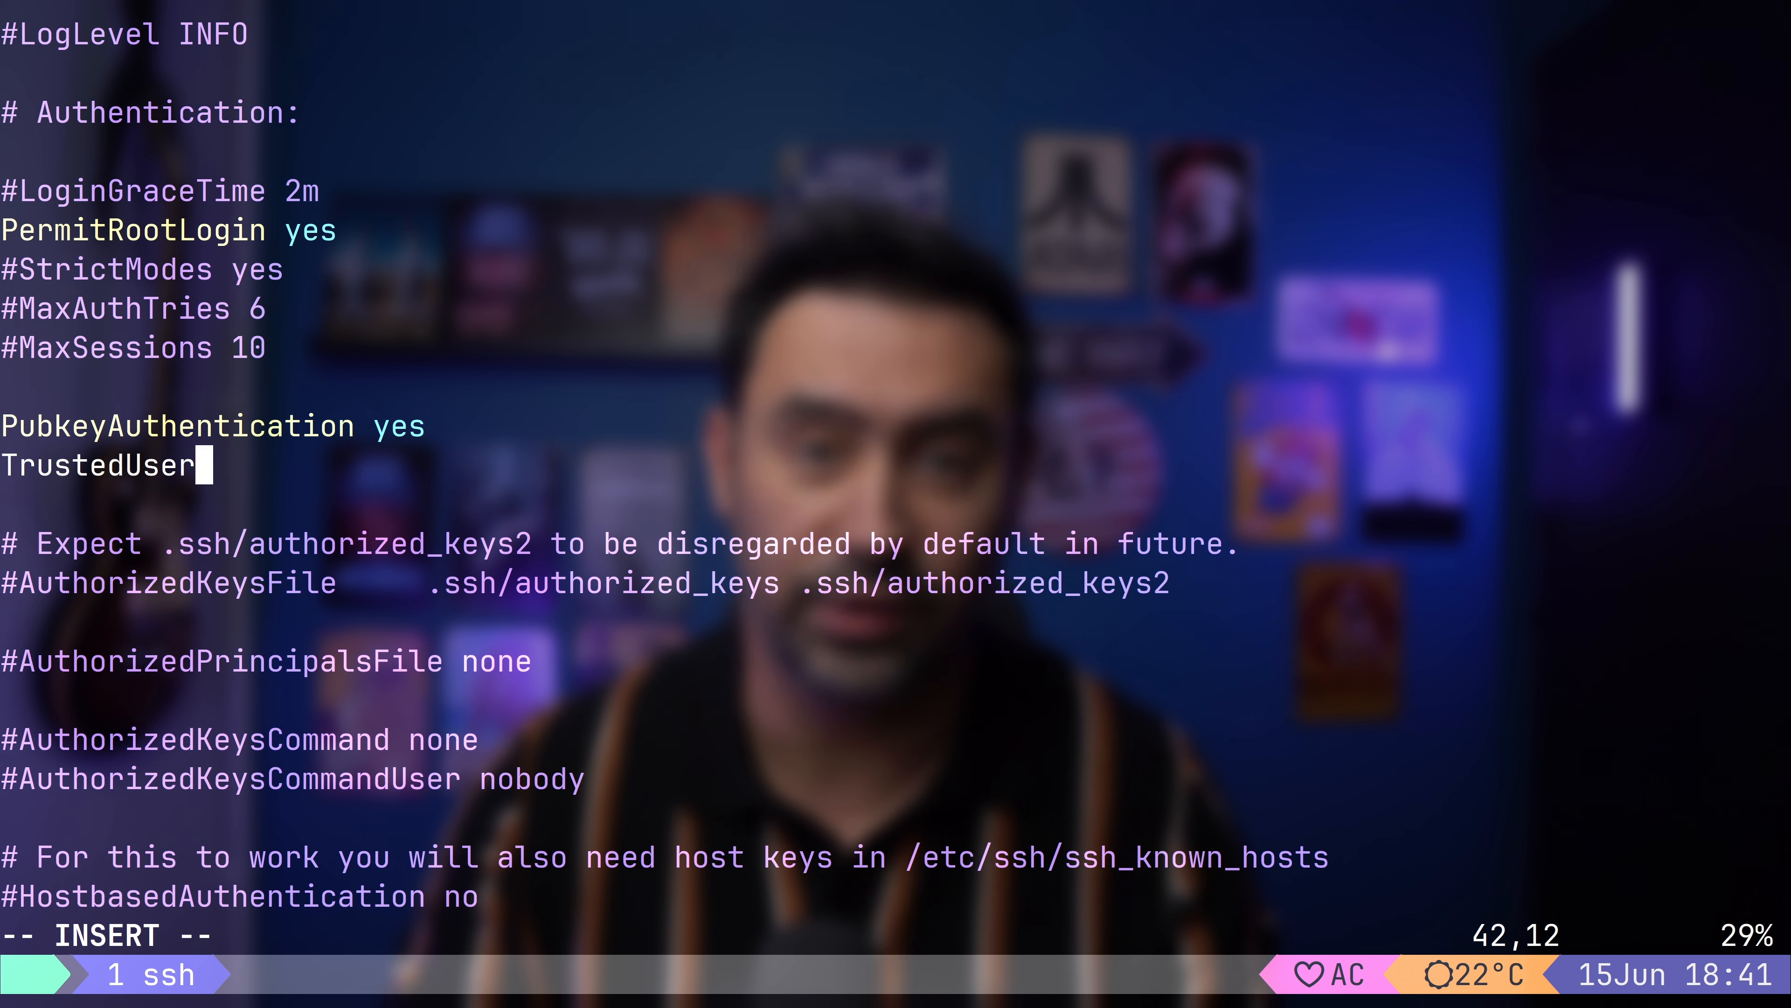
type("CAKeys /")
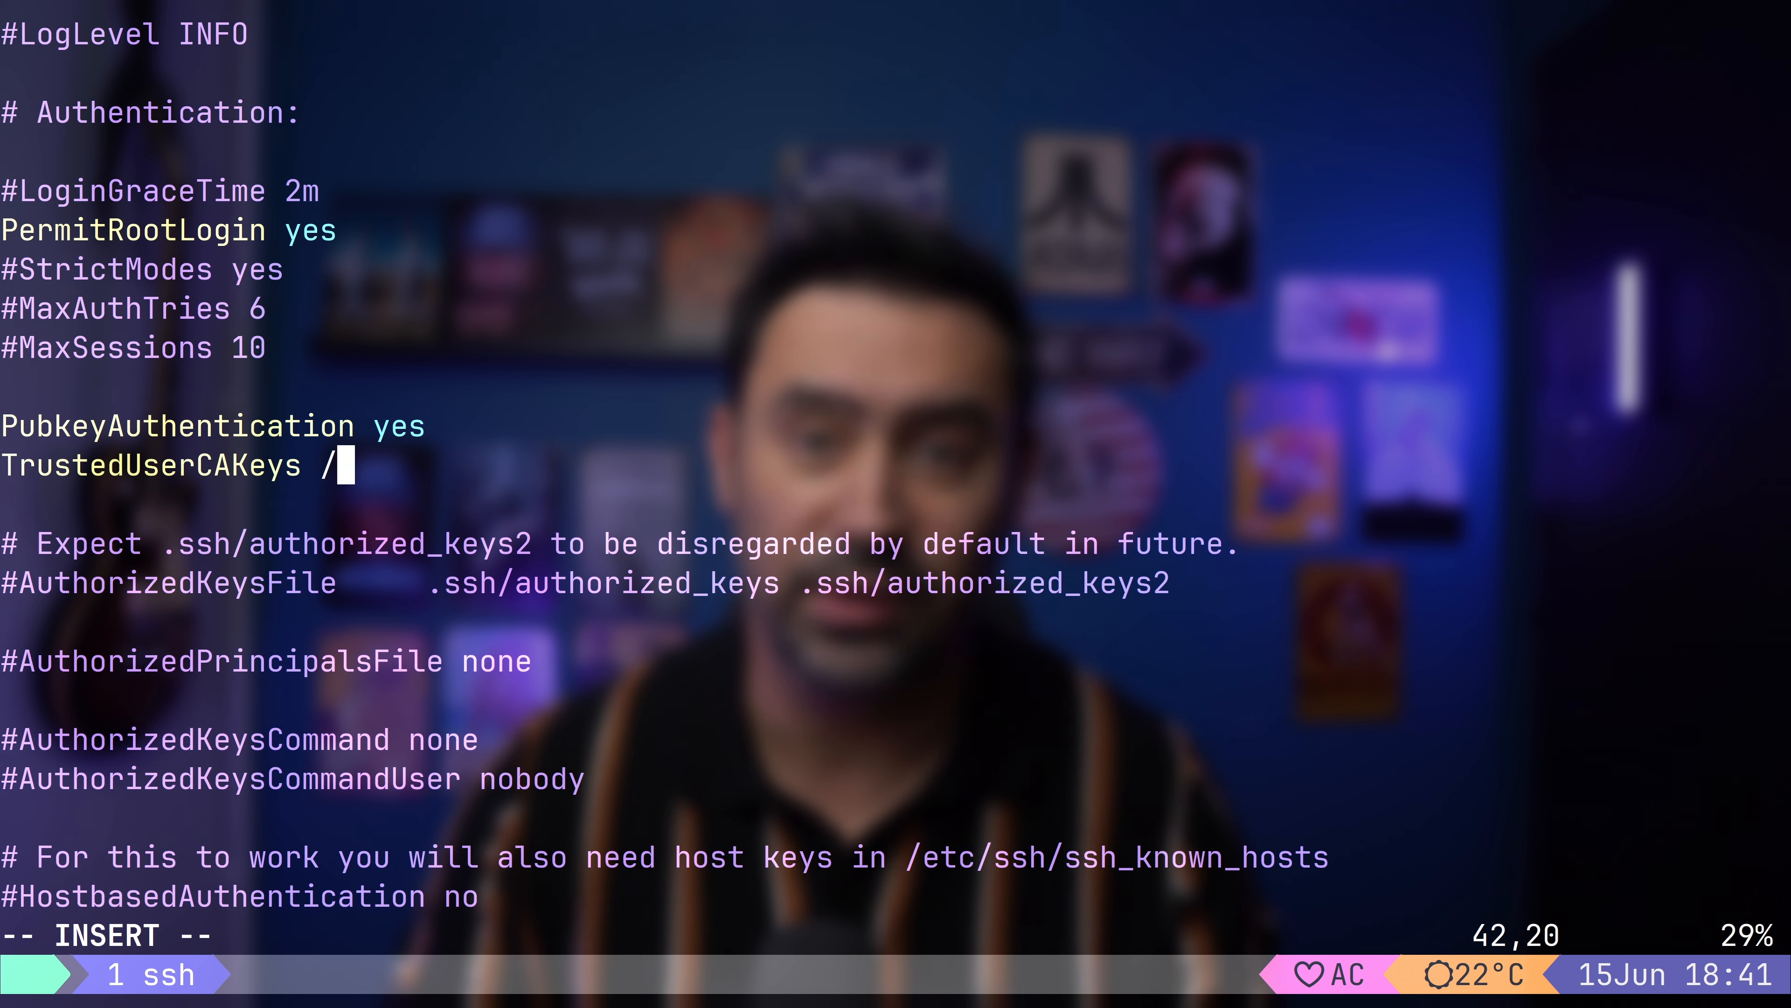
type("etc/ssh/ca.")
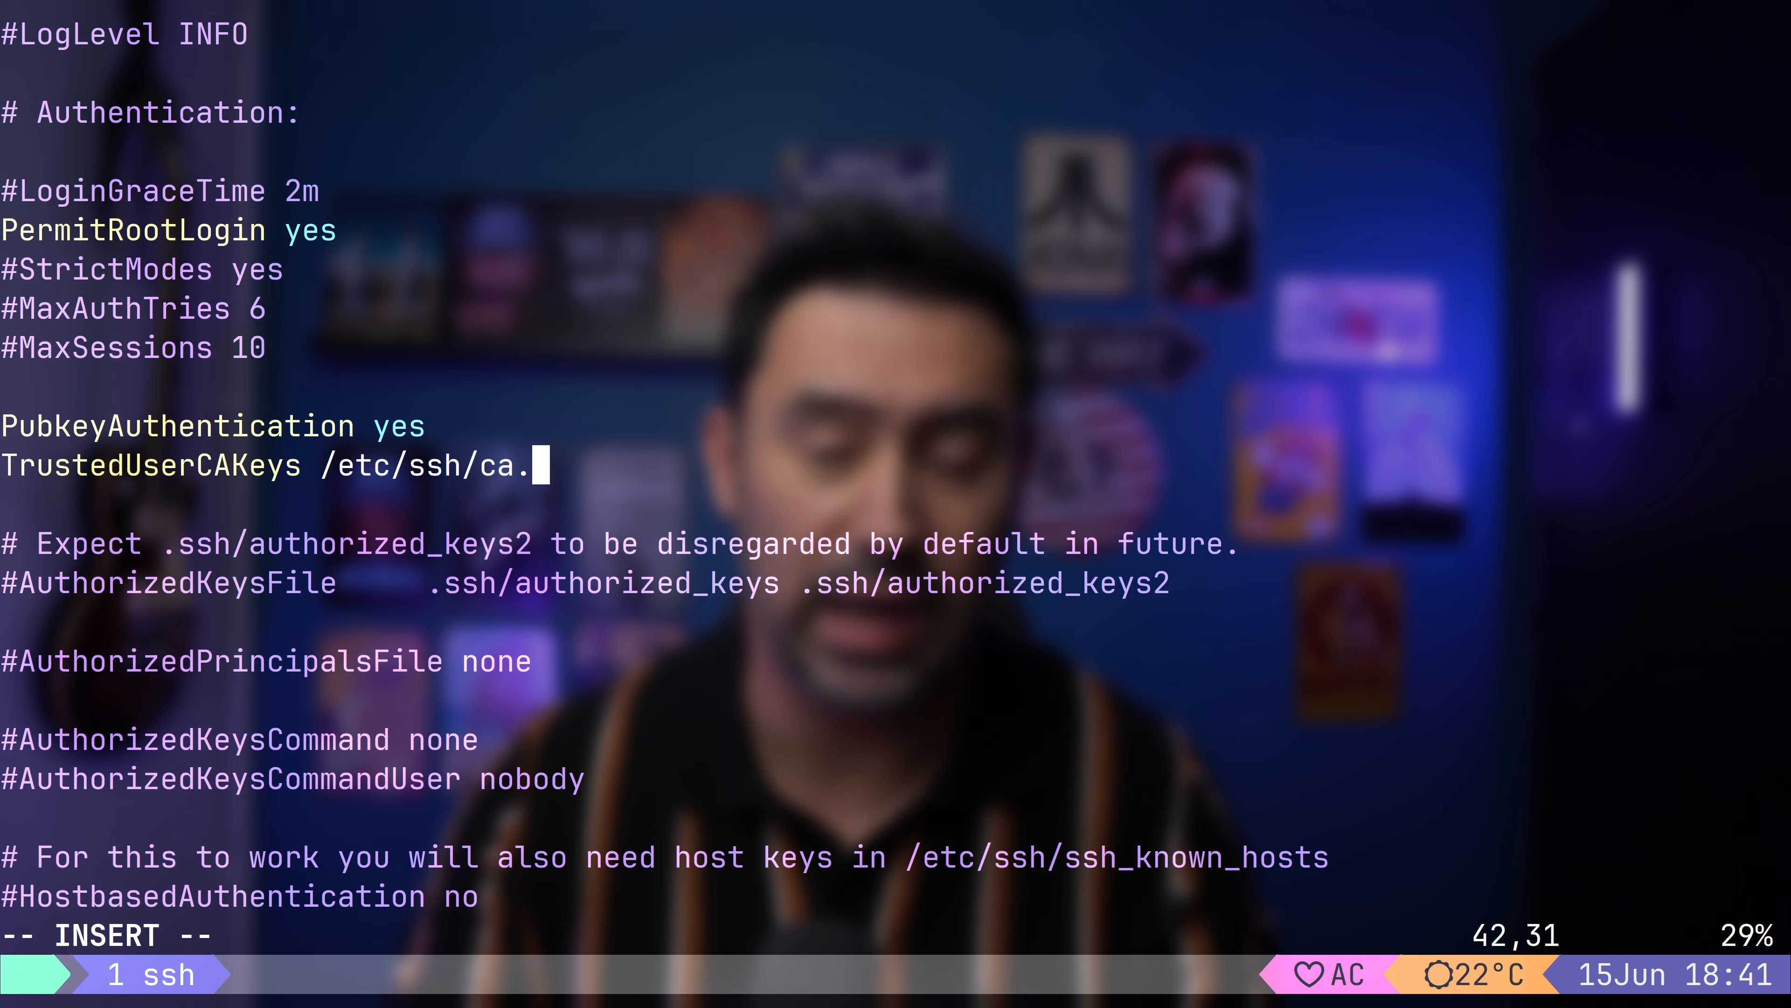
type("pub")
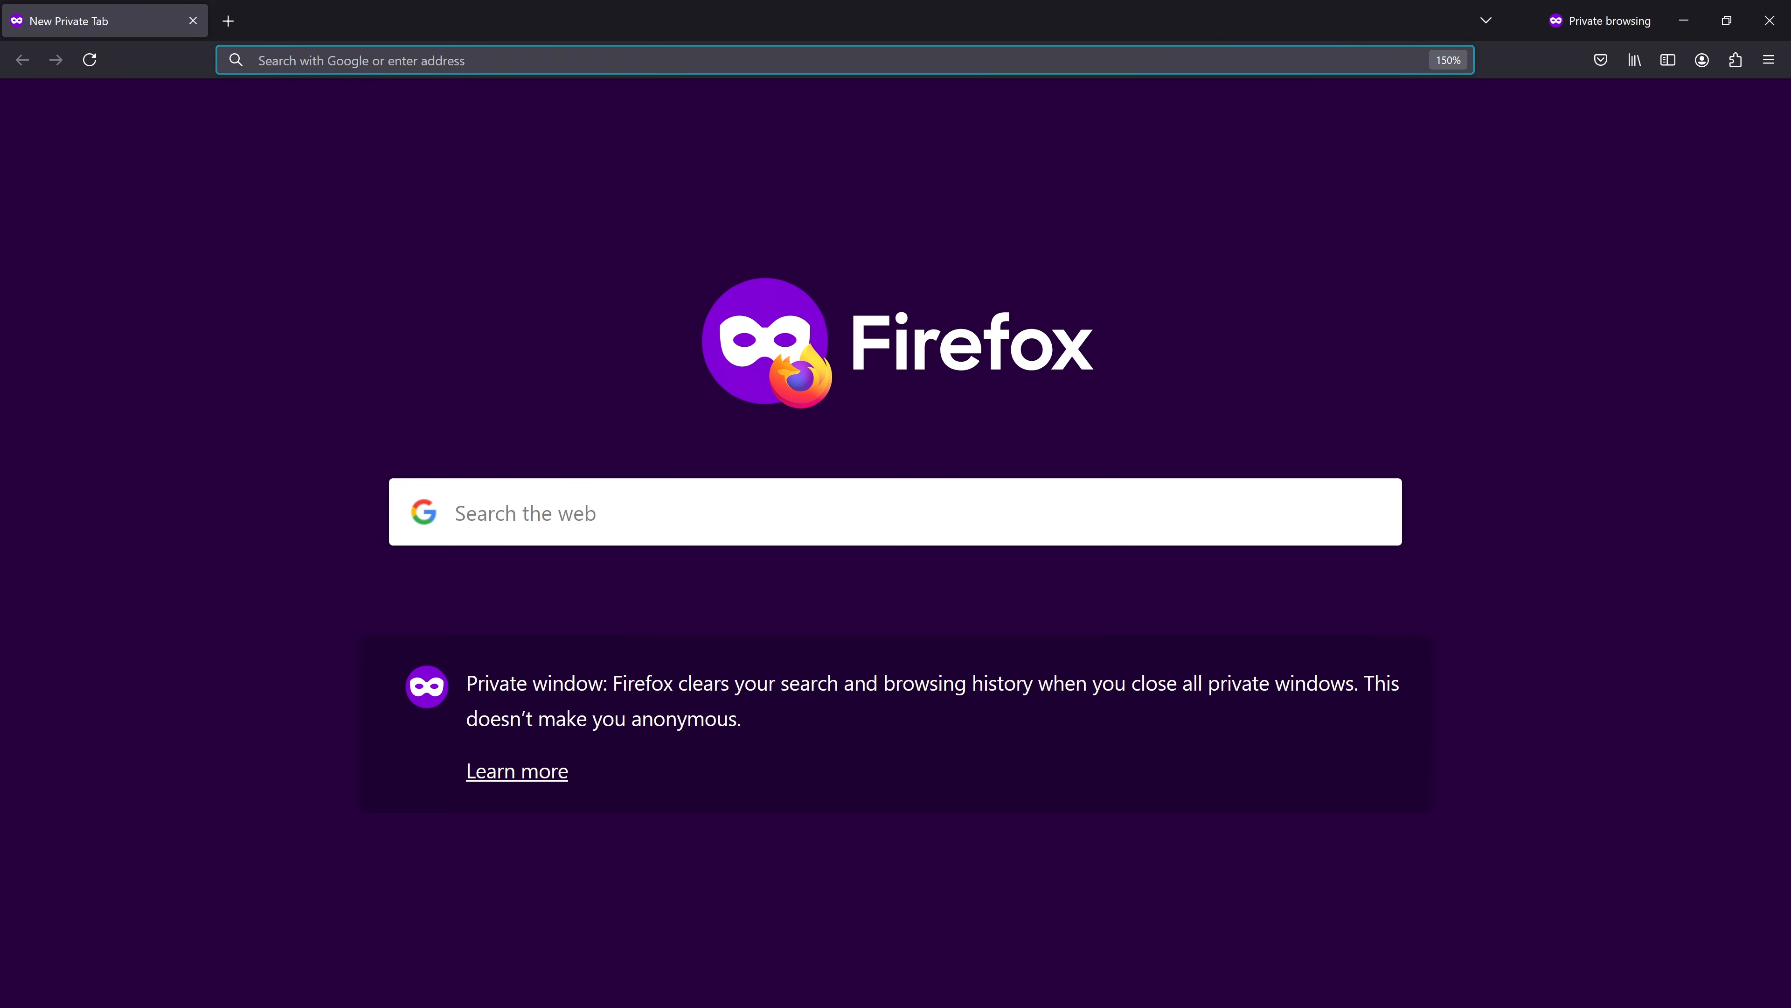
type("node1-ssh.linuxcloudhacks.ovh")
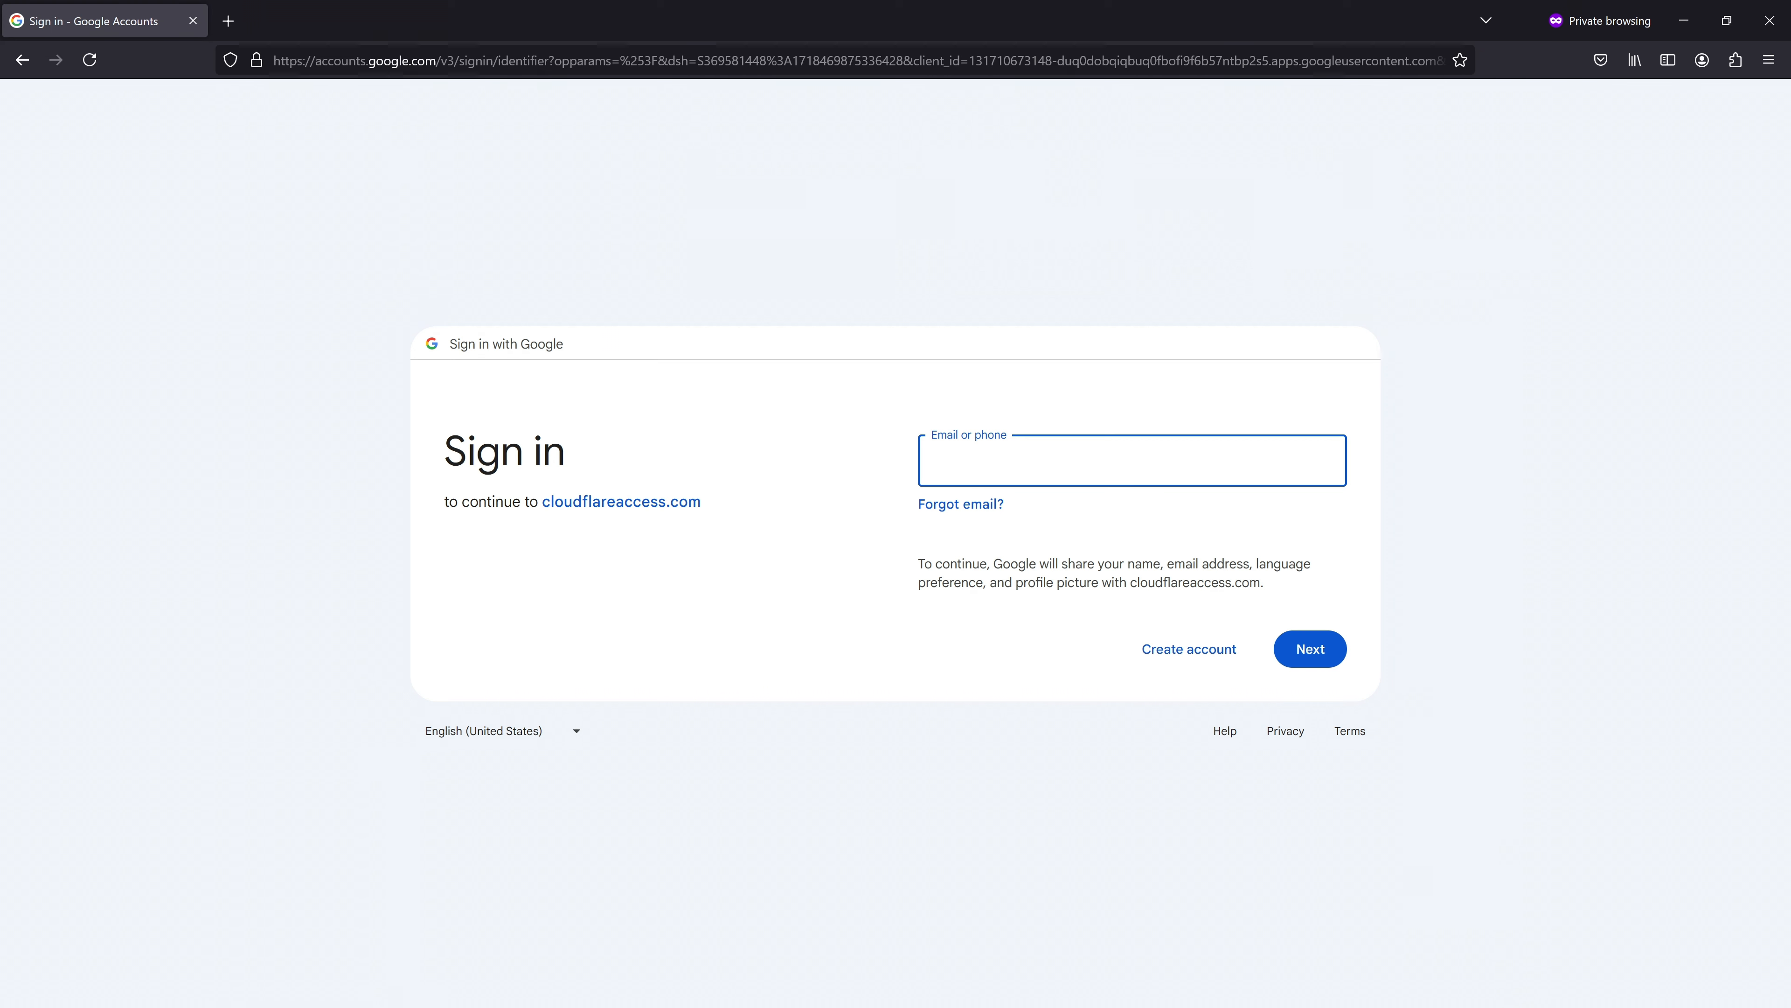
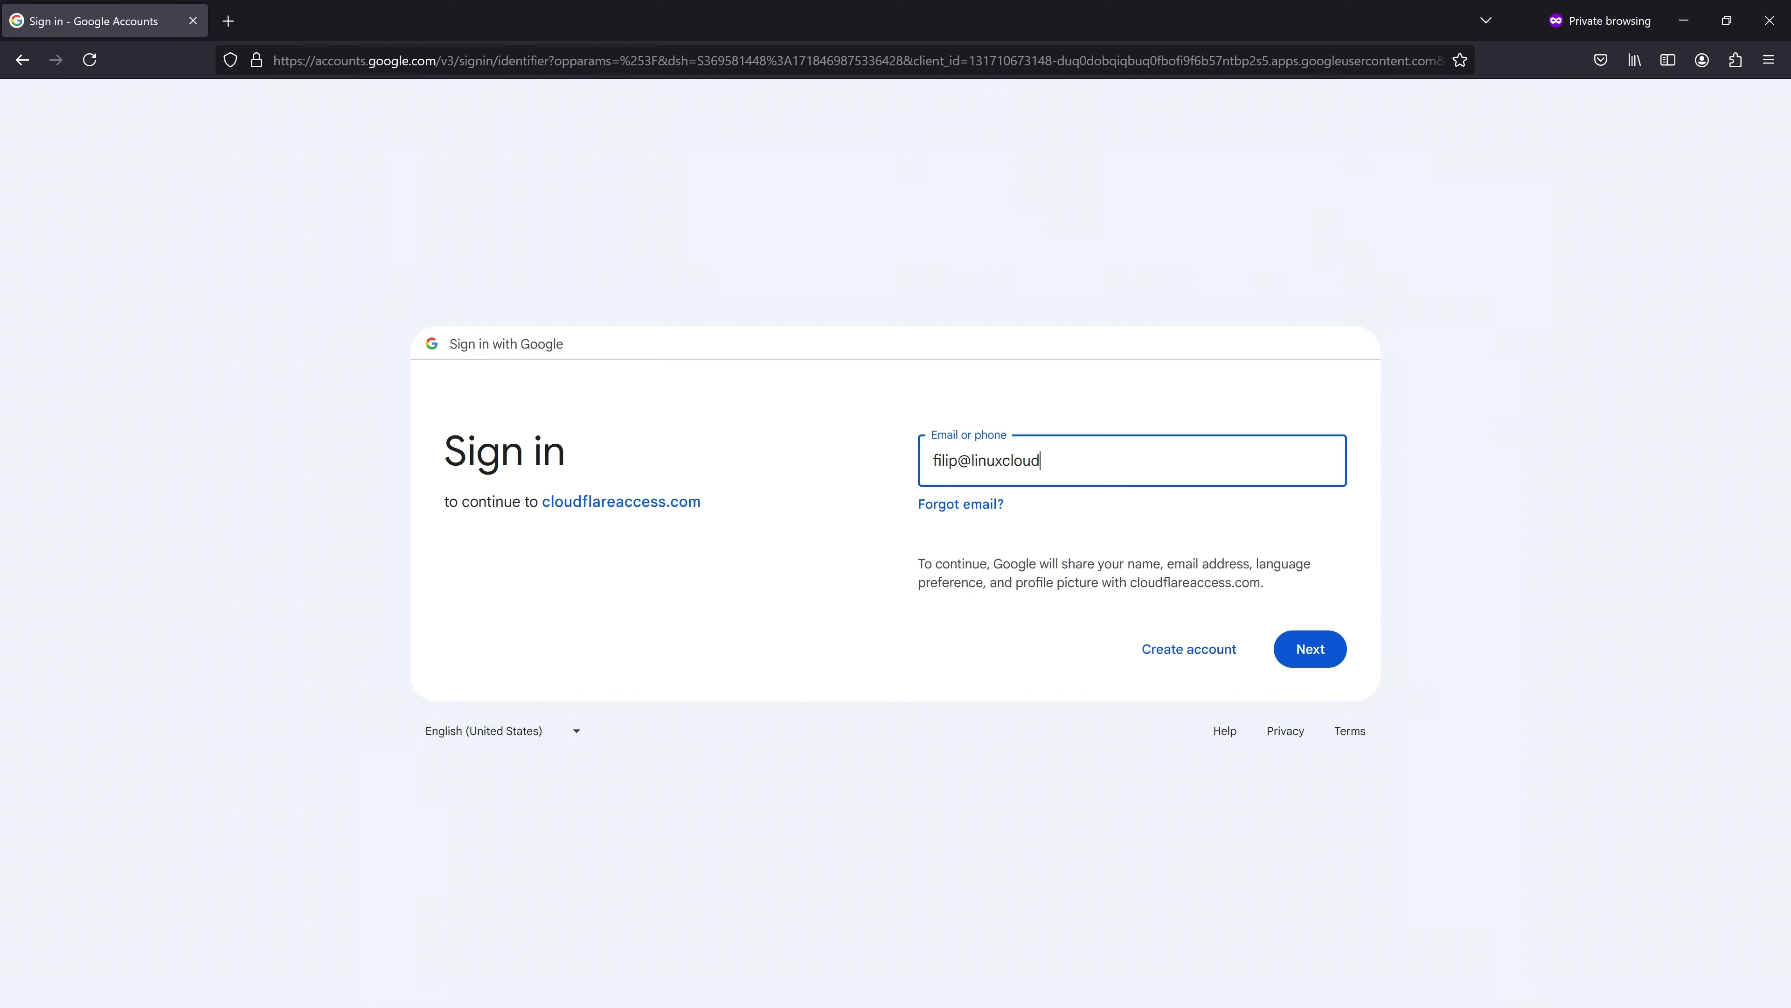
left_click(1309, 647)
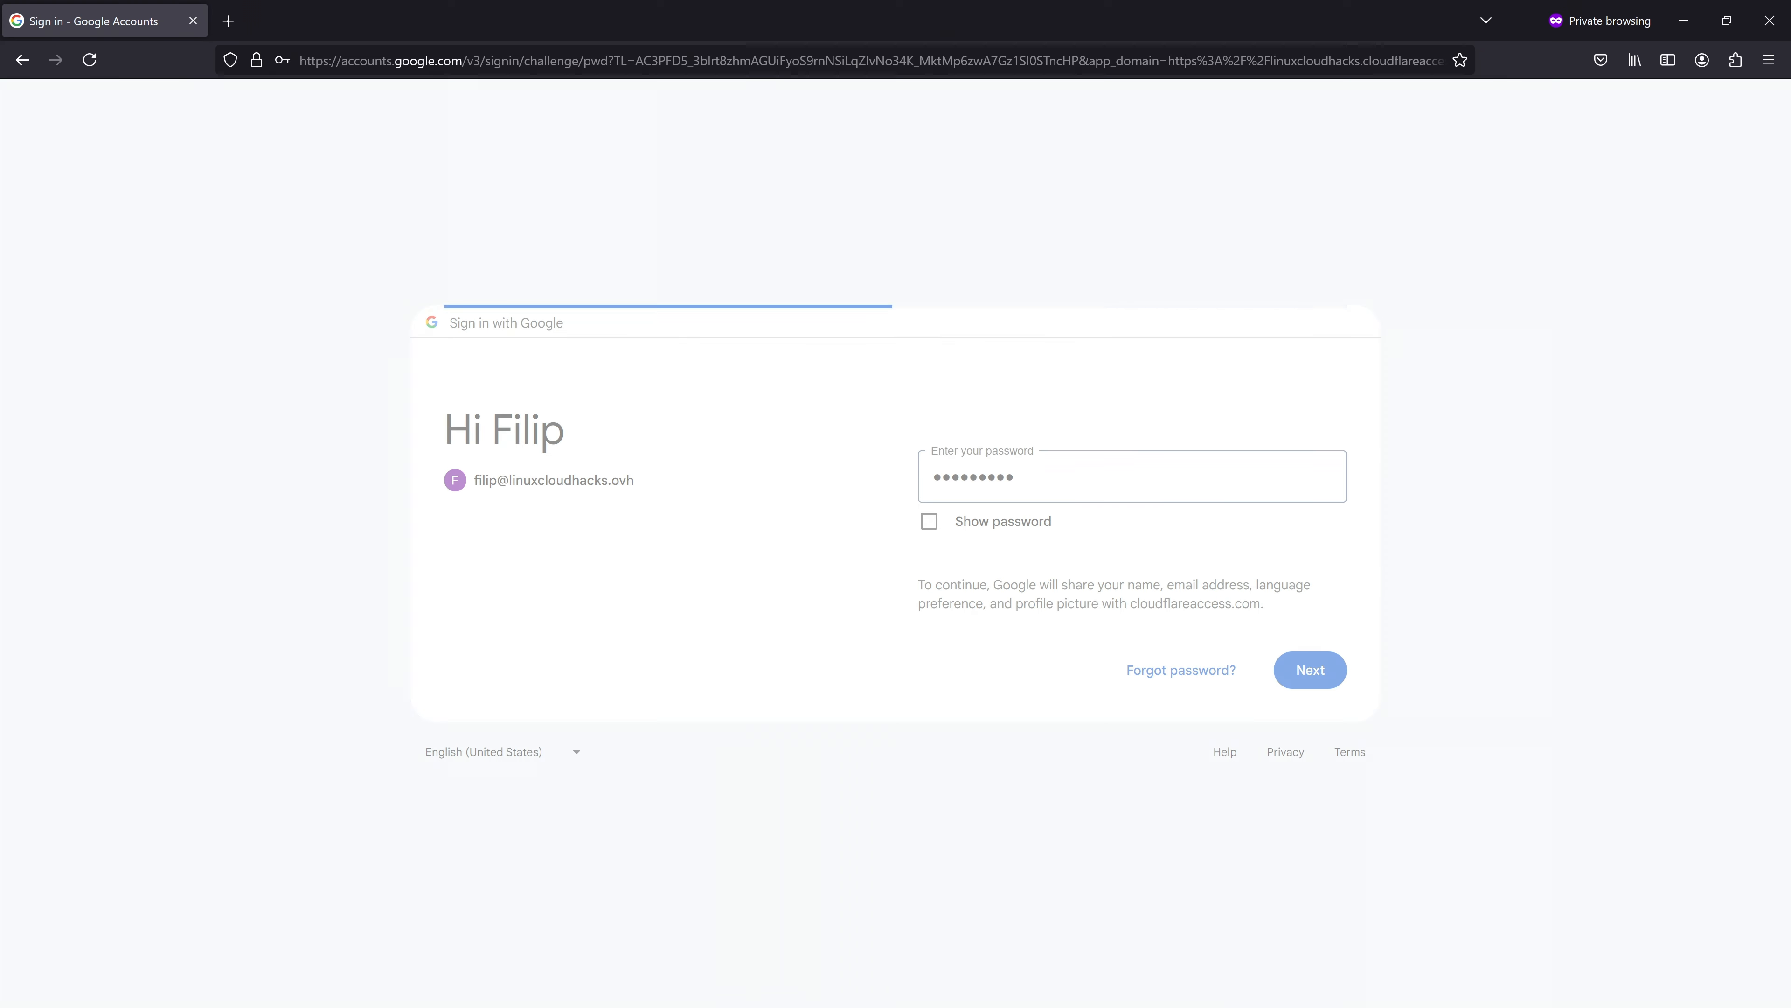